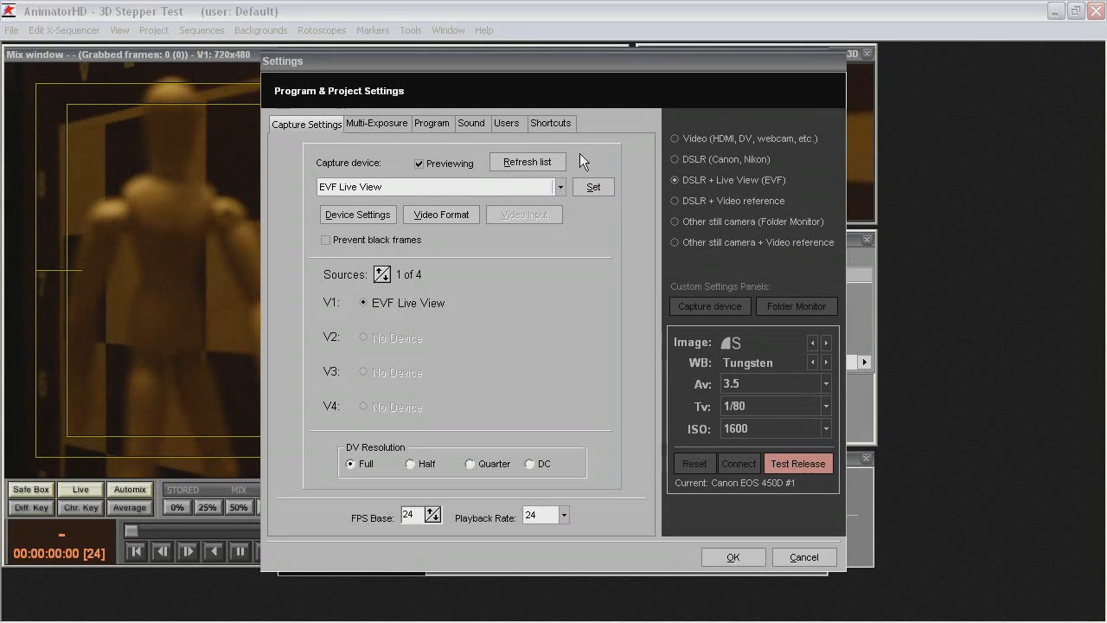
- Show the RS Special Send functions in the Shortcuts settings
click(550, 123)
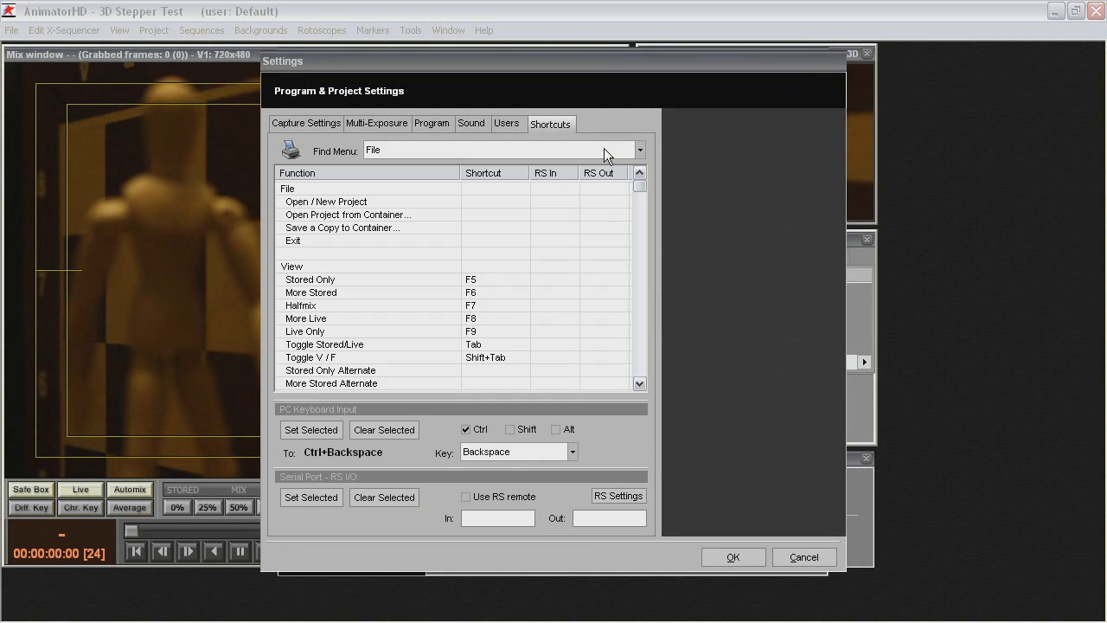
click(640, 148)
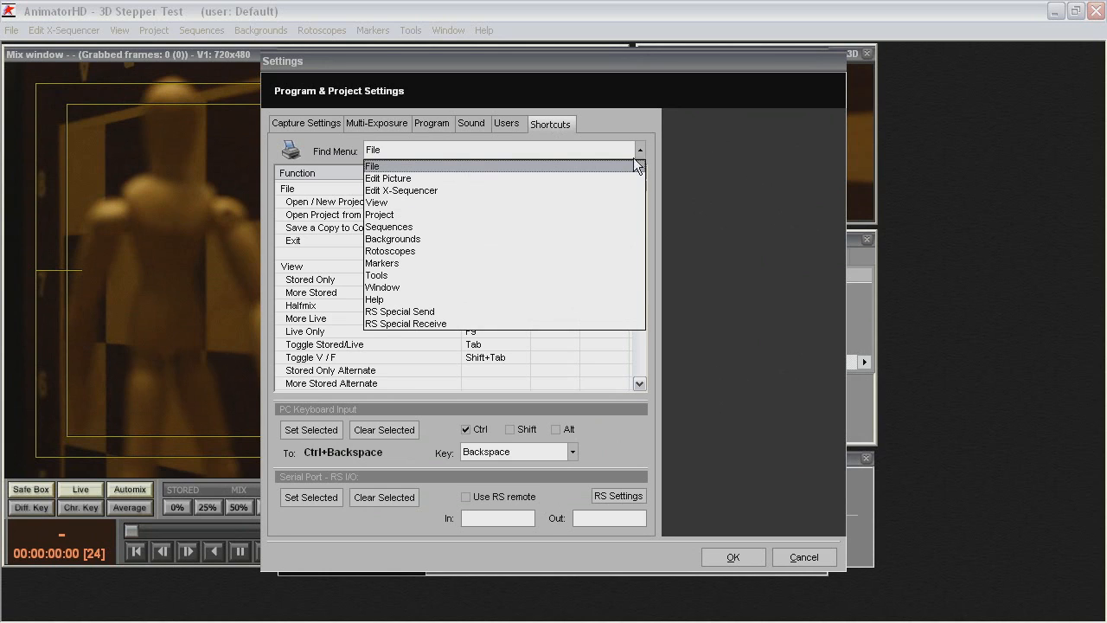
mouse_move(515, 311)
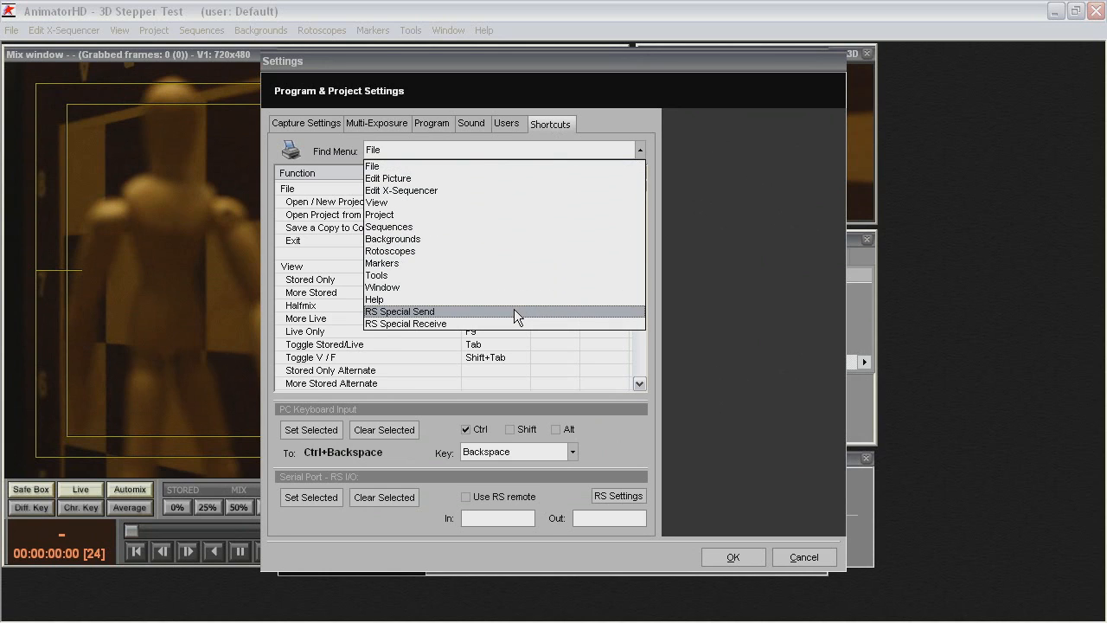
click(400, 311)
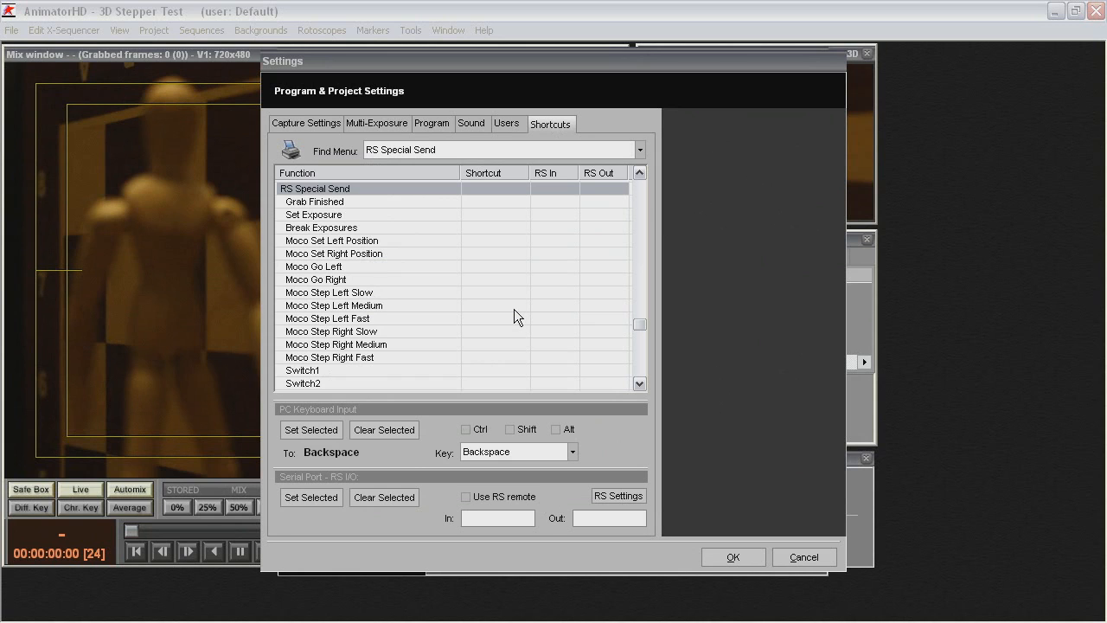
mouse_move(389, 291)
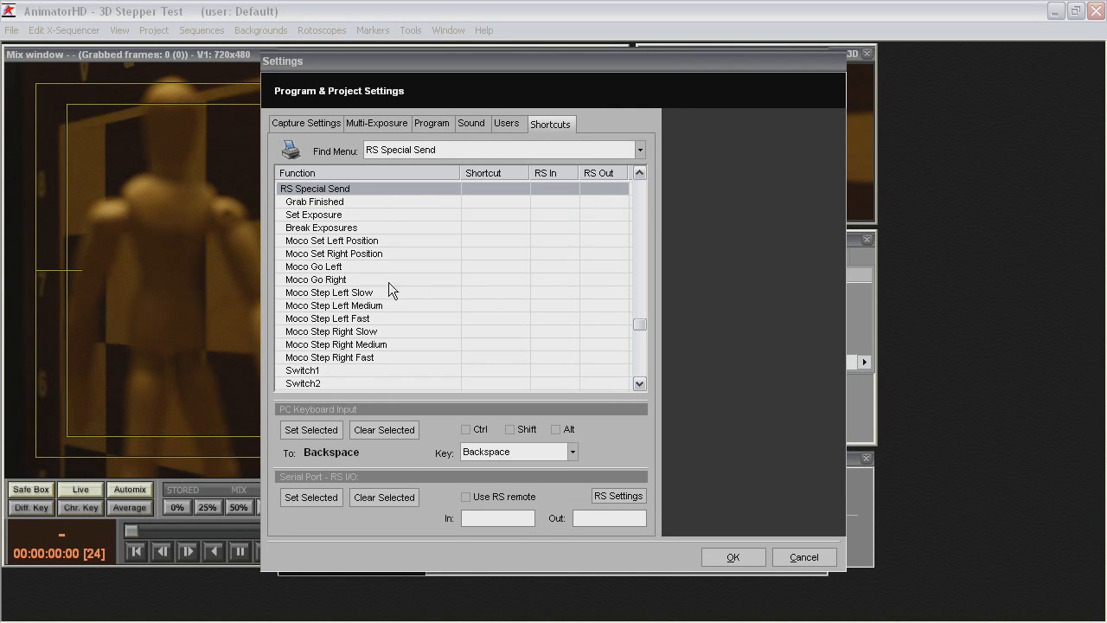
- Give Moco Go Left a Ctrl keyboard shortcut and the serial output code LS
click(346, 266)
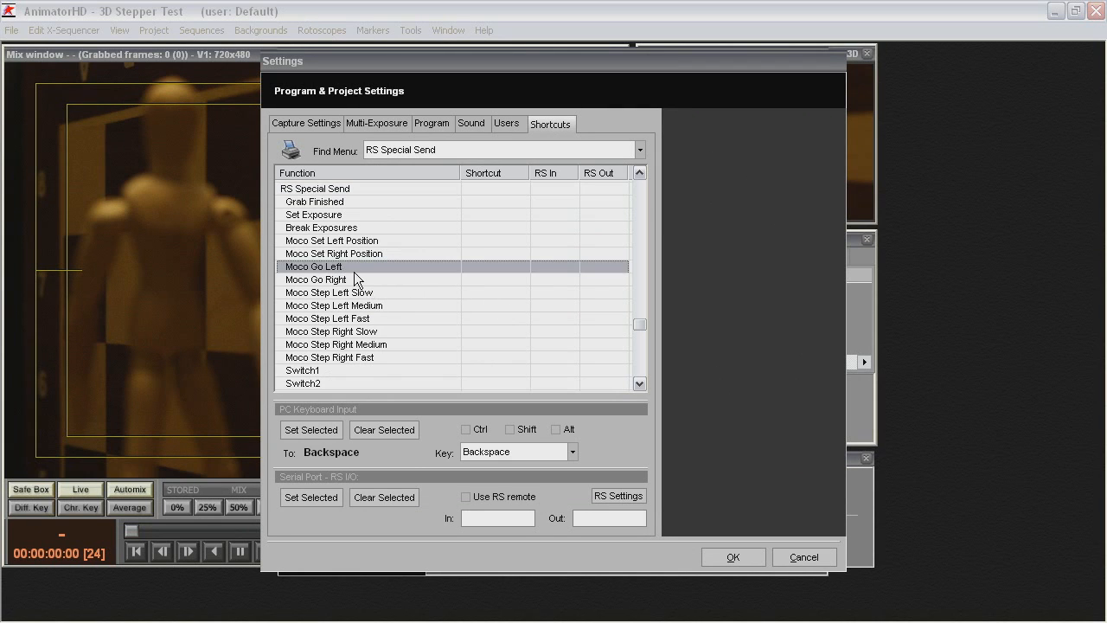
click(468, 429)
text(,)
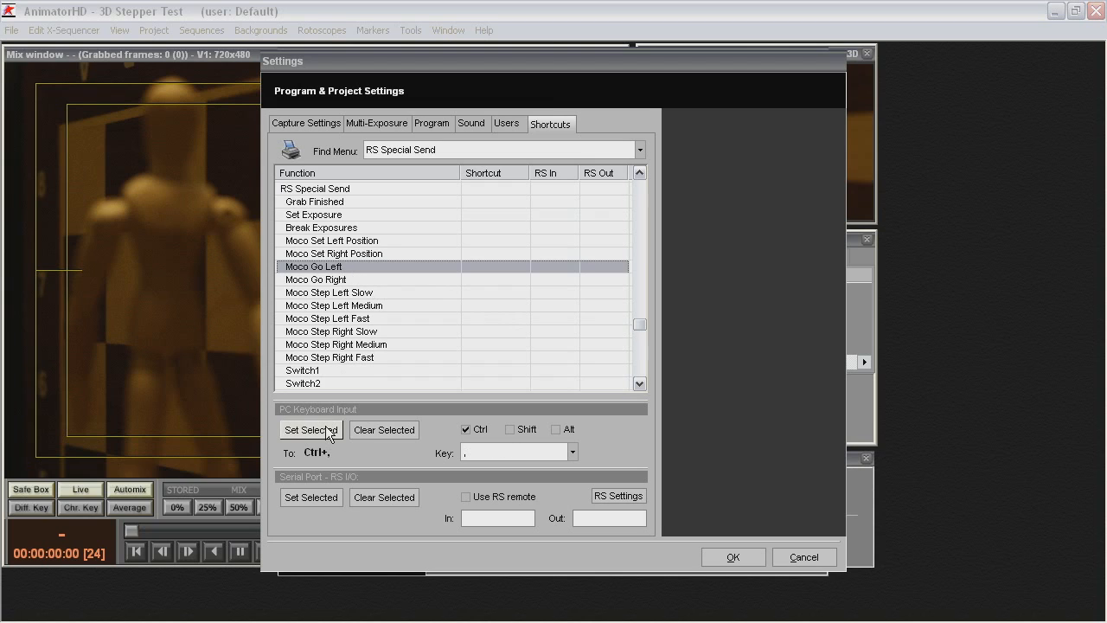
click(312, 429)
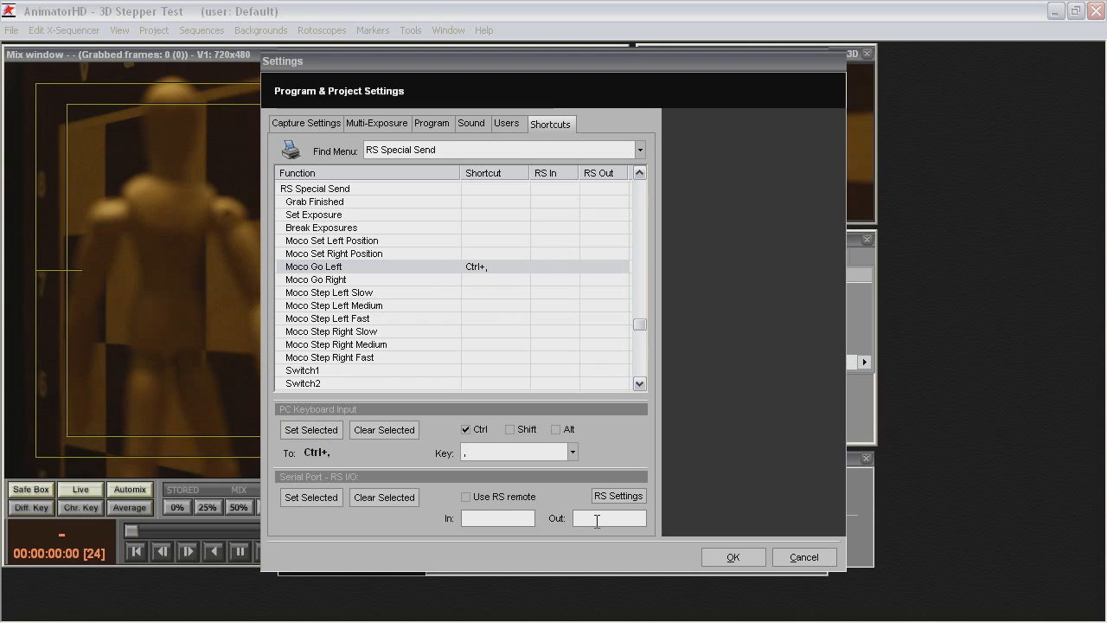
text(LS)
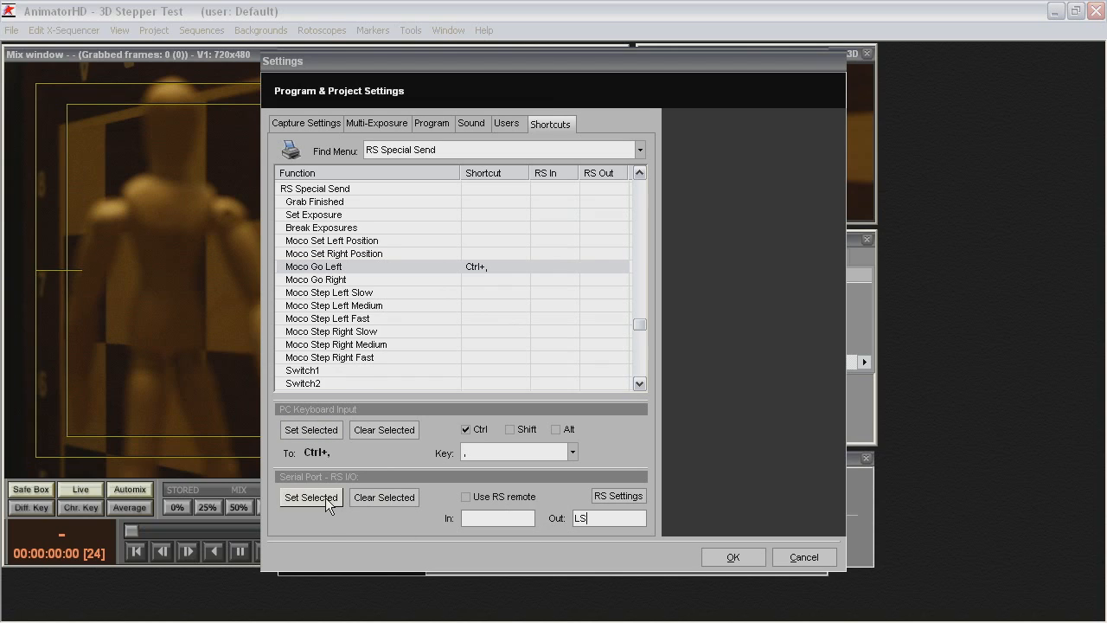
click(311, 497)
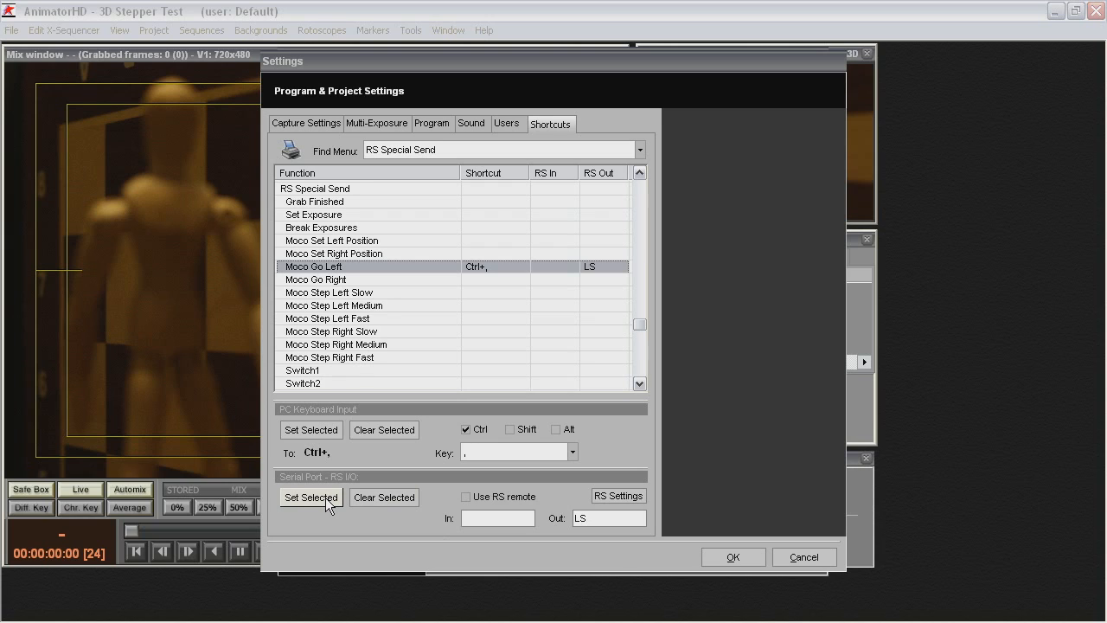
mouse_move(477, 291)
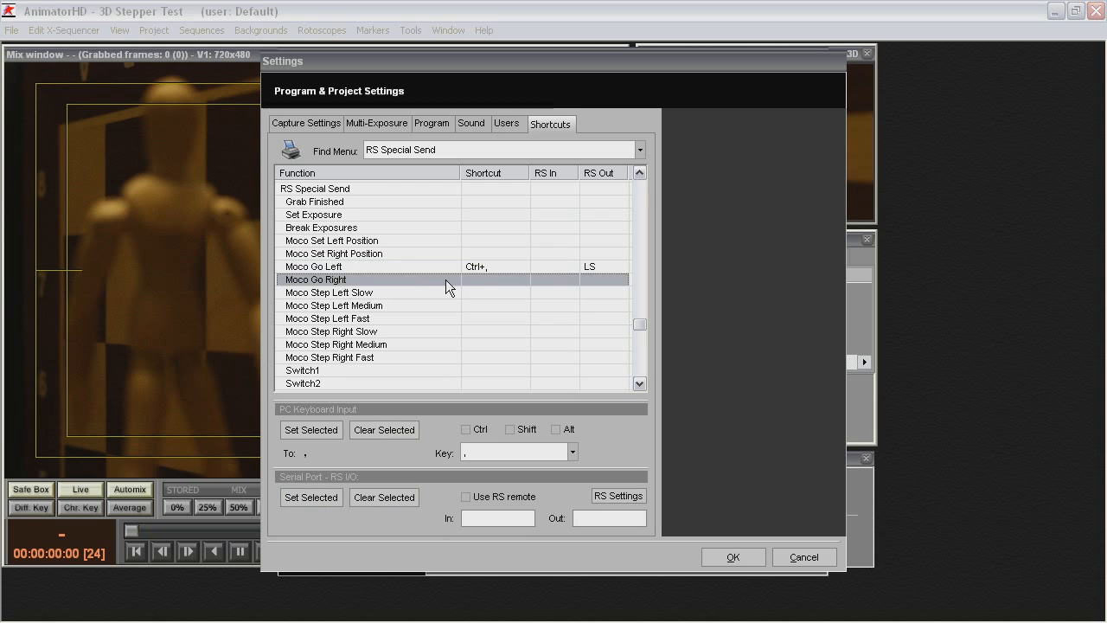
- Give Moco Go Right its keyboard shortcut and the serial output code RS
click(311, 429)
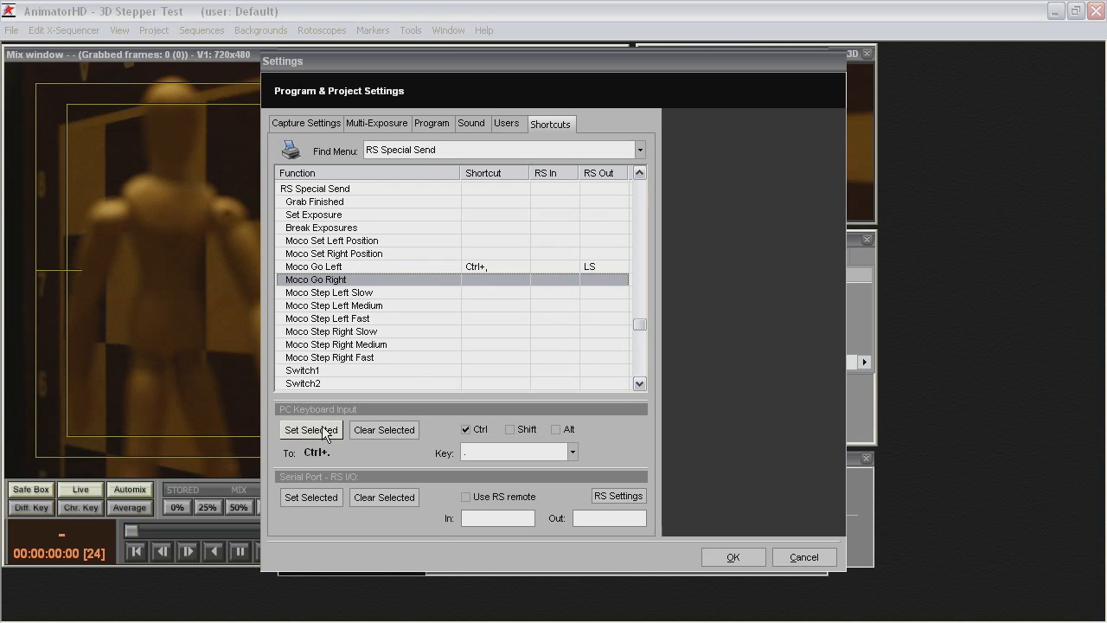
click(311, 430)
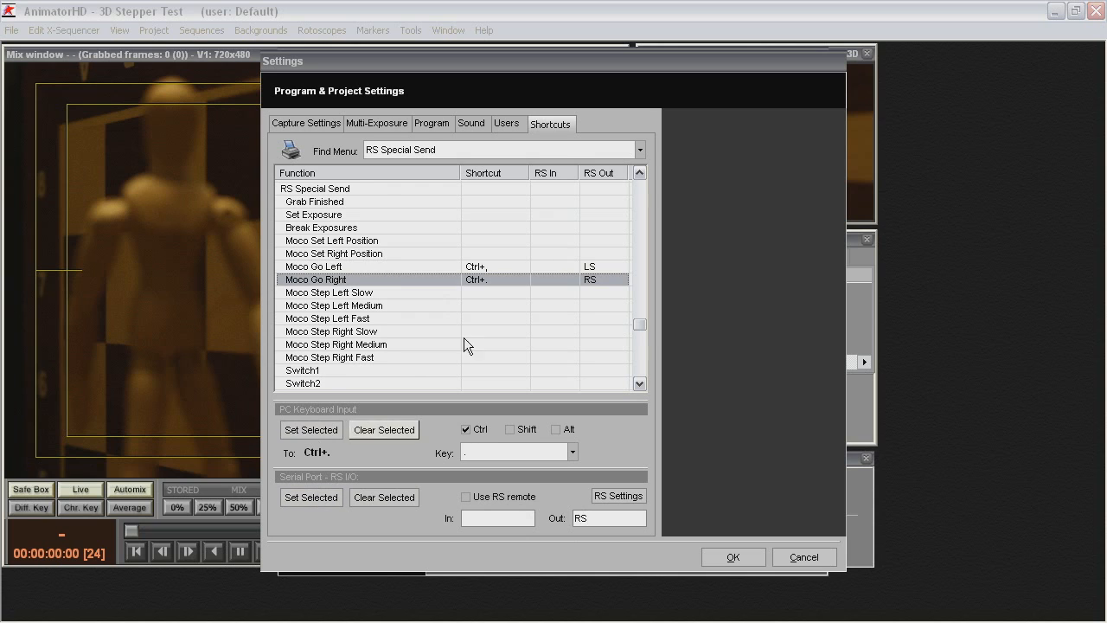
click(639, 148)
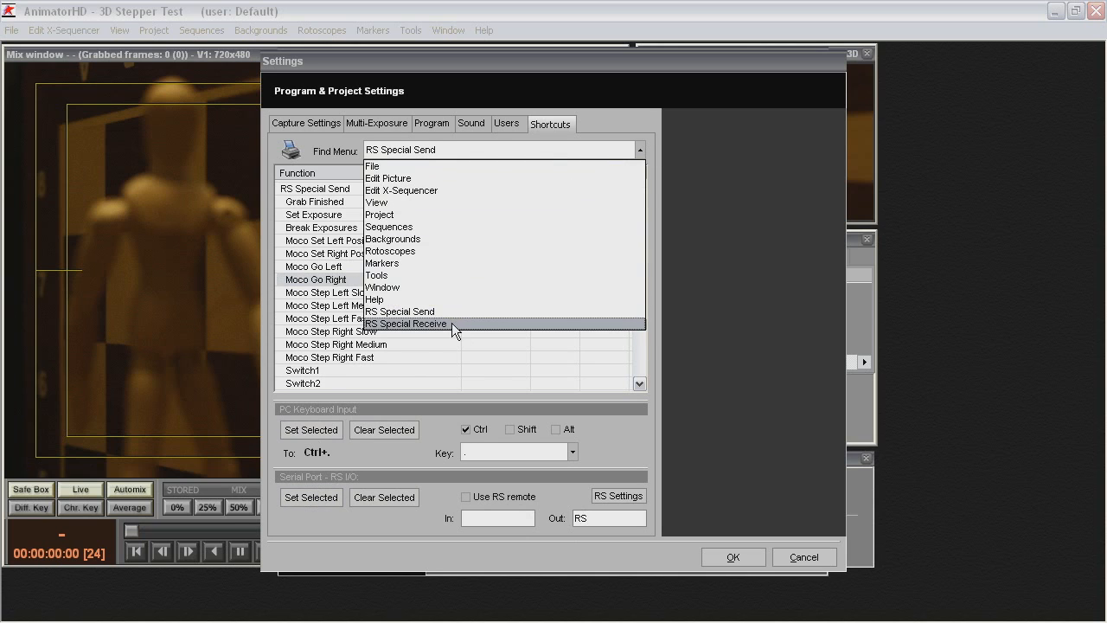
- Under RS Special Receive, assign serial input L to Moco Ready and R to Moco Ready Alternate
click(405, 323)
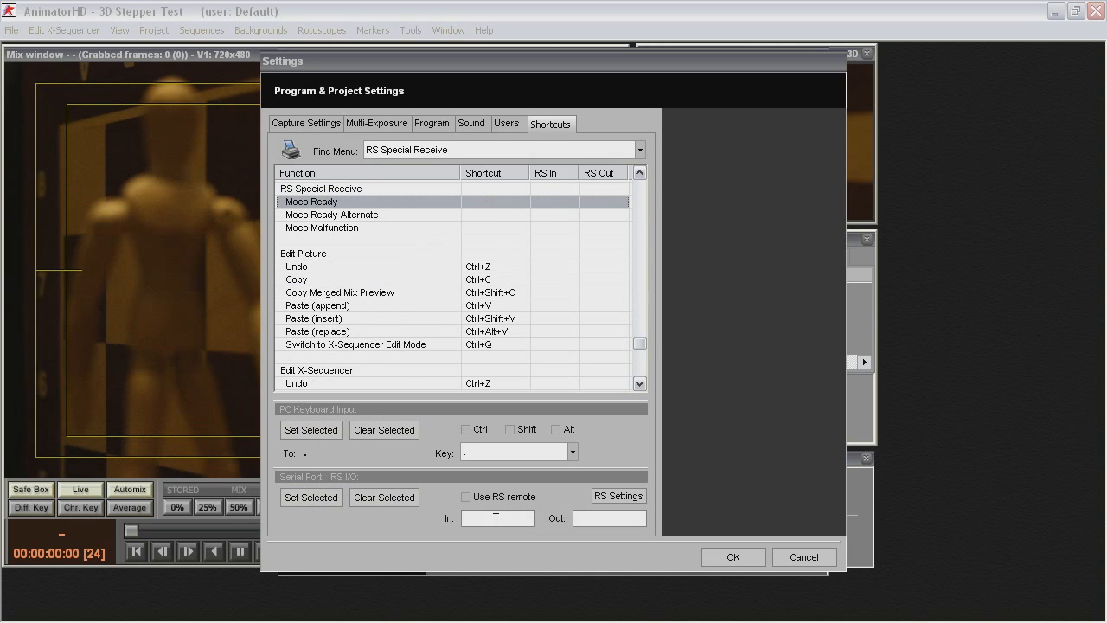
text(L)
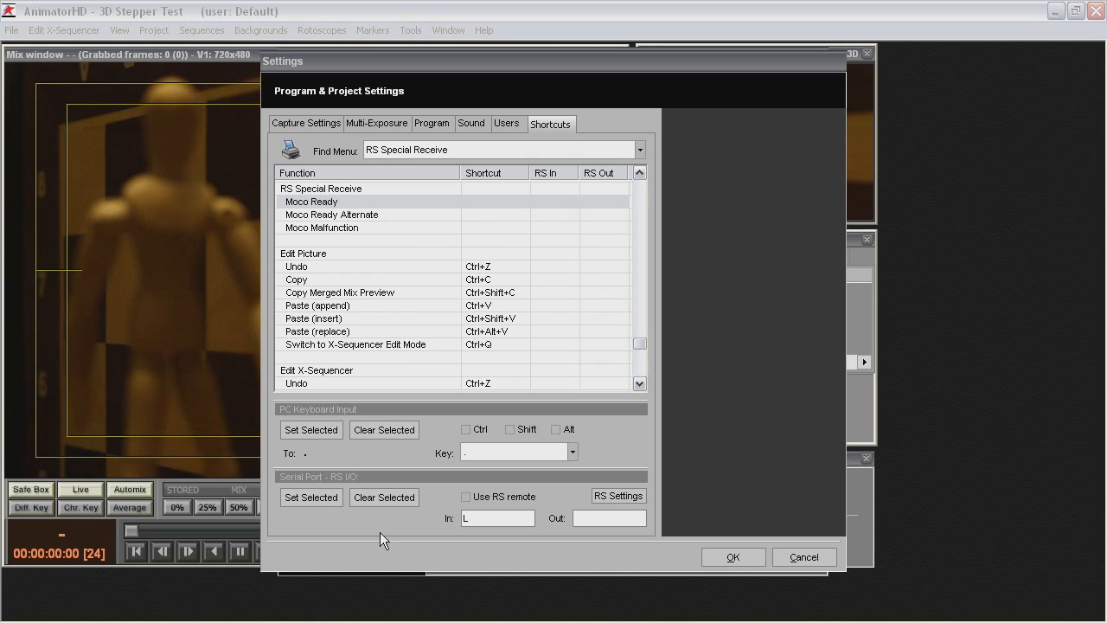
click(363, 215)
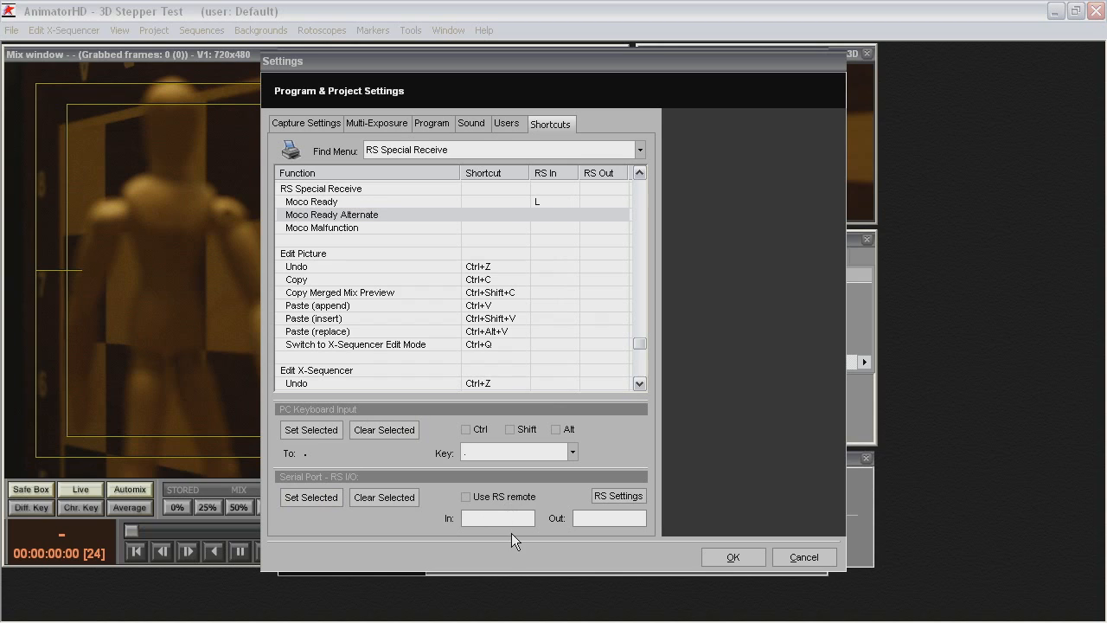
click(311, 497)
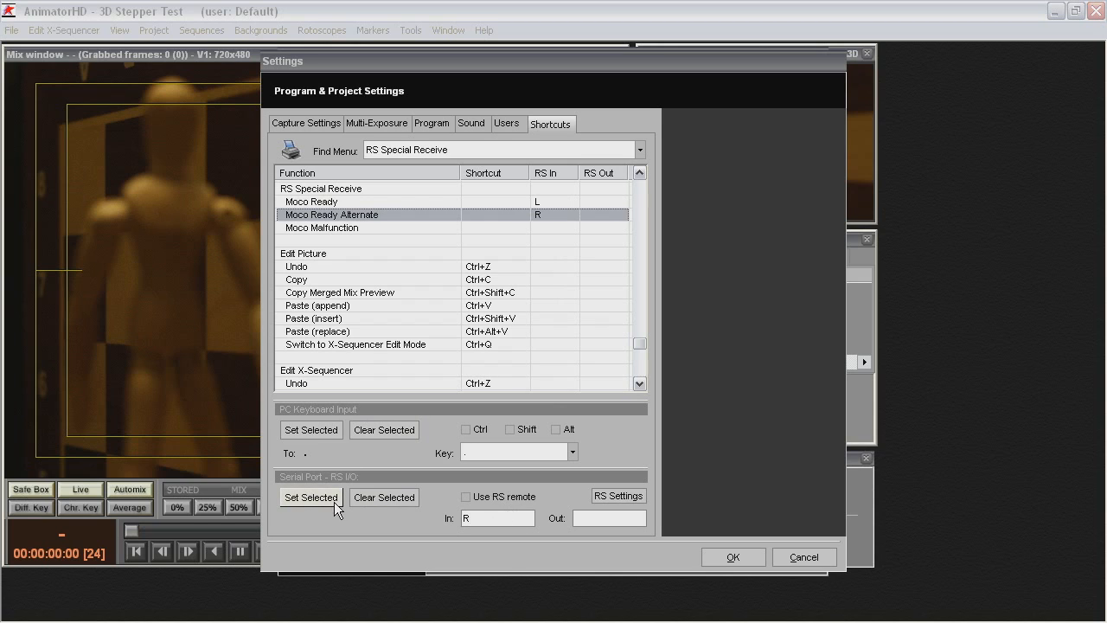
click(618, 495)
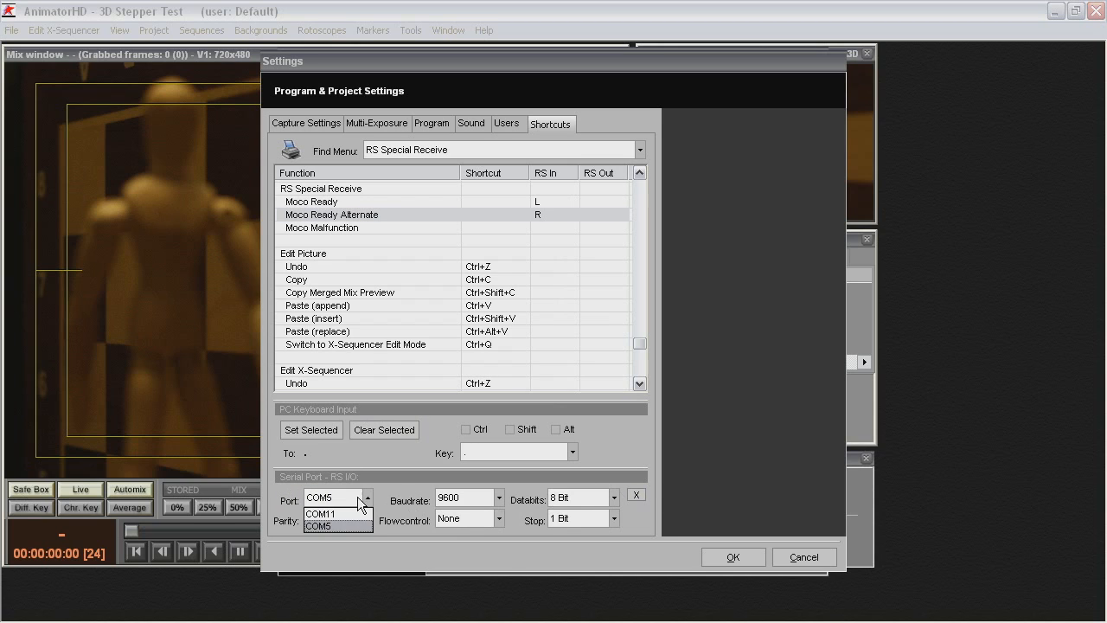
- Set the serial port to COM11 at 57600 baud and switch on Use RS remote
click(320, 514)
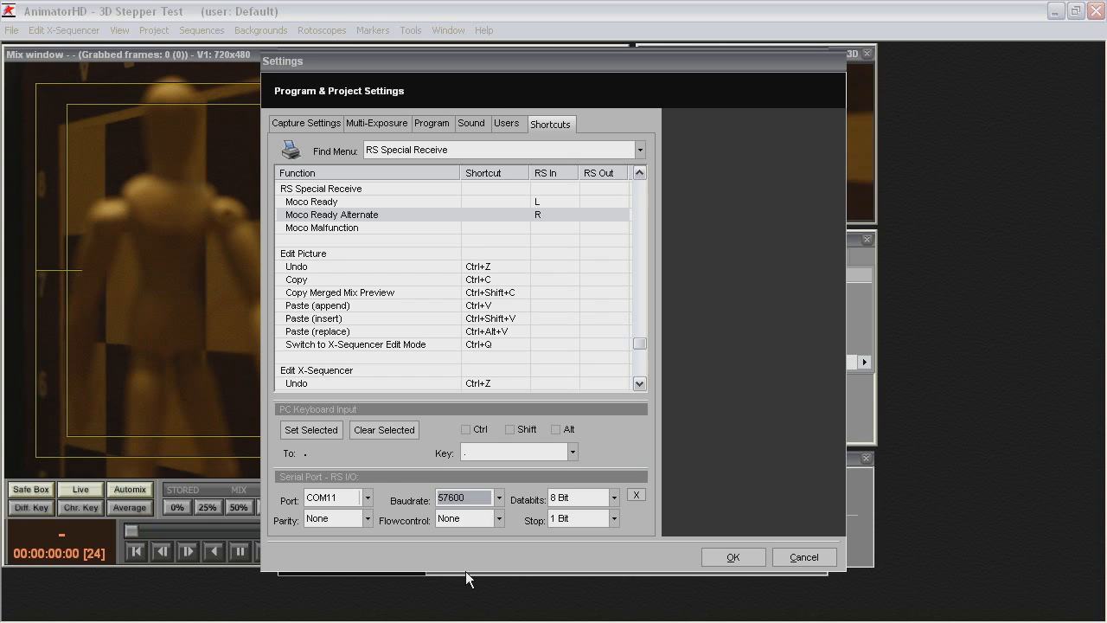
click(493, 499)
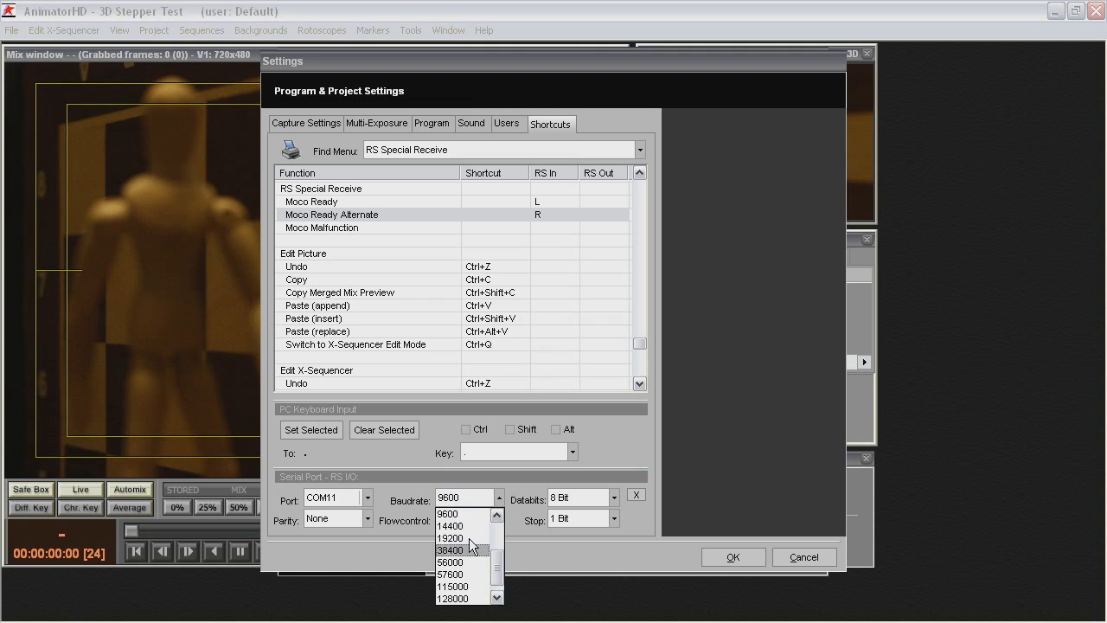
click(454, 575)
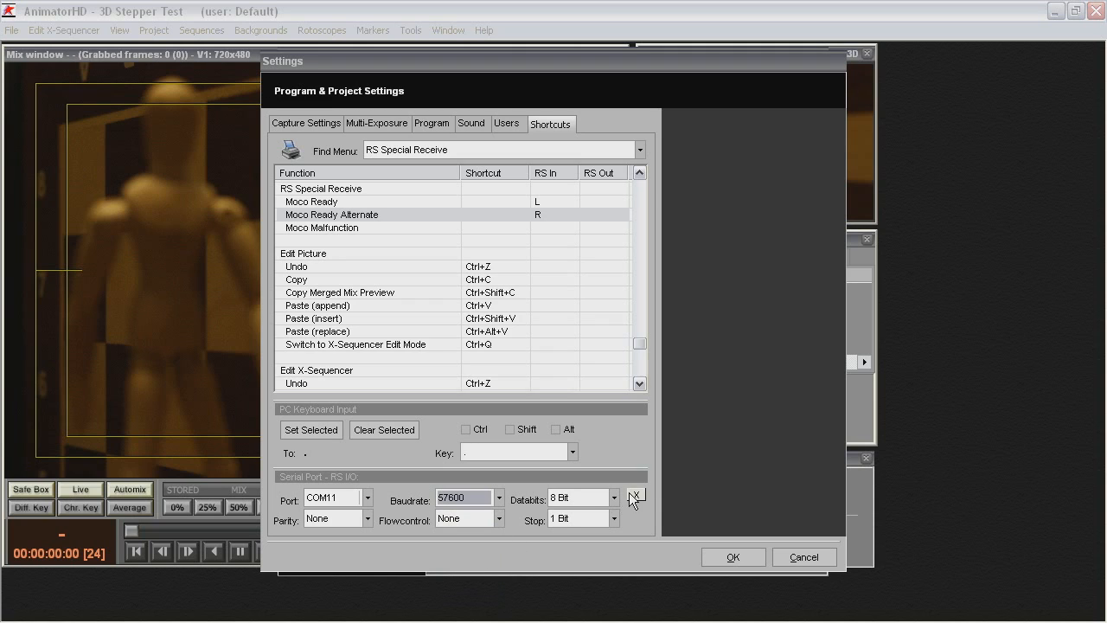
click(637, 498)
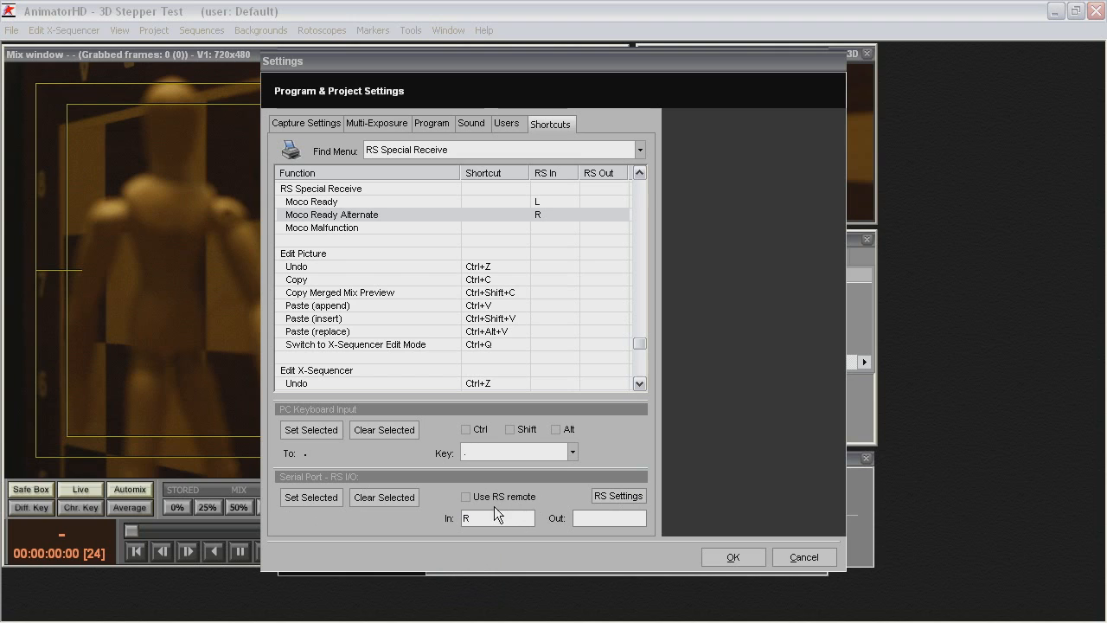
click(465, 496)
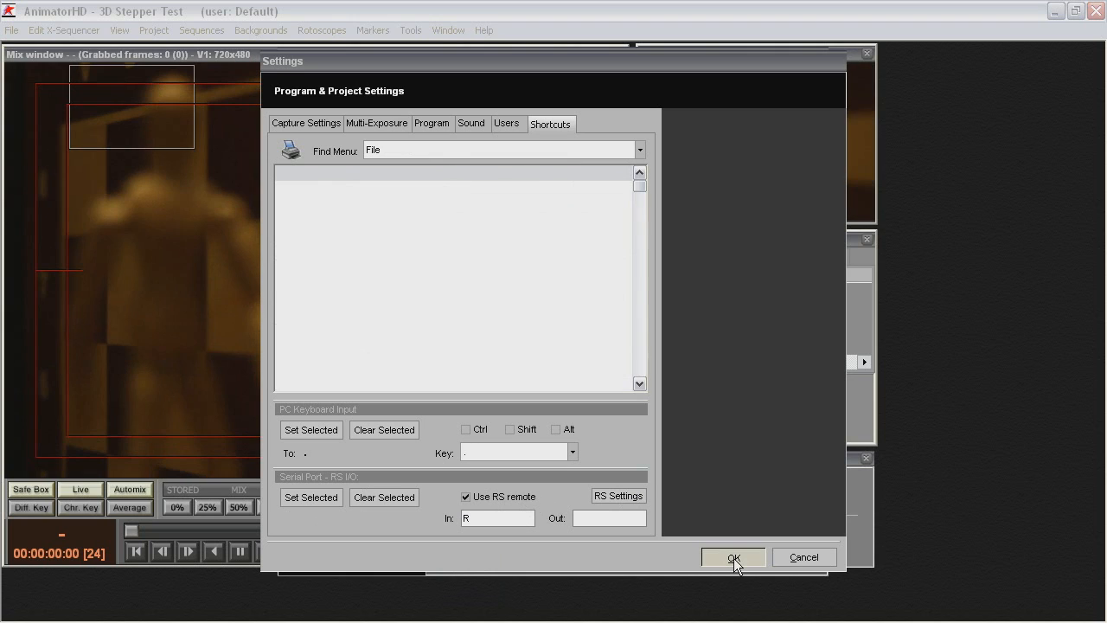
- Save the settings, bring up the Canon DSLR Remote and grab a test preview shot of the figure
click(734, 558)
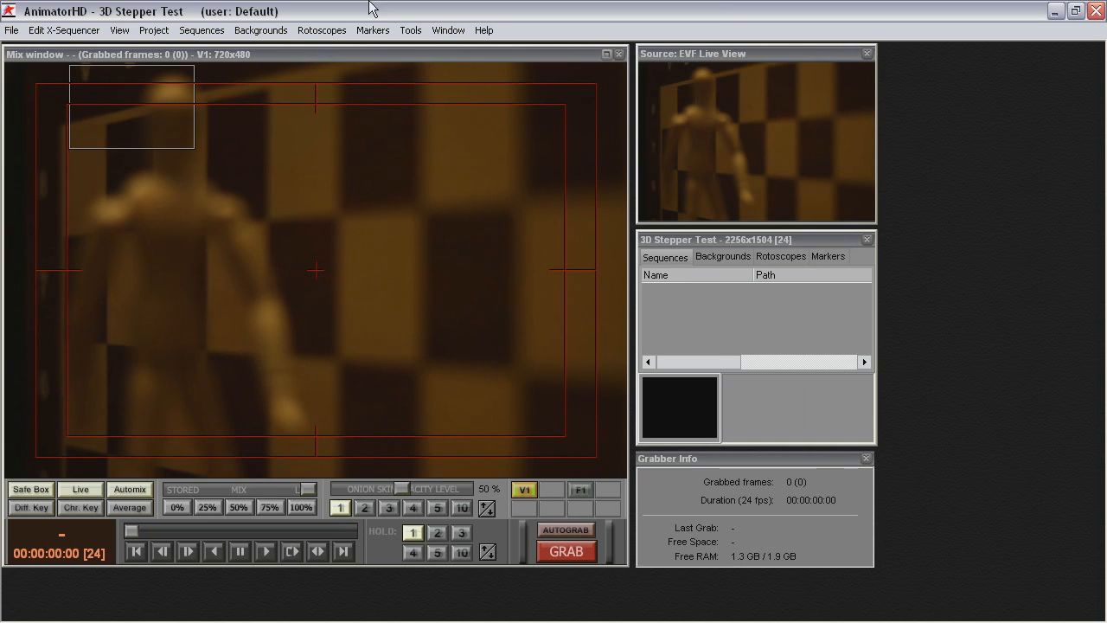
click(410, 31)
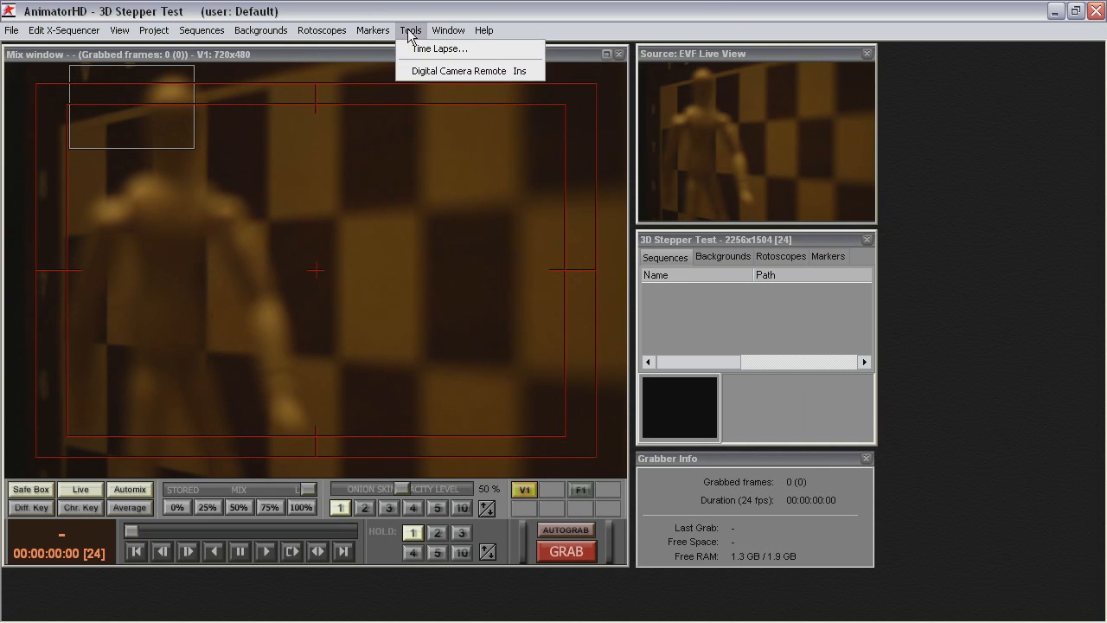
click(459, 71)
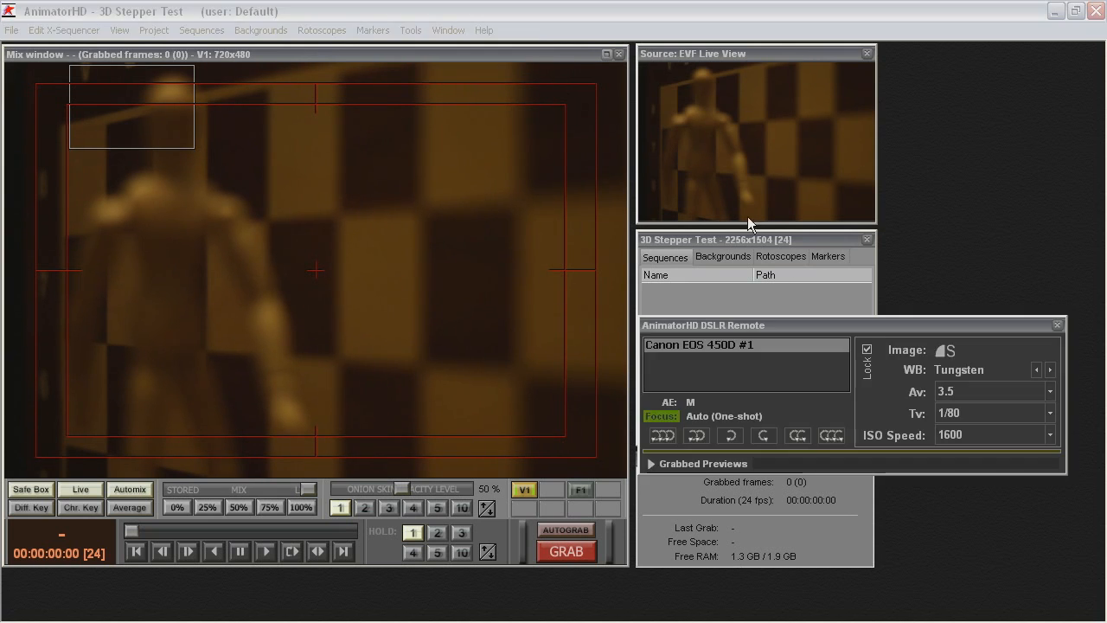
mouse_move(774, 336)
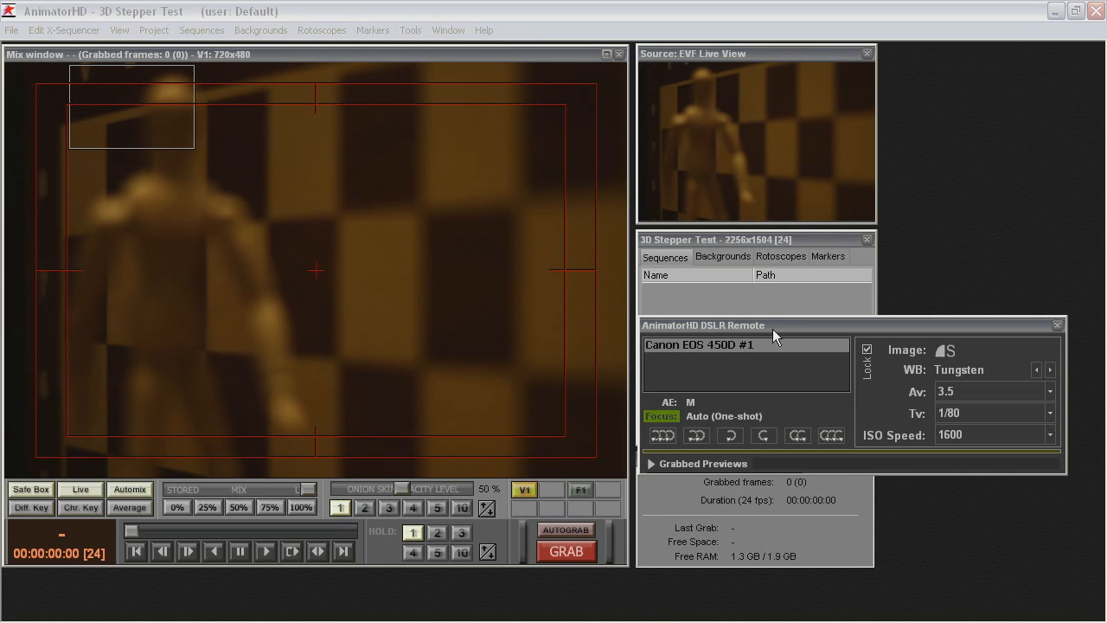
mouse_move(782, 94)
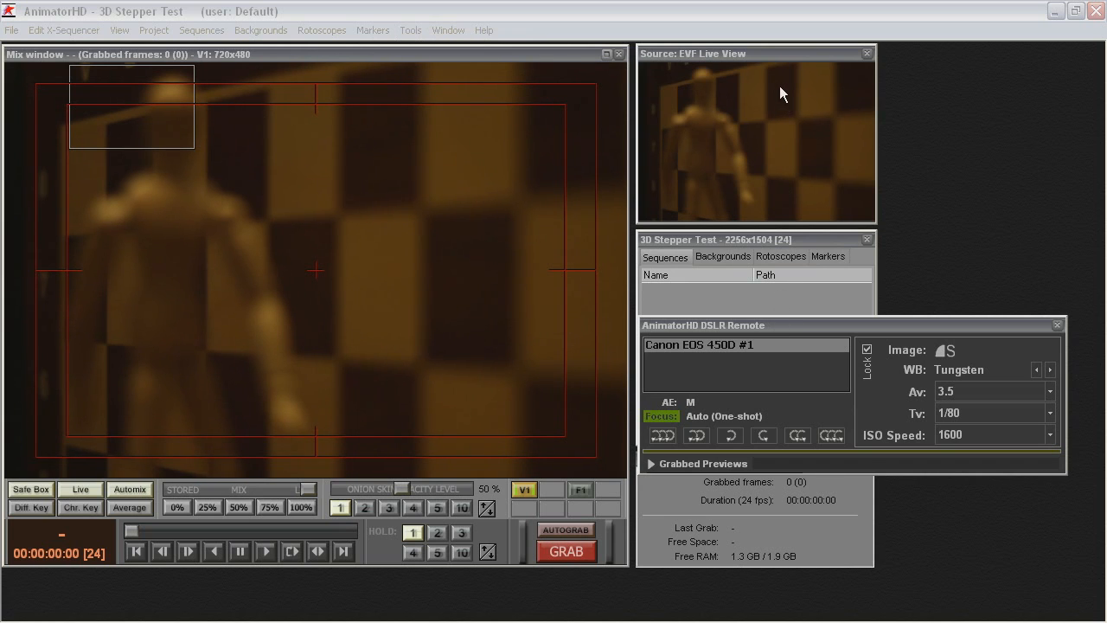
click(651, 464)
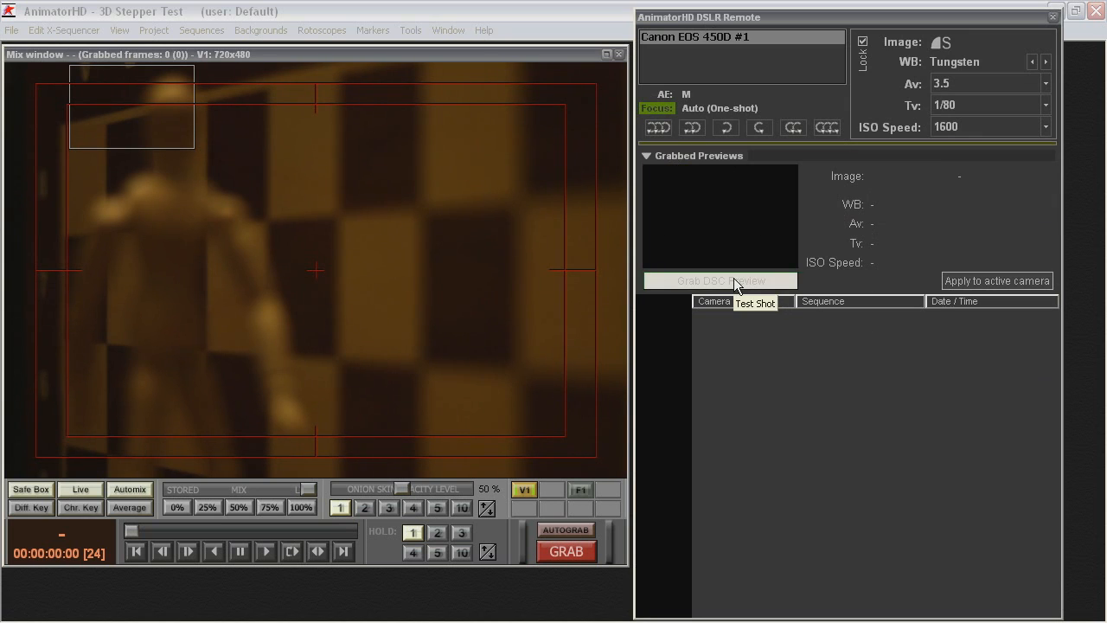
click(720, 280)
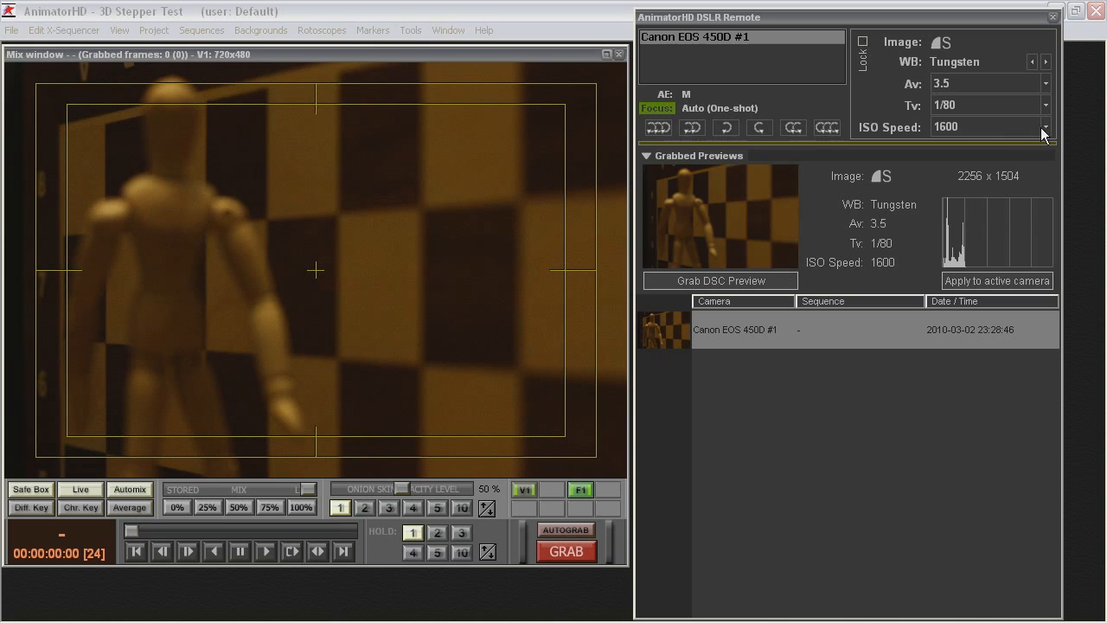
- Set the camera ISO to 100 and grab a preview
click(1045, 135)
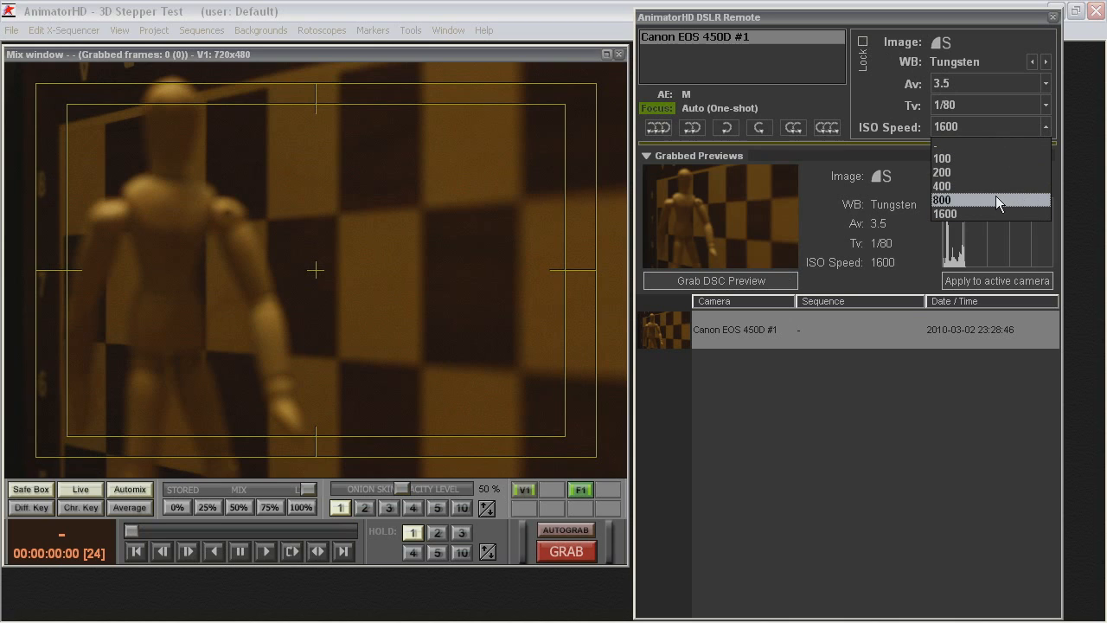
click(941, 157)
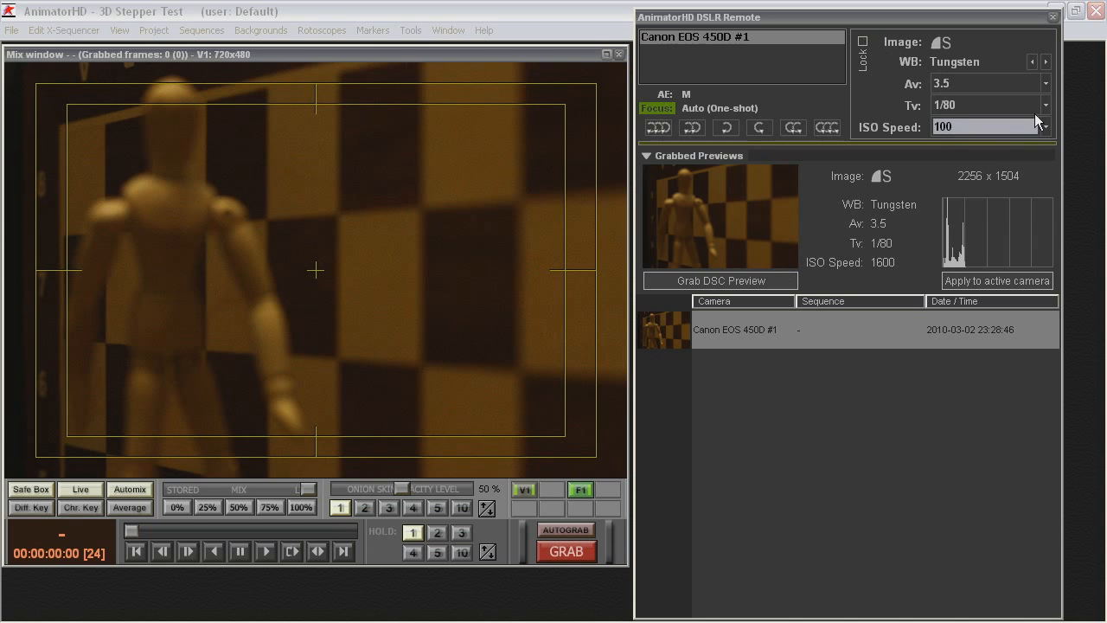
click(983, 106)
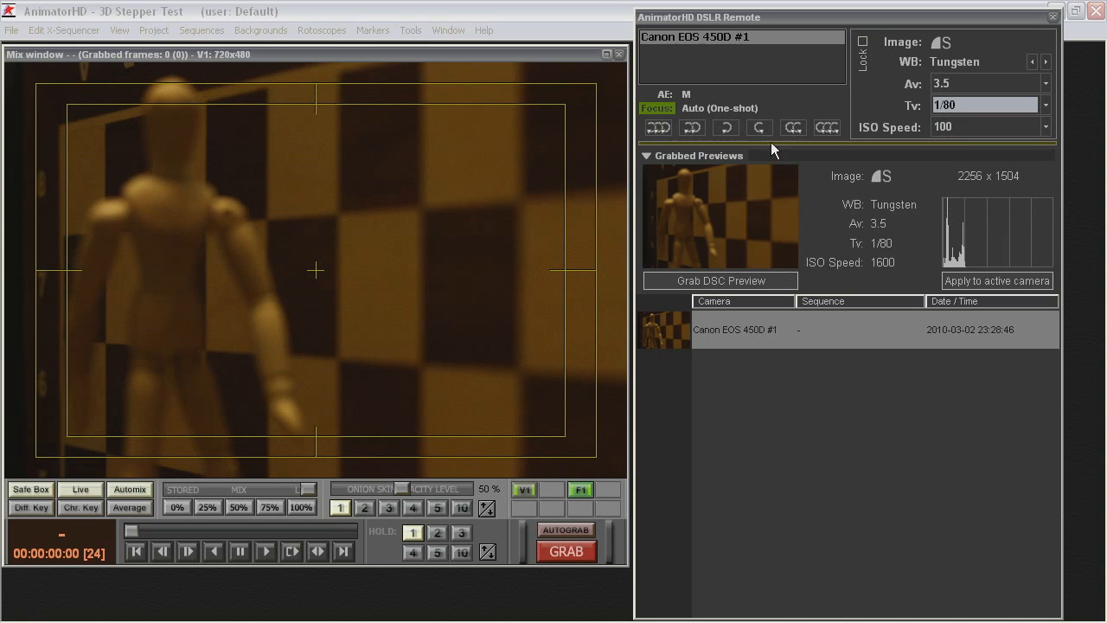
click(720, 281)
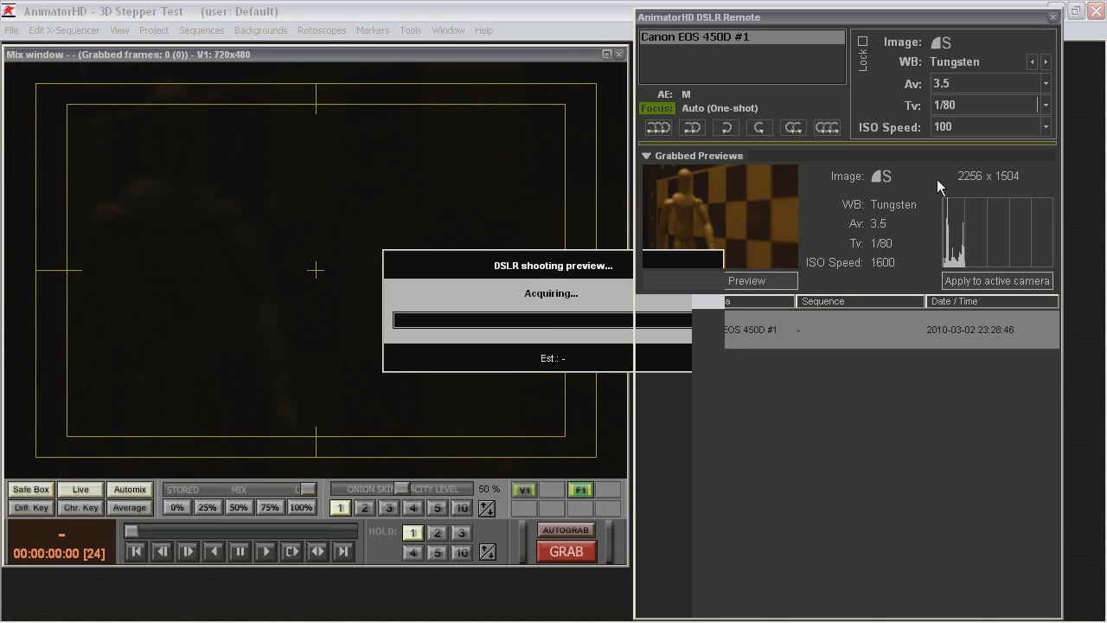
- Set a 1-second shutter speed, grab new previews and compare them with the earlier bright shot
click(1045, 106)
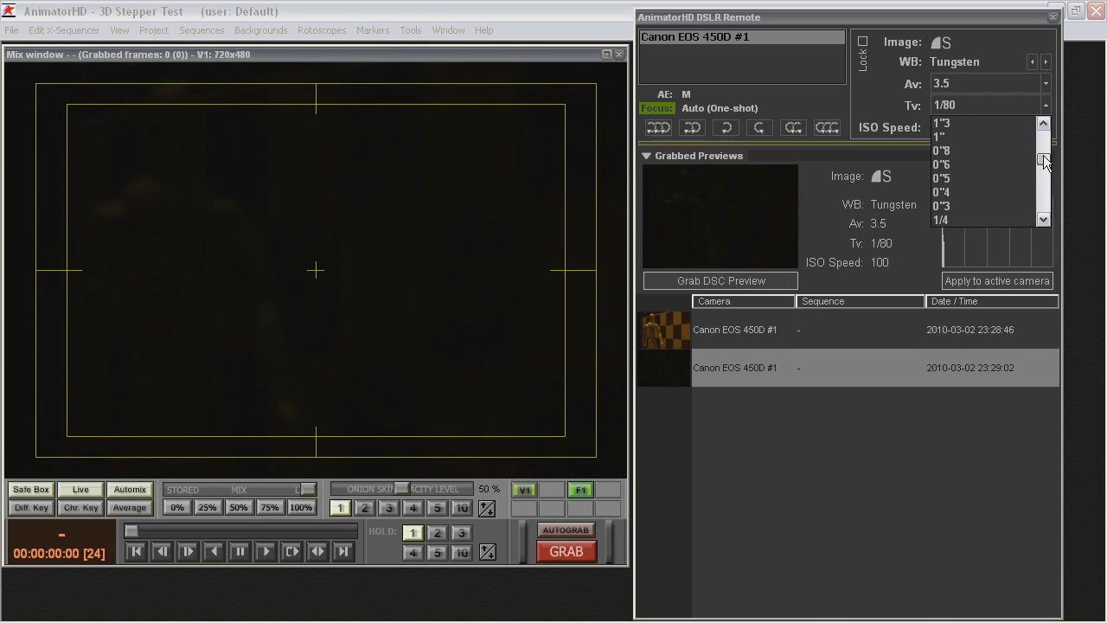
click(941, 137)
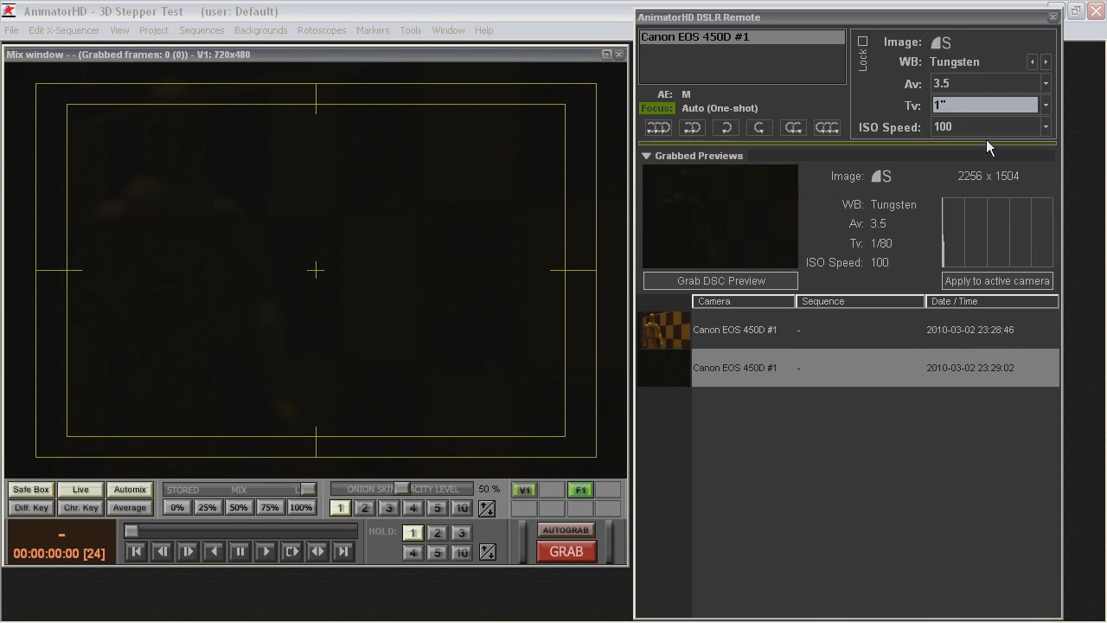
click(720, 281)
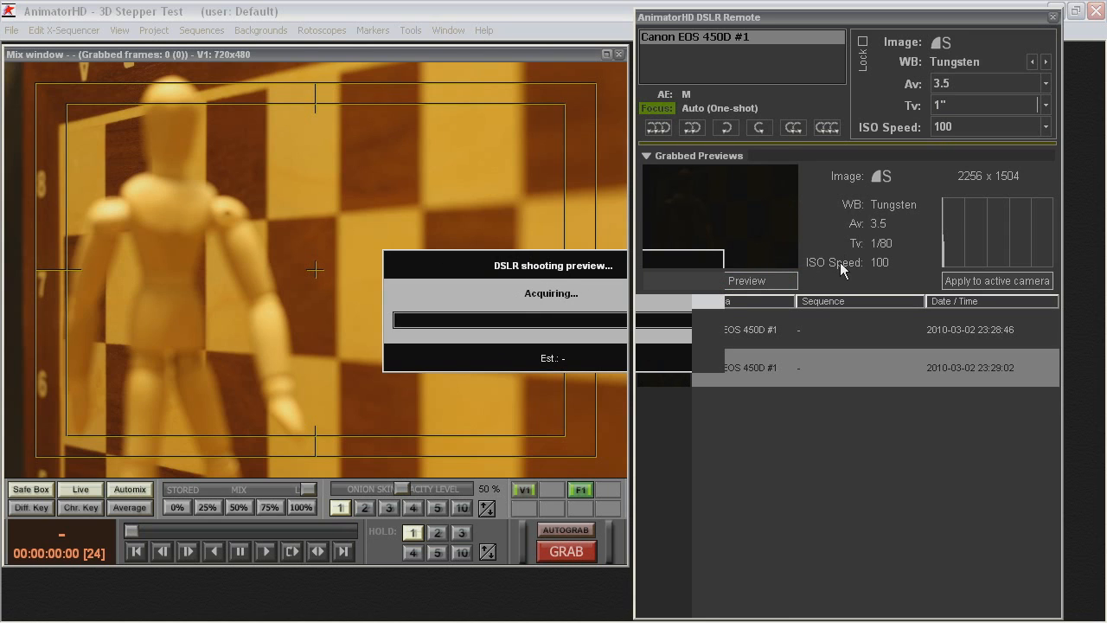
click(748, 280)
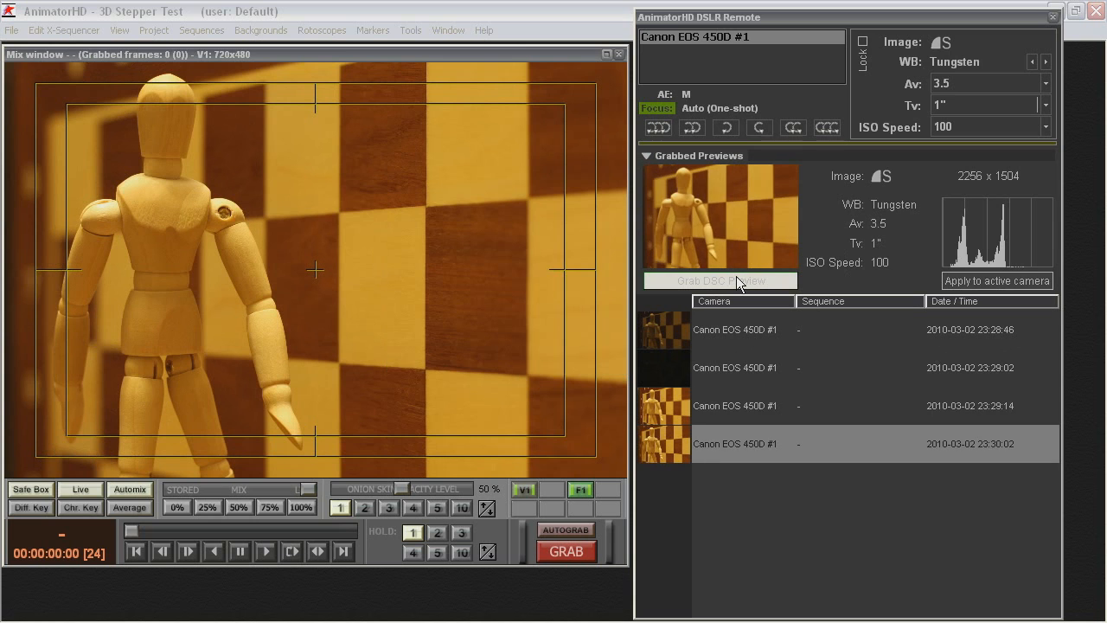
click(719, 280)
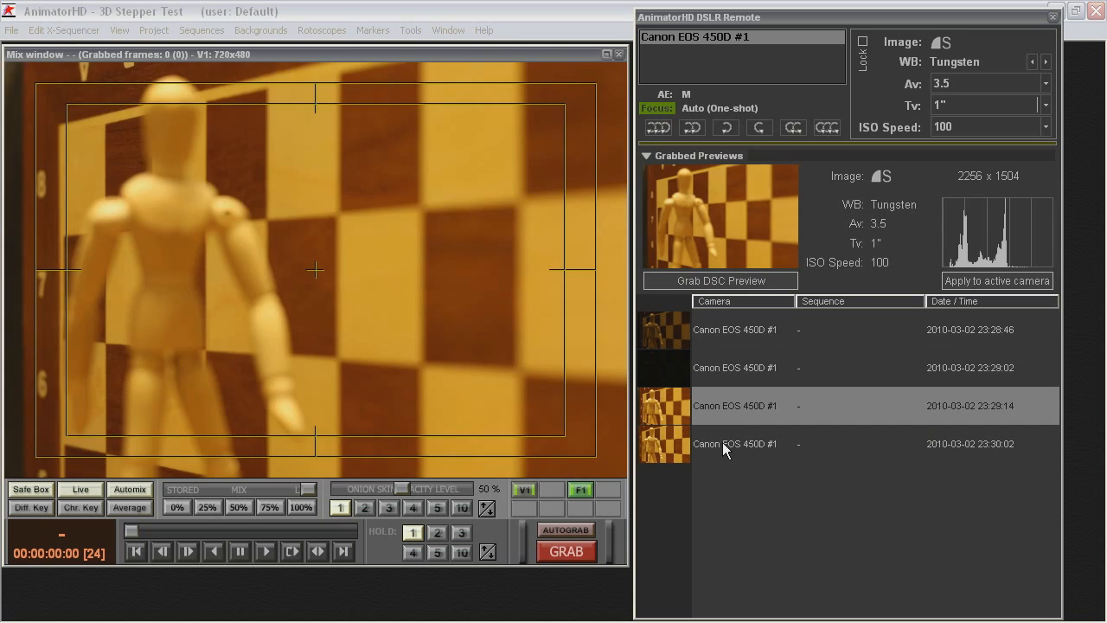
click(734, 443)
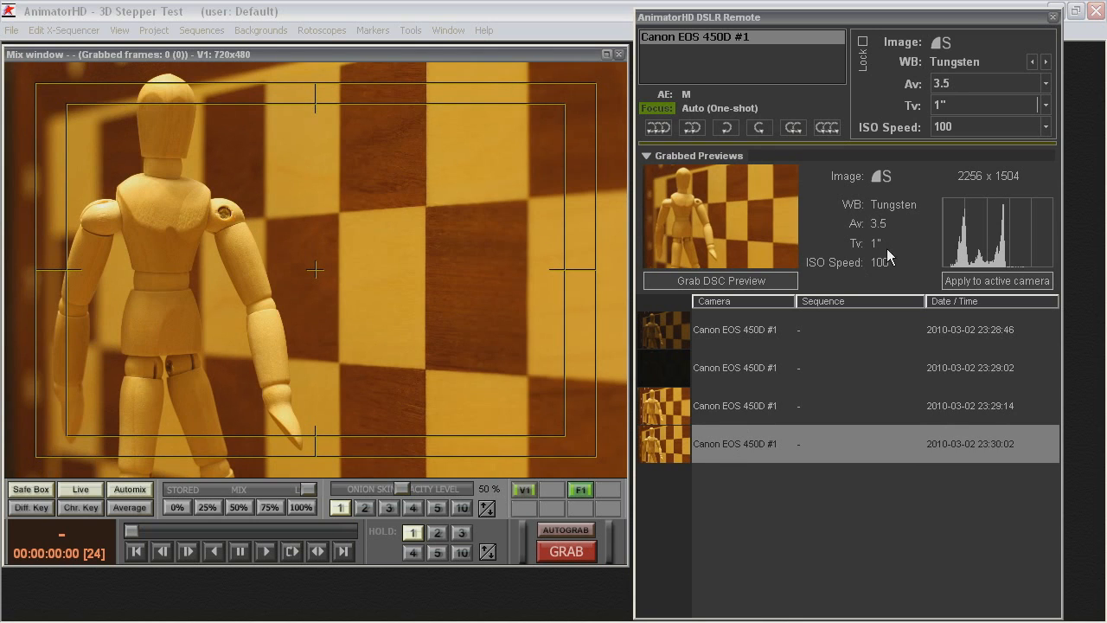
mouse_move(967, 287)
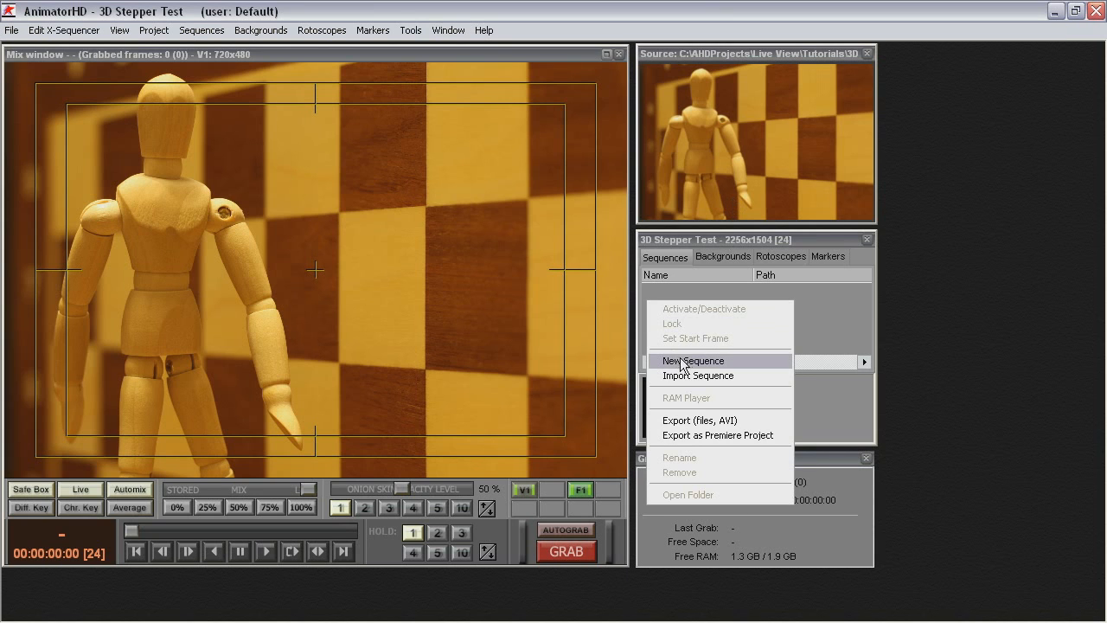
- Create a new sequence named LR Eye Test in the project
click(692, 362)
text(LR)
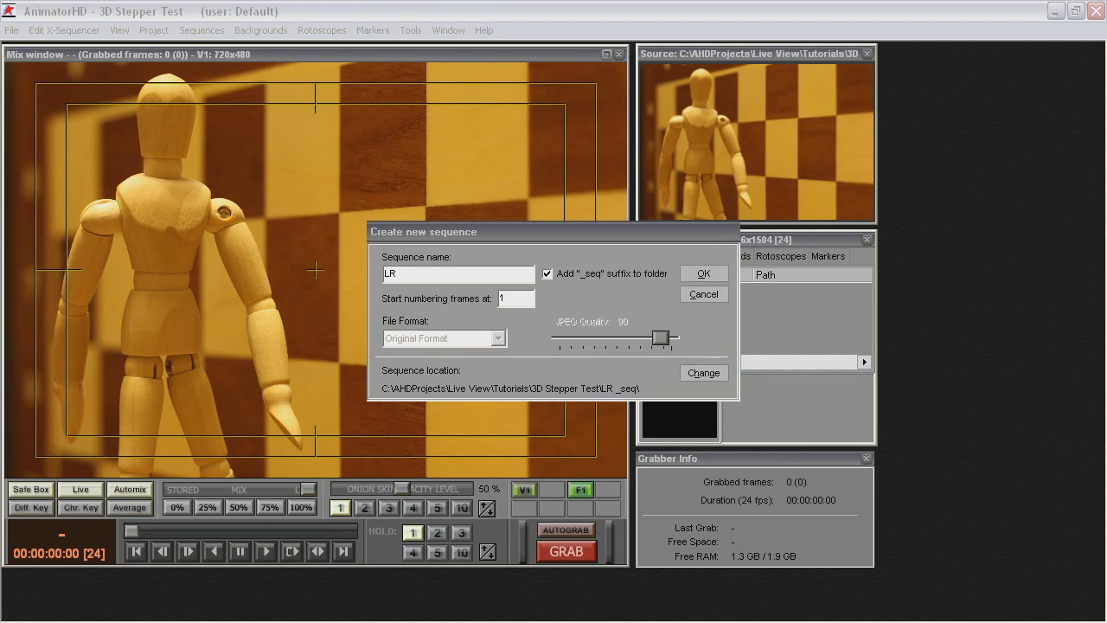
text(Eye T)
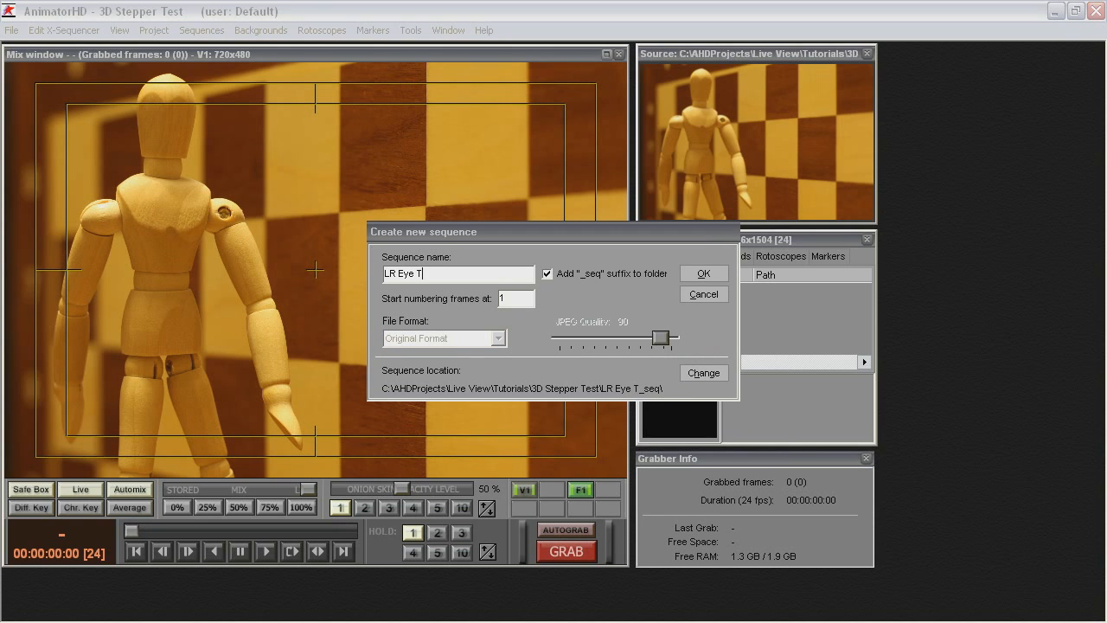
text(est)
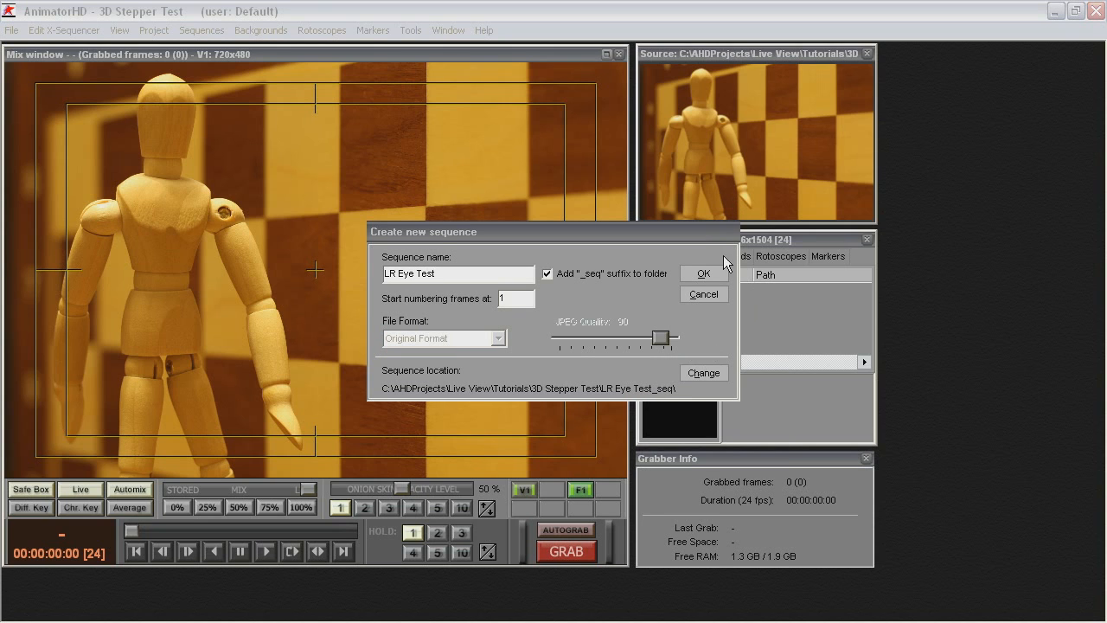
click(702, 274)
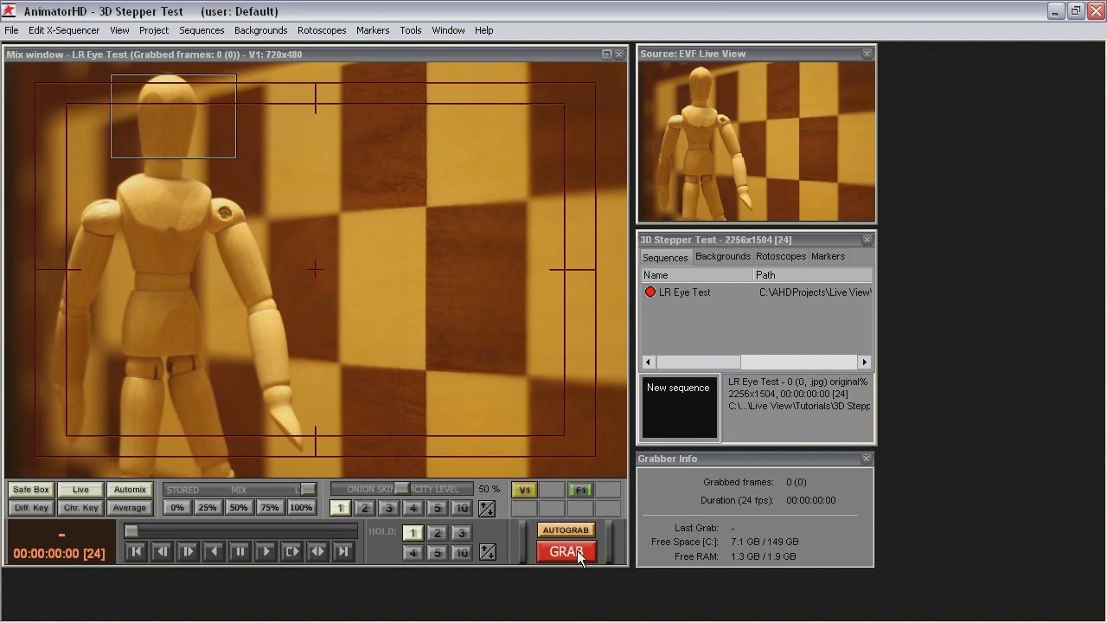
- Grab the first DSLR frame of the figure into the LR Eye Test sequence
click(566, 552)
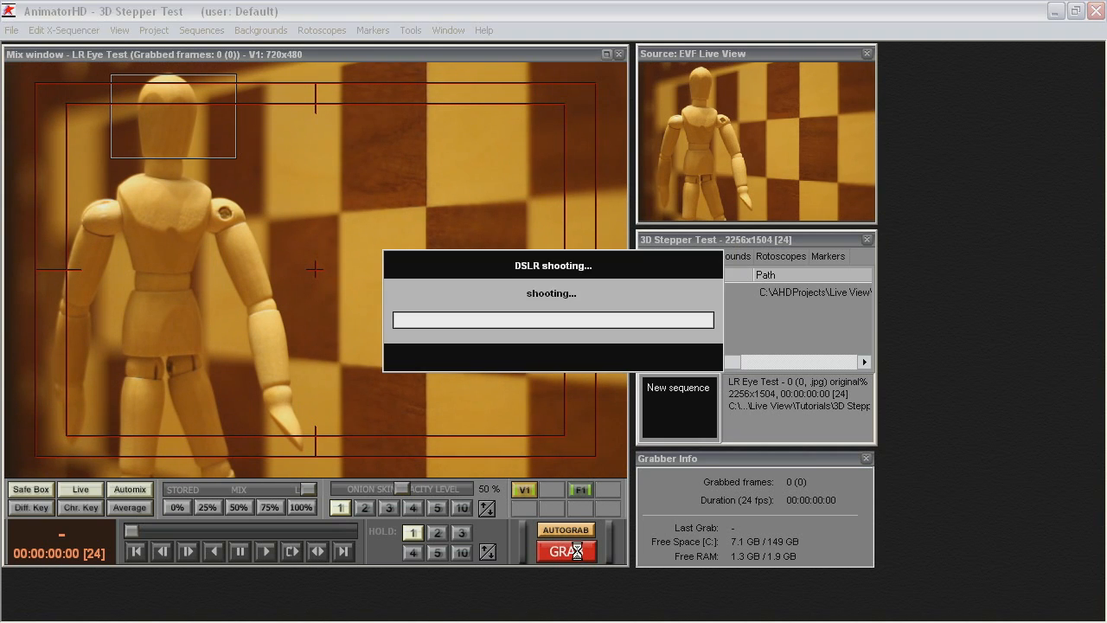
mouse_move(567, 552)
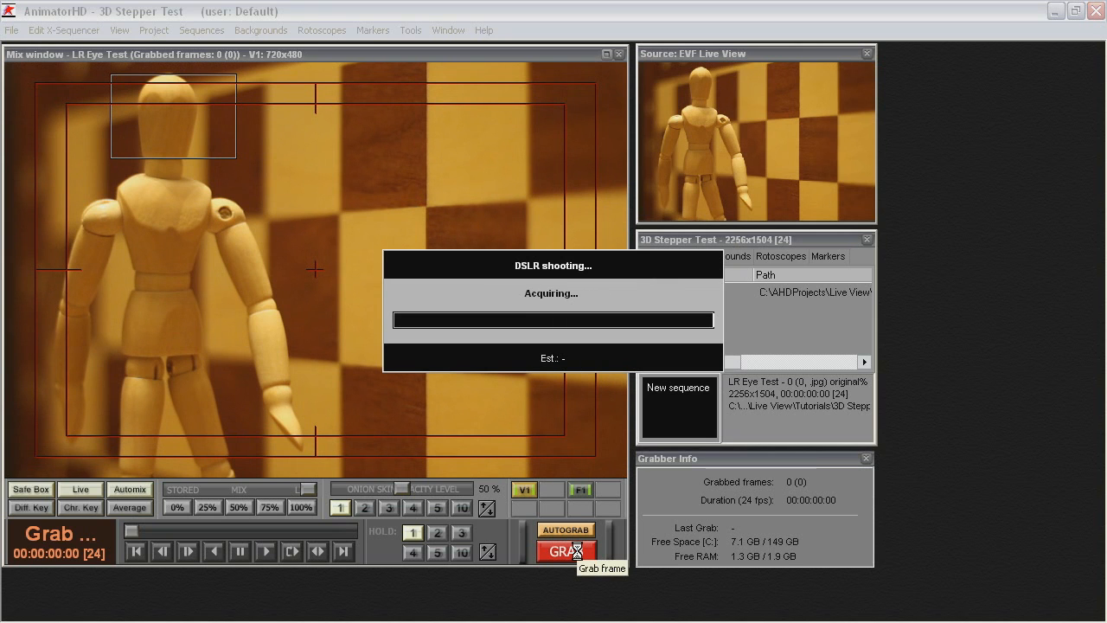
click(566, 550)
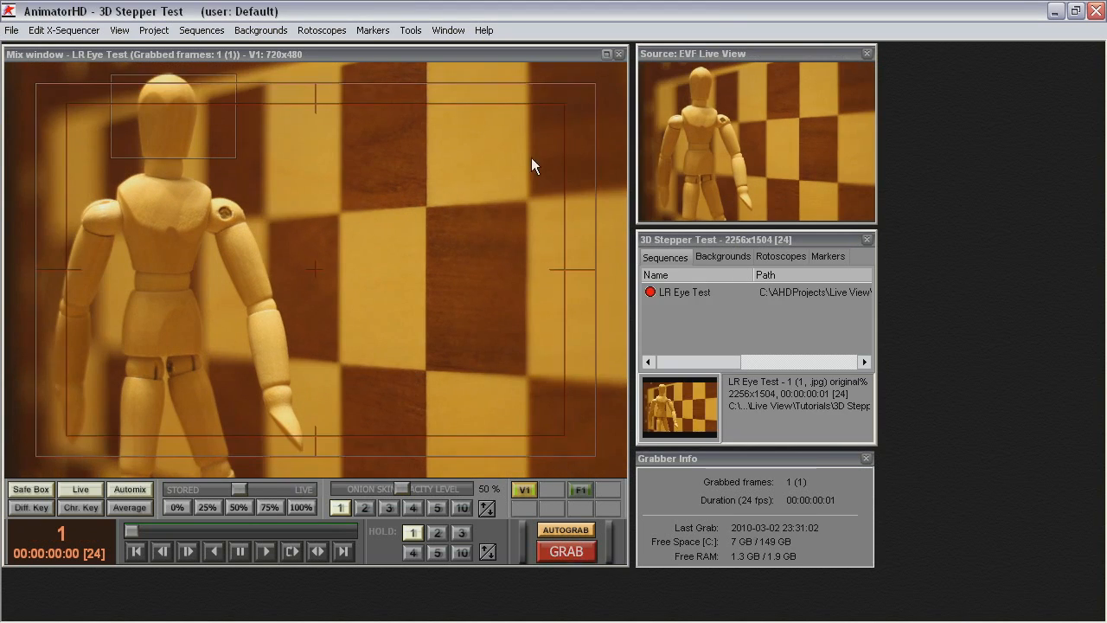
- In EVF Gain Control, switch on 3D Anaglyph for a red-cyan stereo preview of the figure
click(448, 29)
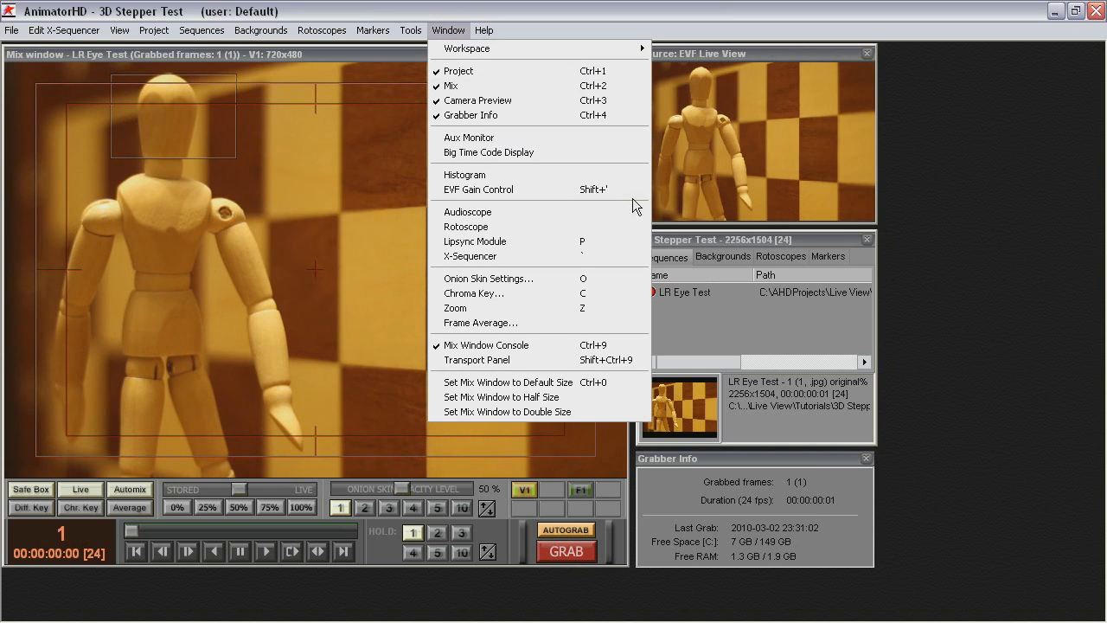
click(478, 189)
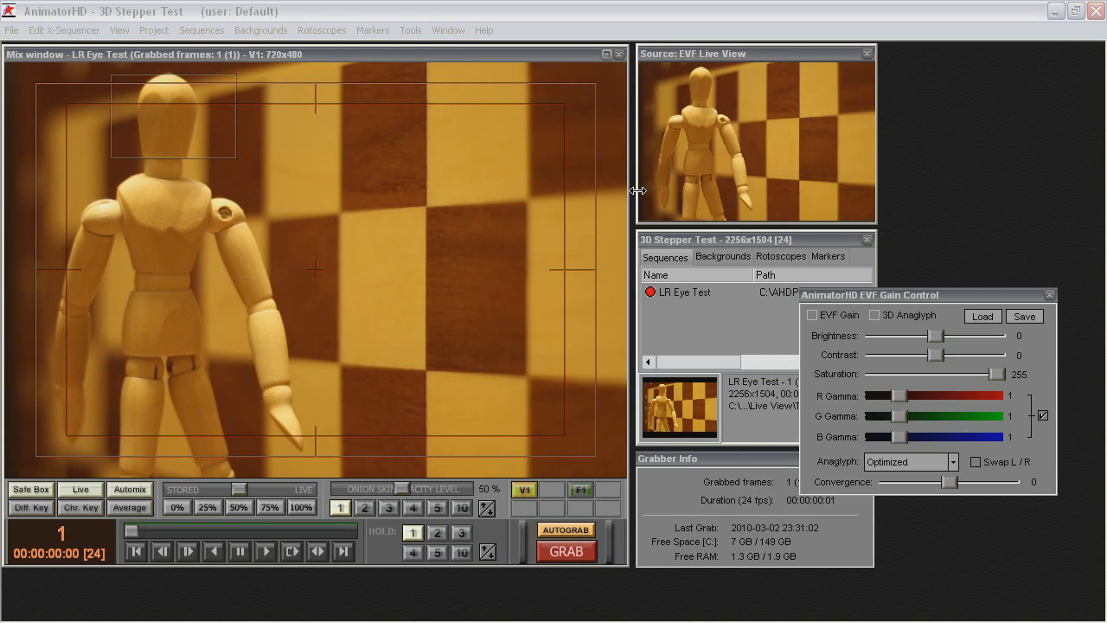
mouse_move(884, 320)
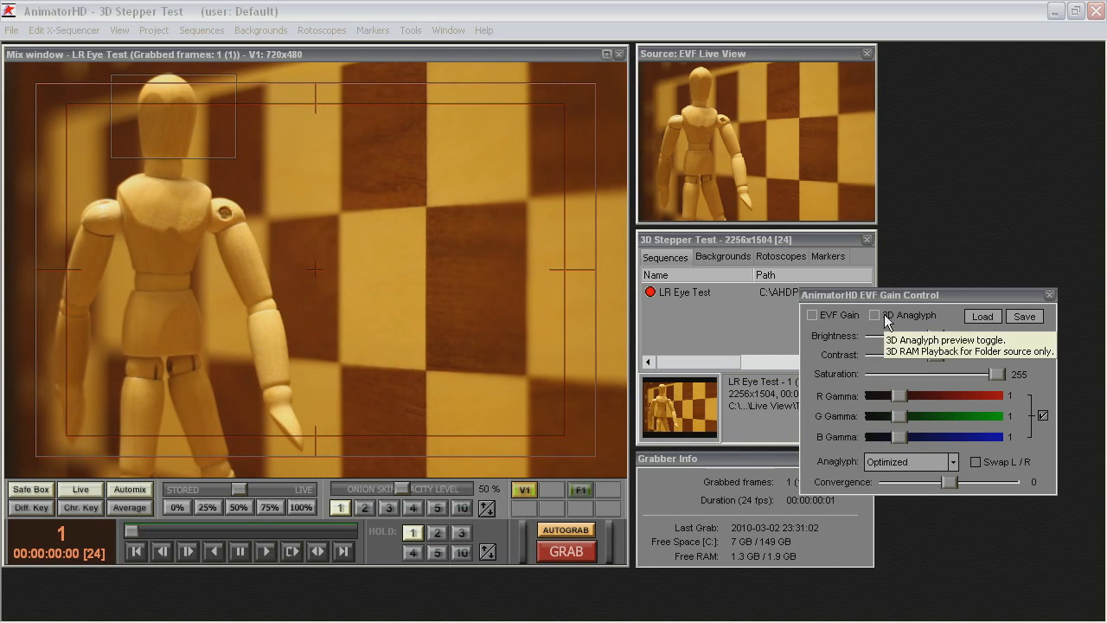
click(875, 315)
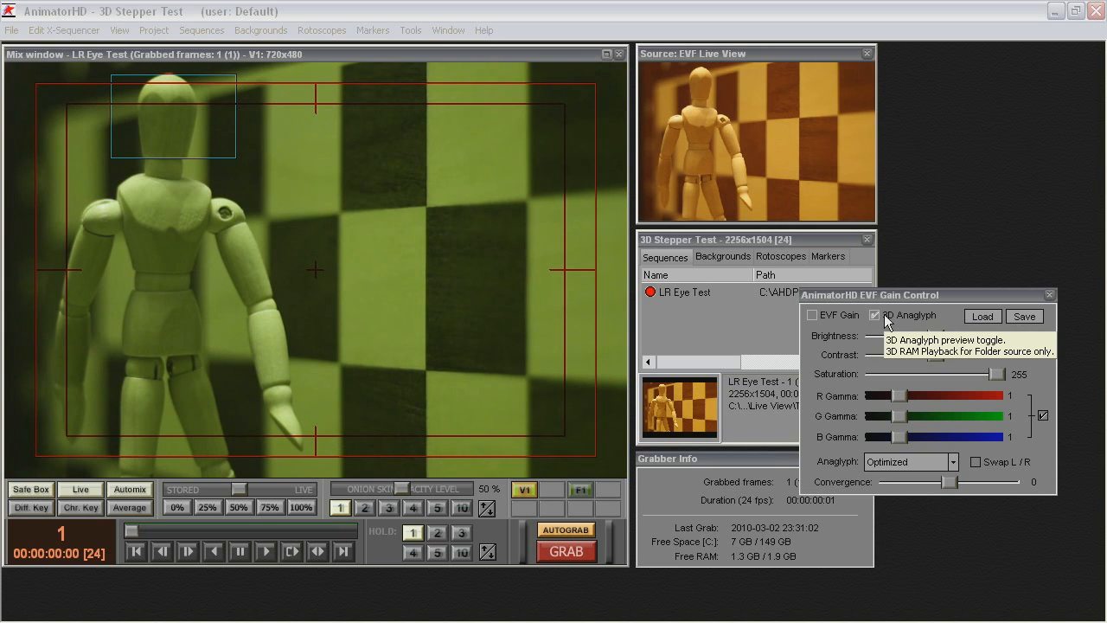
click(876, 314)
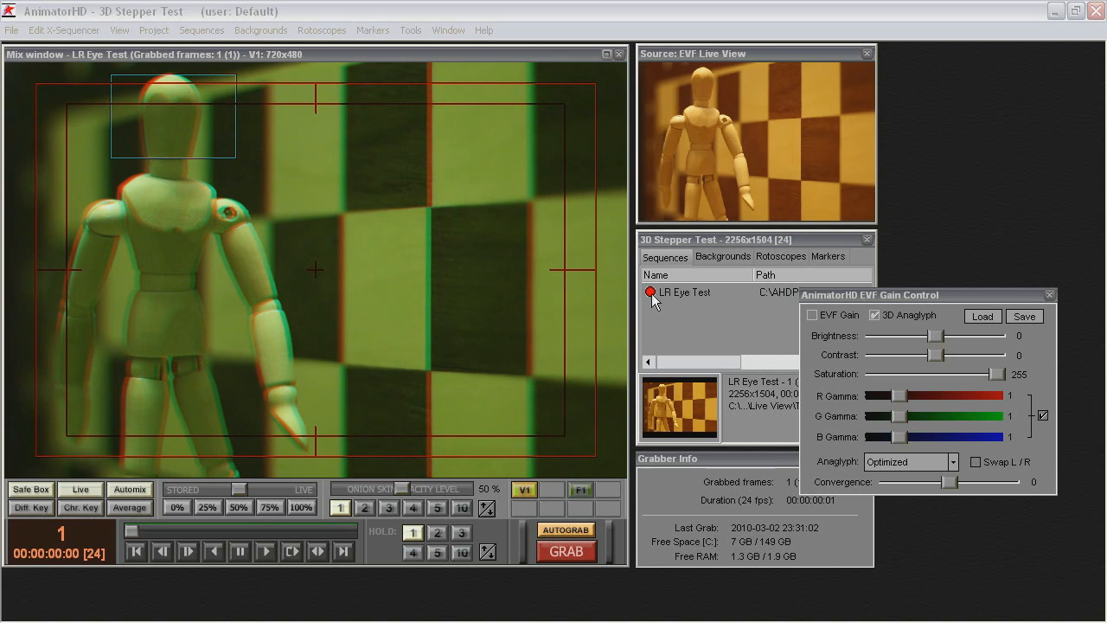
click(683, 291)
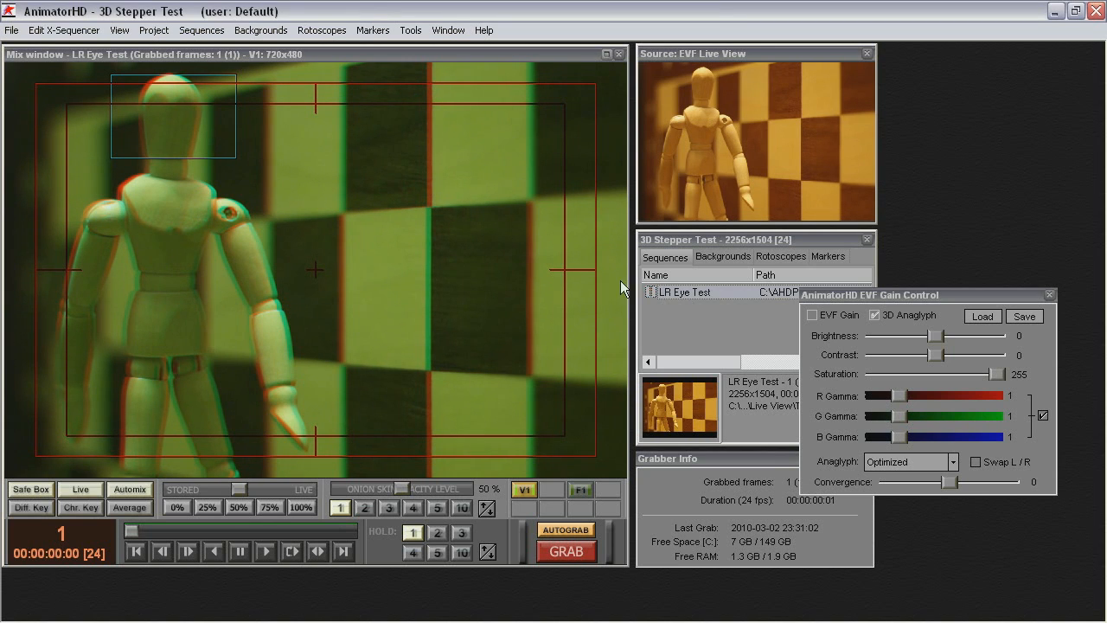
click(154, 30)
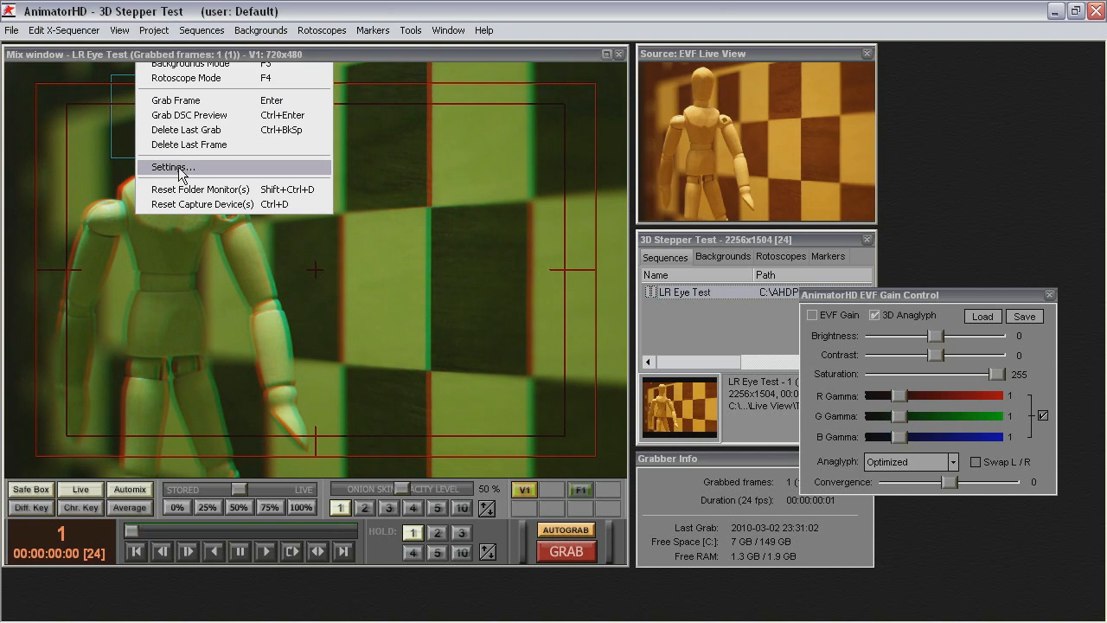
- Enable multi-exposure with a manual cycle of two shots, Right and Left
click(173, 166)
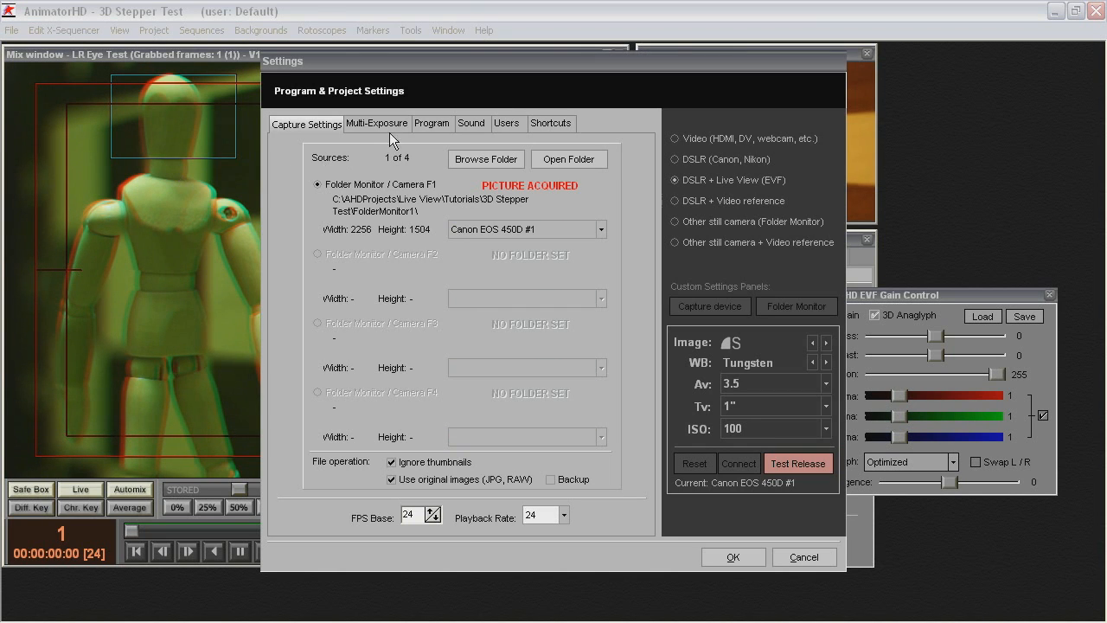
click(377, 123)
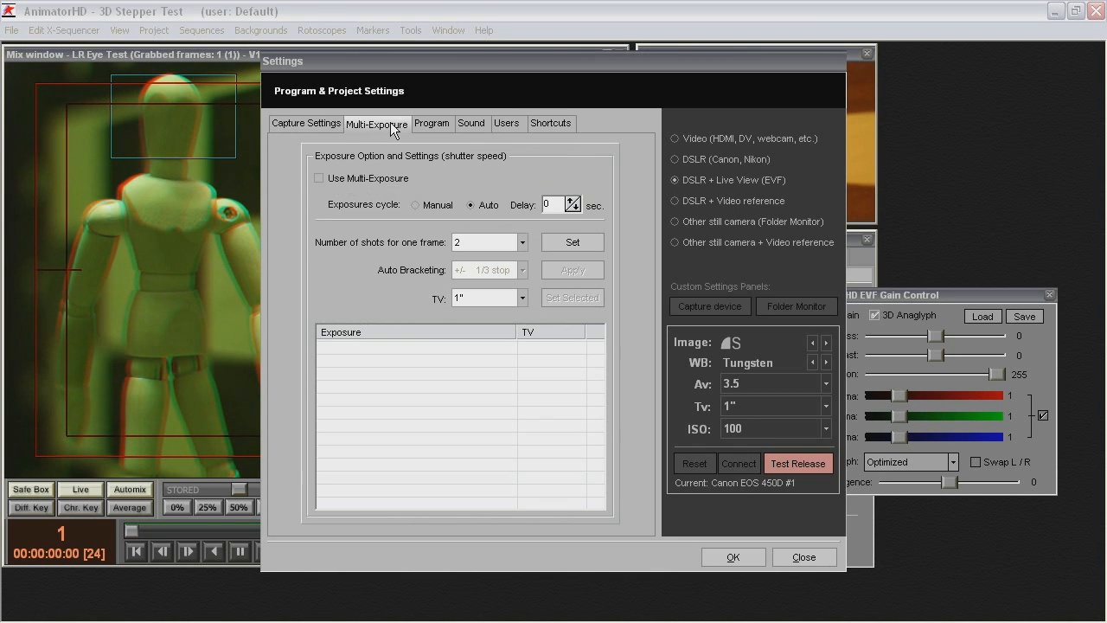
click(318, 177)
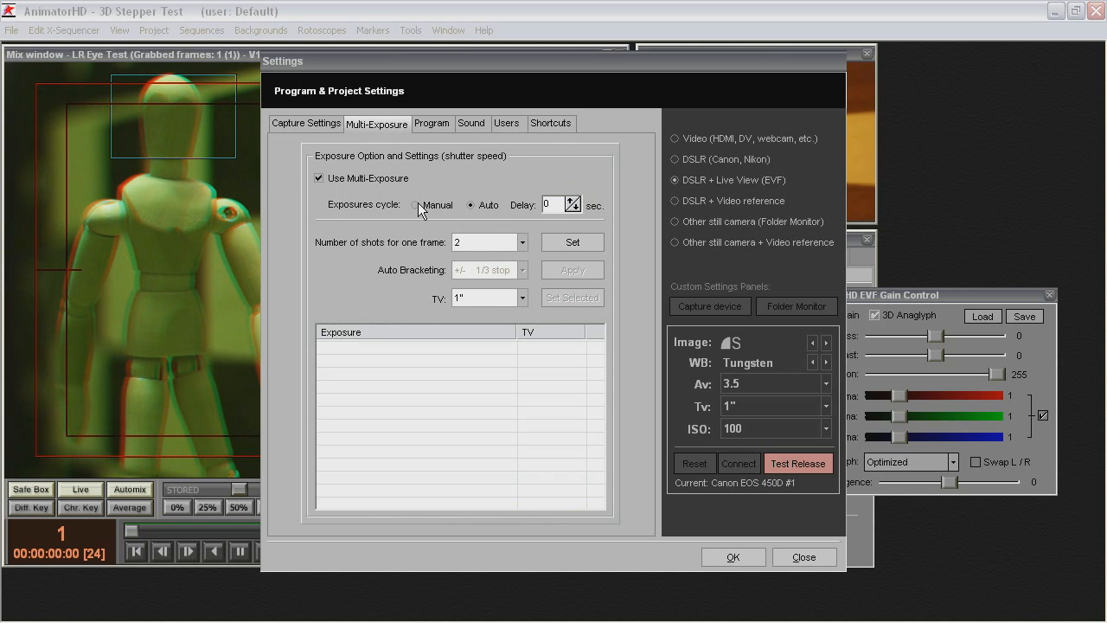
click(571, 242)
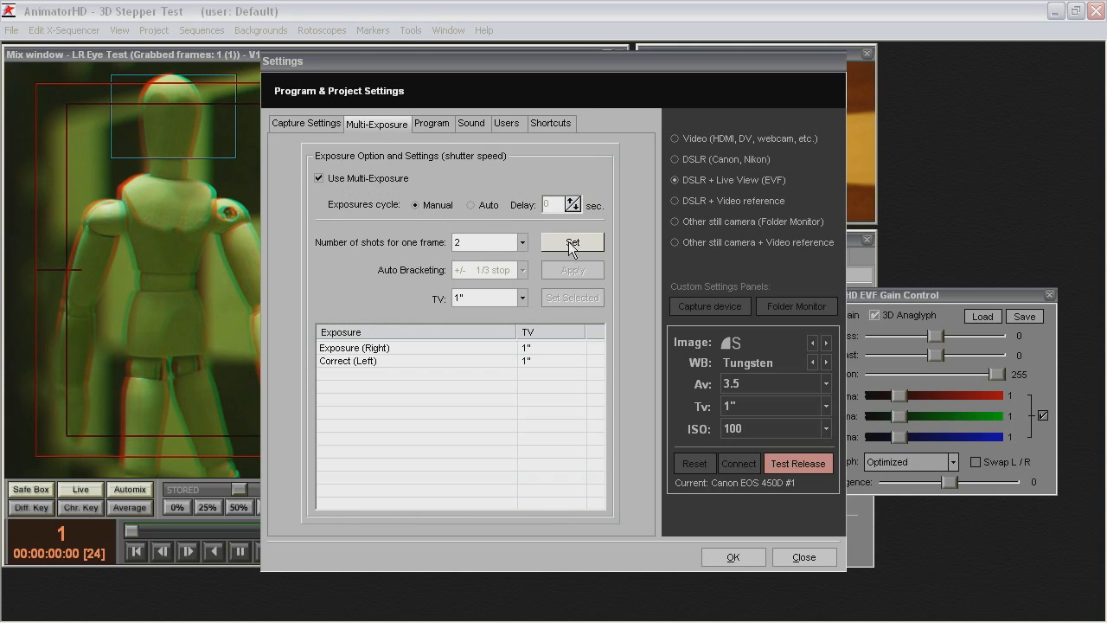
mouse_move(531, 301)
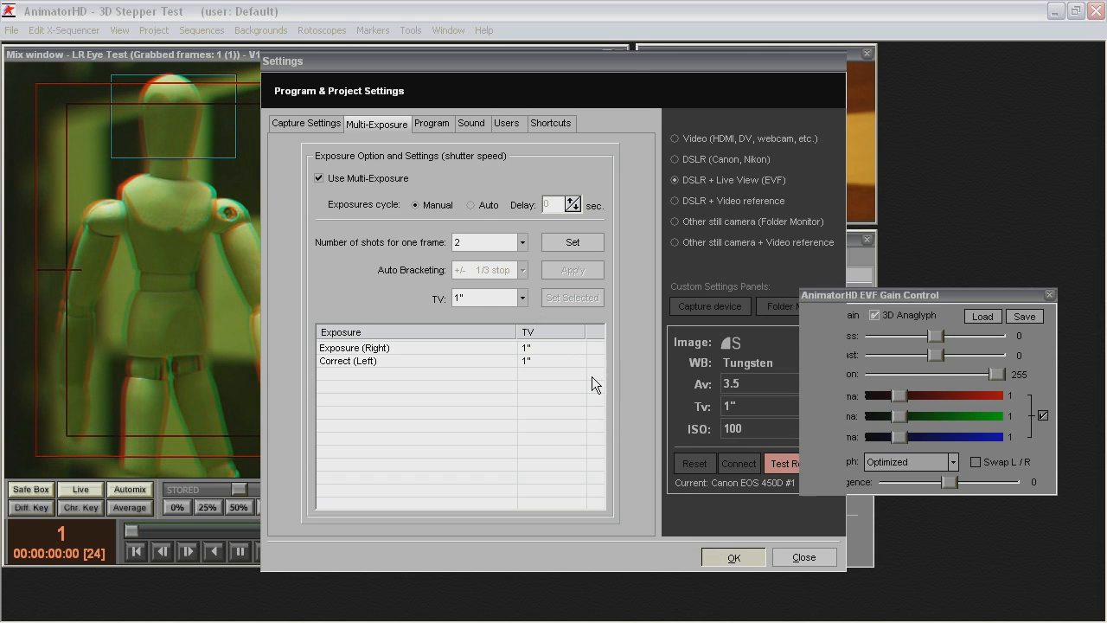
- Reopen the Canon DSLR Remote panel from the Tools menu
click(410, 30)
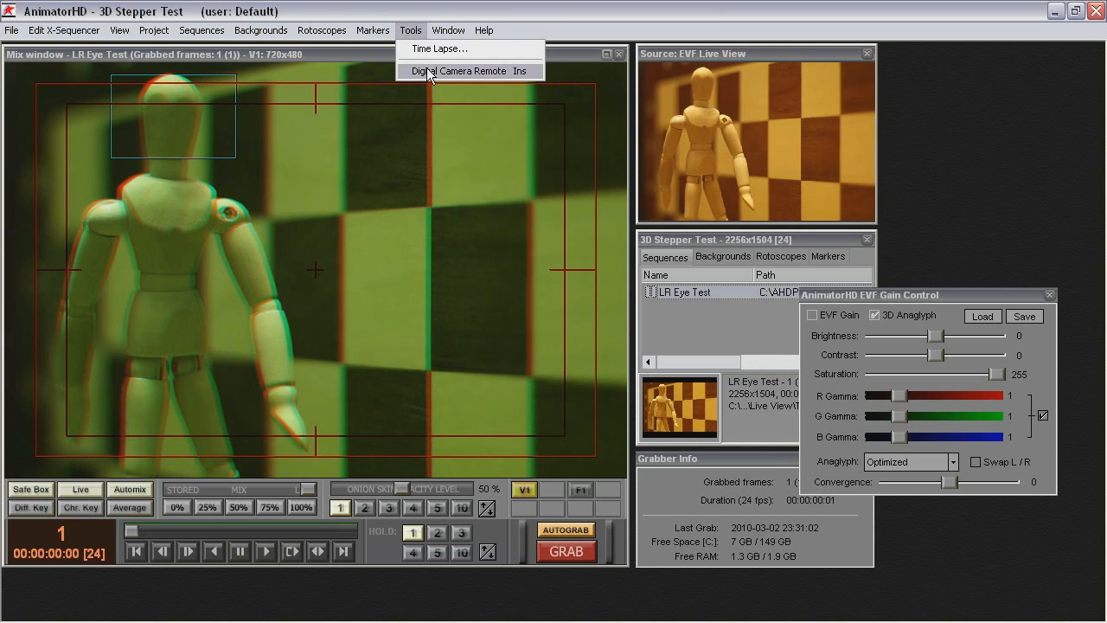
click(456, 71)
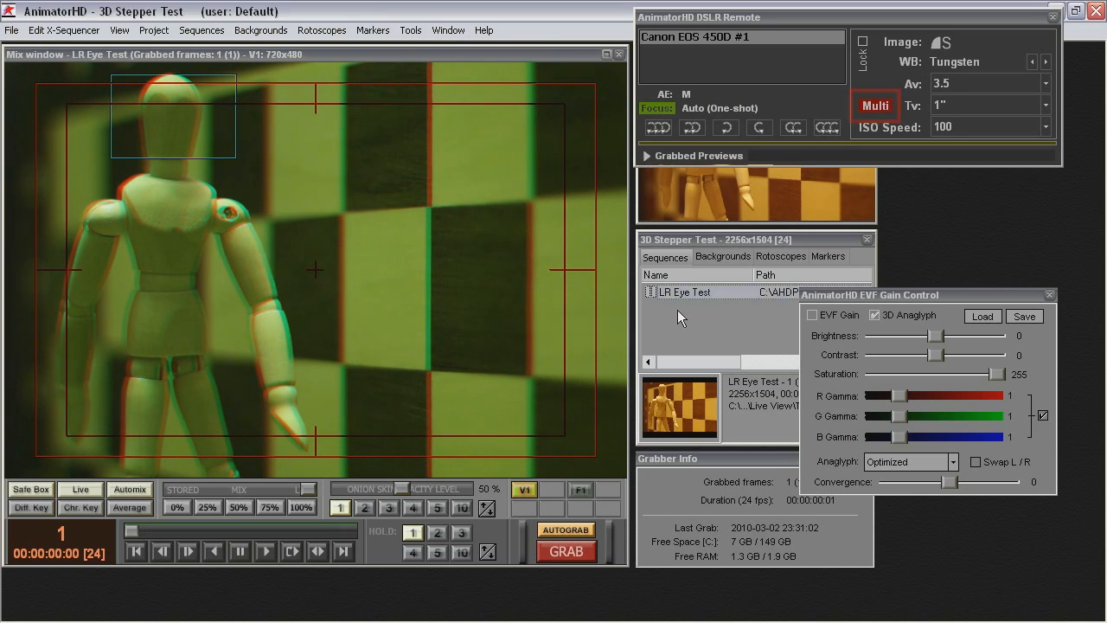
- Create a new sequence named 3DMan alongside LR Eye Test
right_click(684, 291)
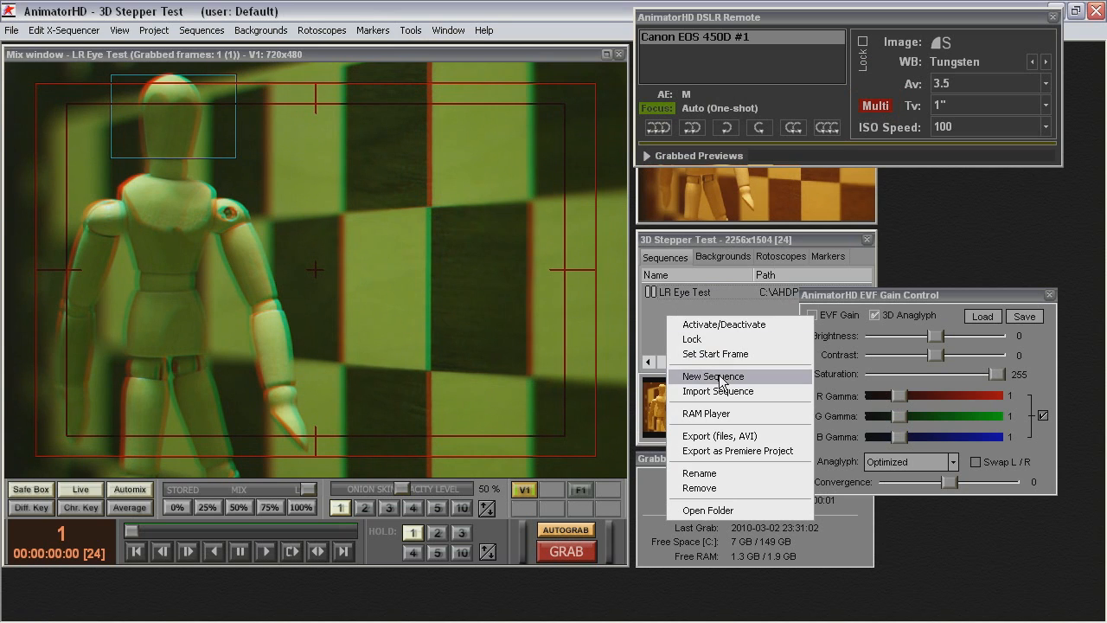
click(713, 376)
text(3D)
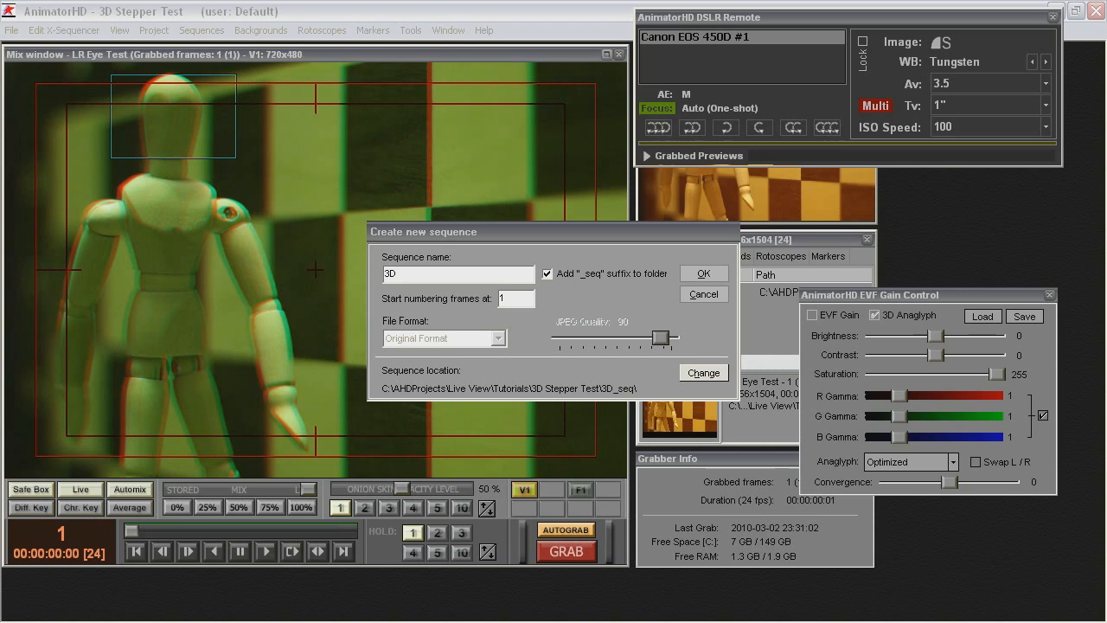
text(Man)
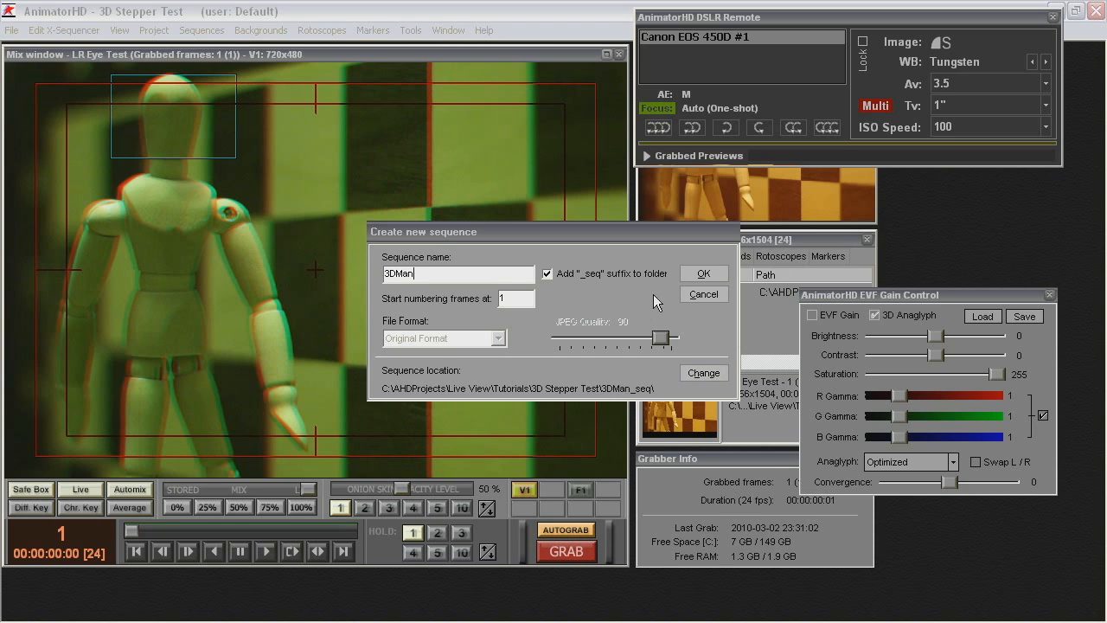
click(702, 274)
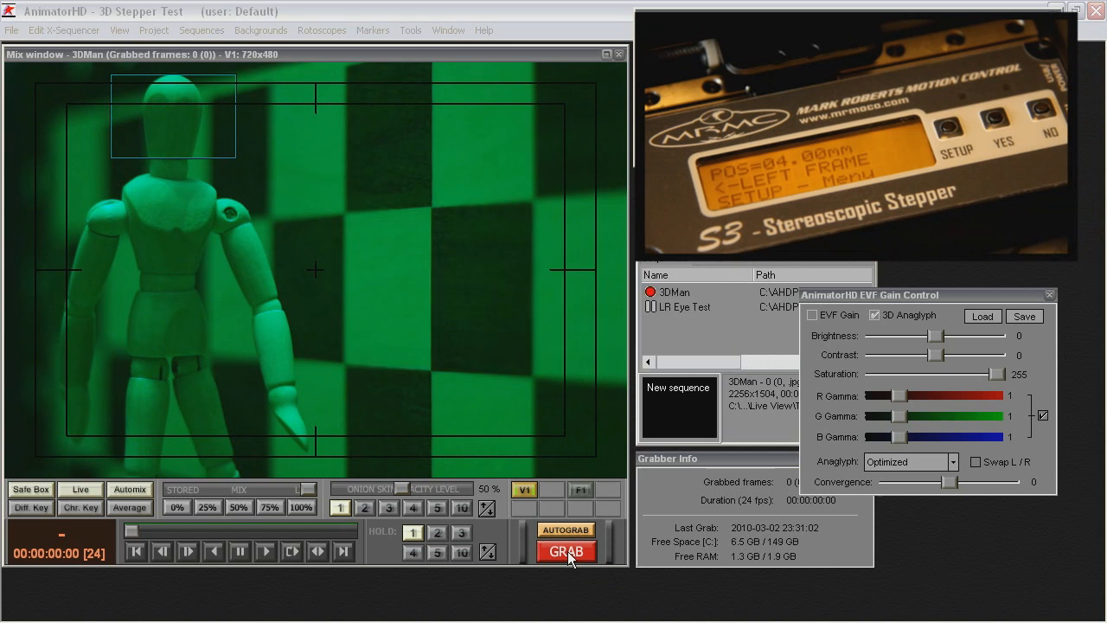
- Grab successive stereo frames of the figure into 3DMan, each as a right and left exposure pair
click(566, 550)
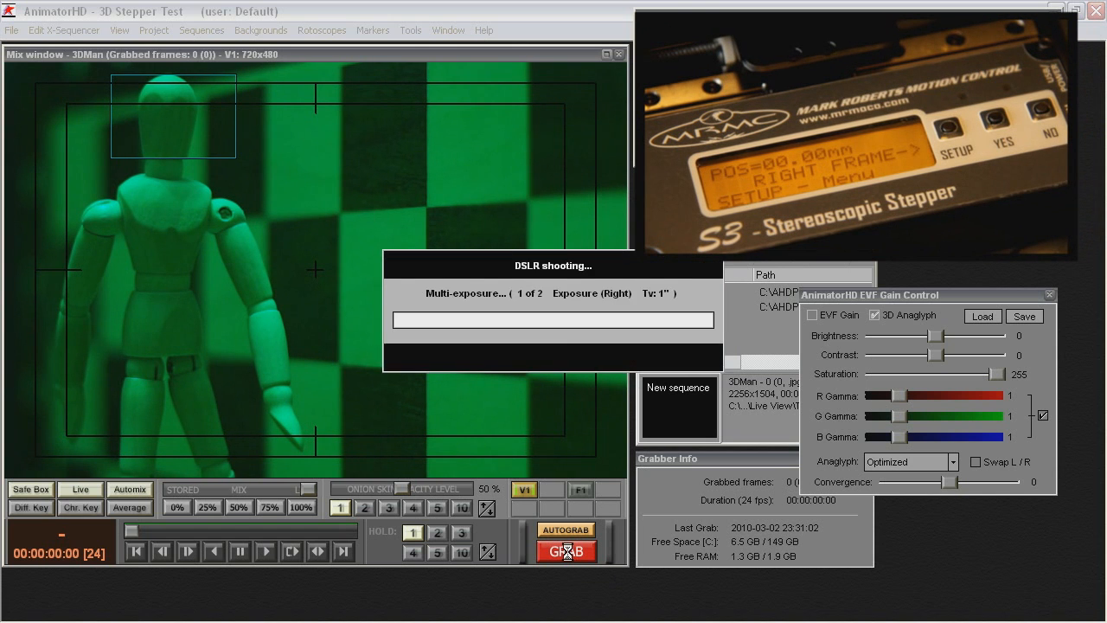
mouse_move(568, 550)
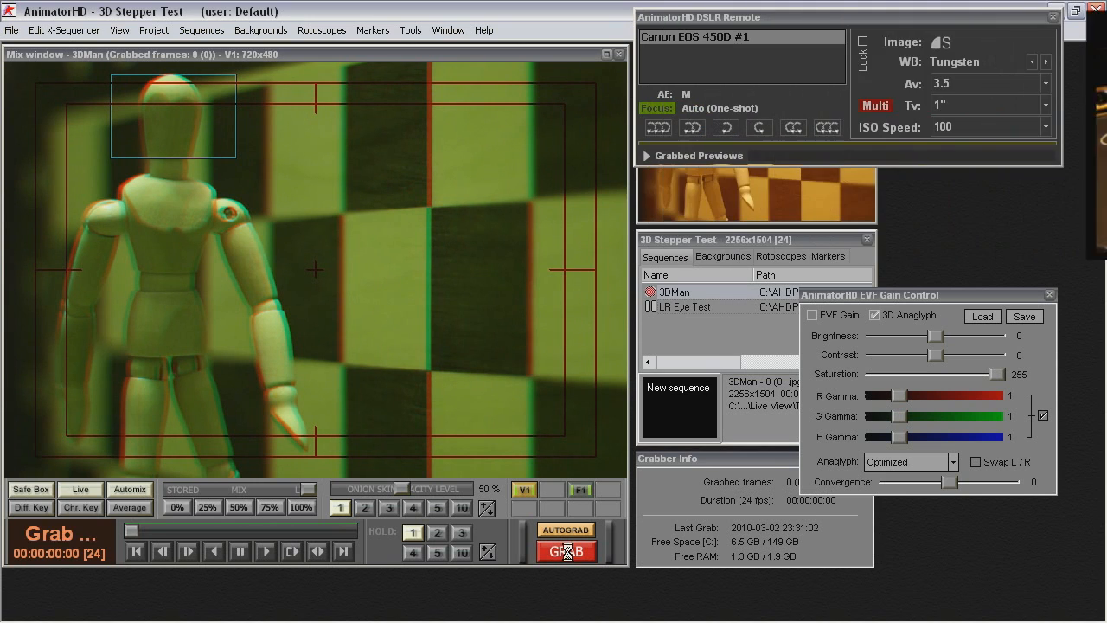
click(566, 550)
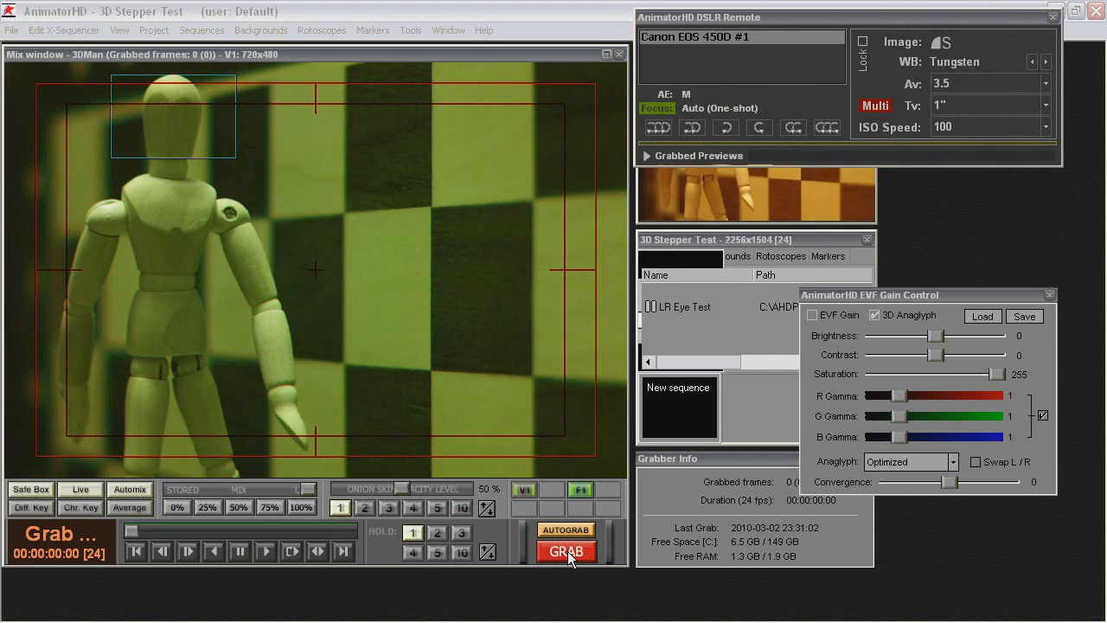
click(566, 550)
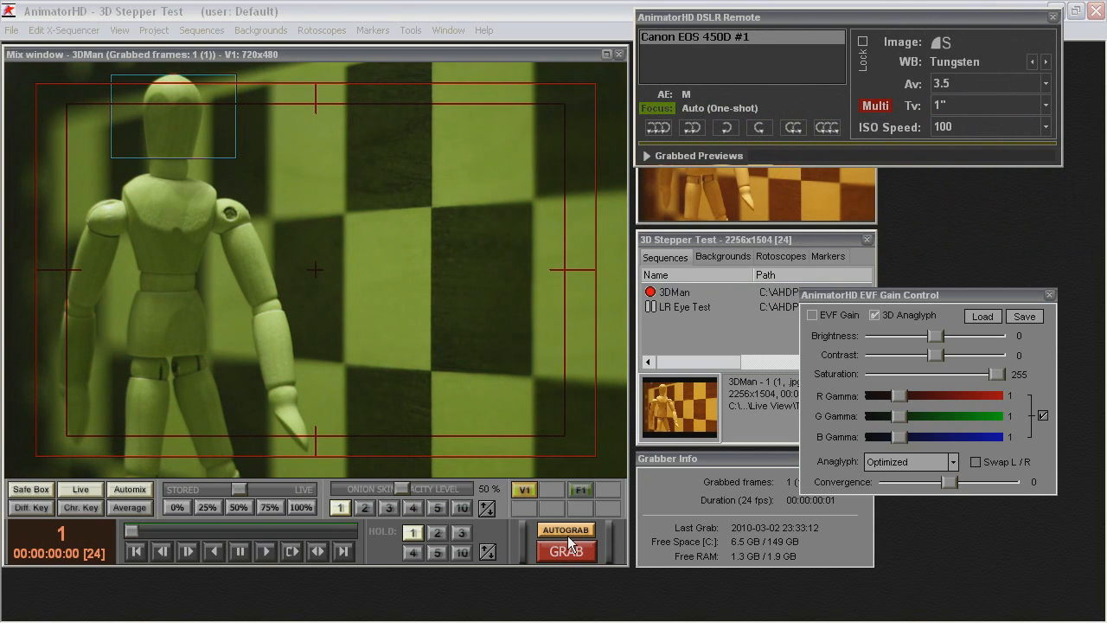
mouse_move(567, 550)
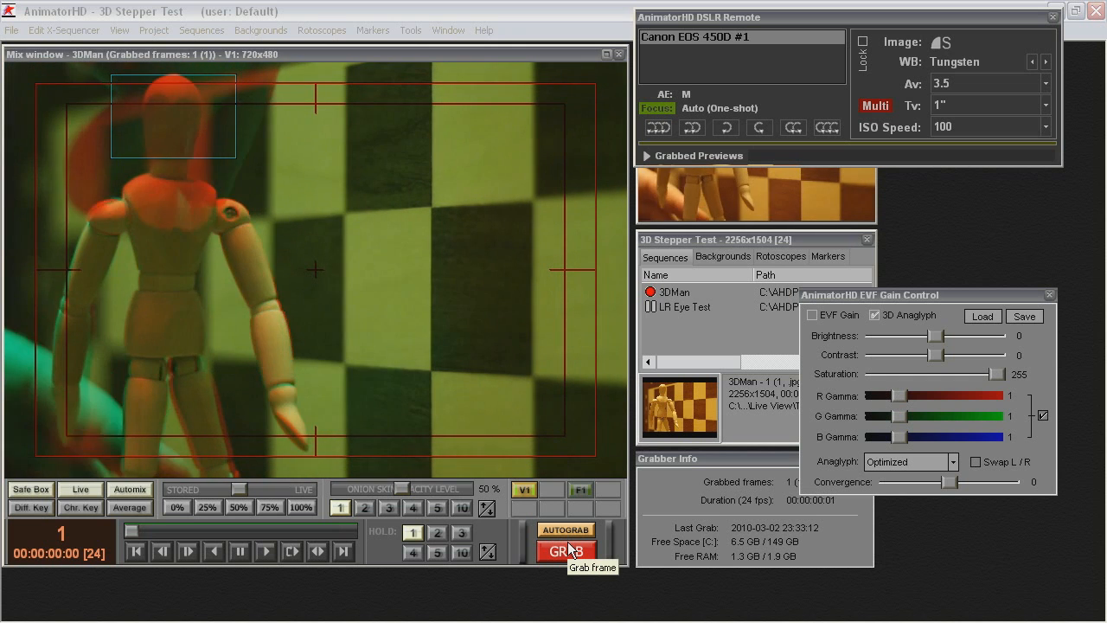
click(564, 550)
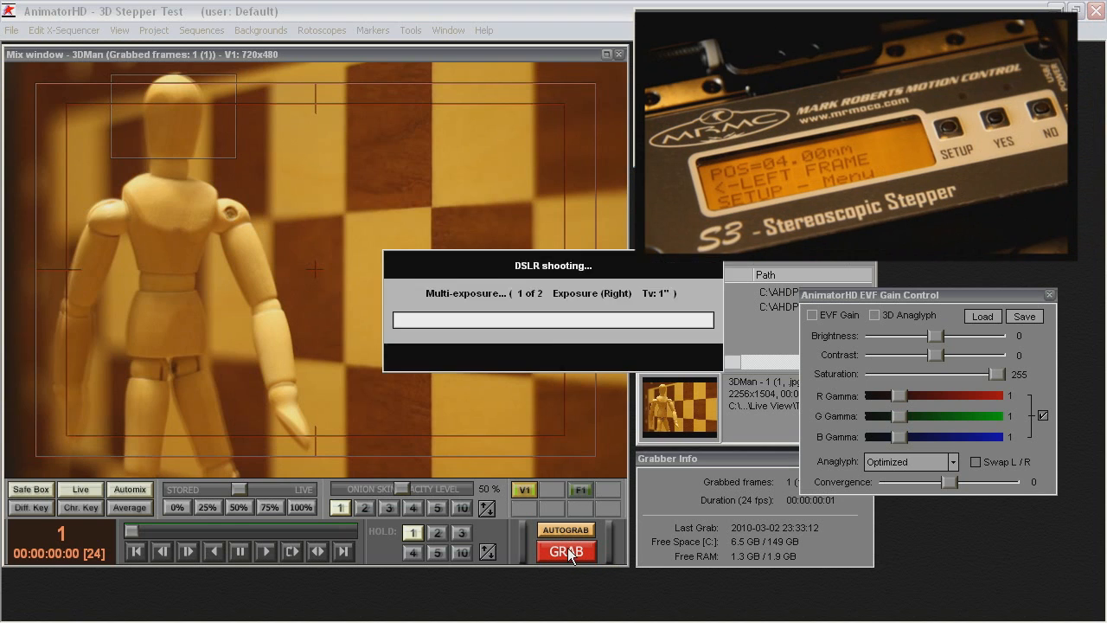
click(565, 550)
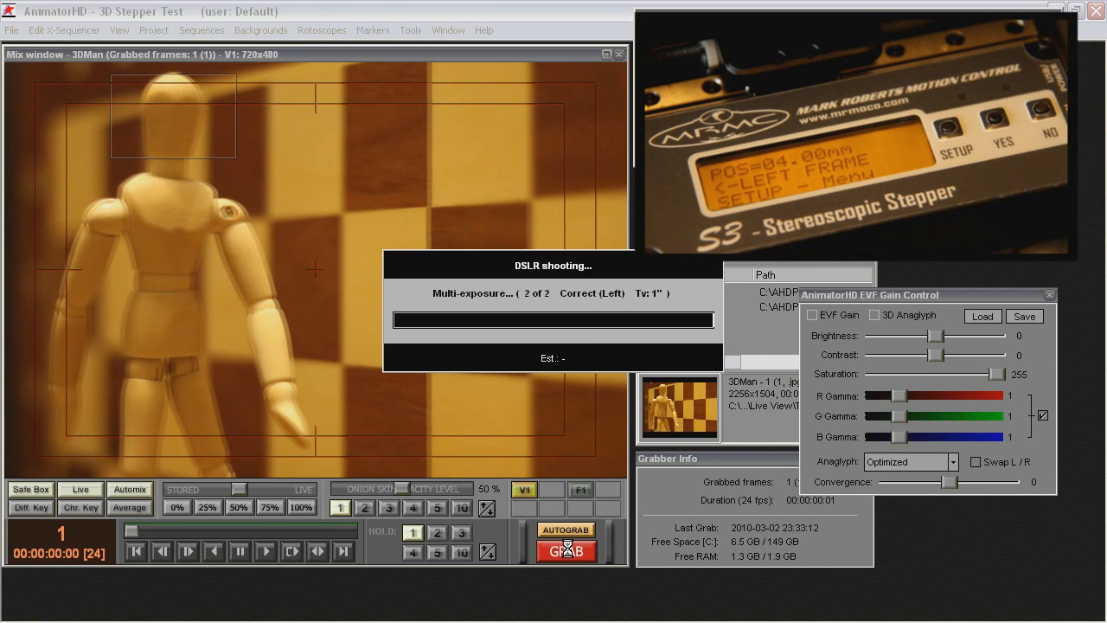
click(568, 550)
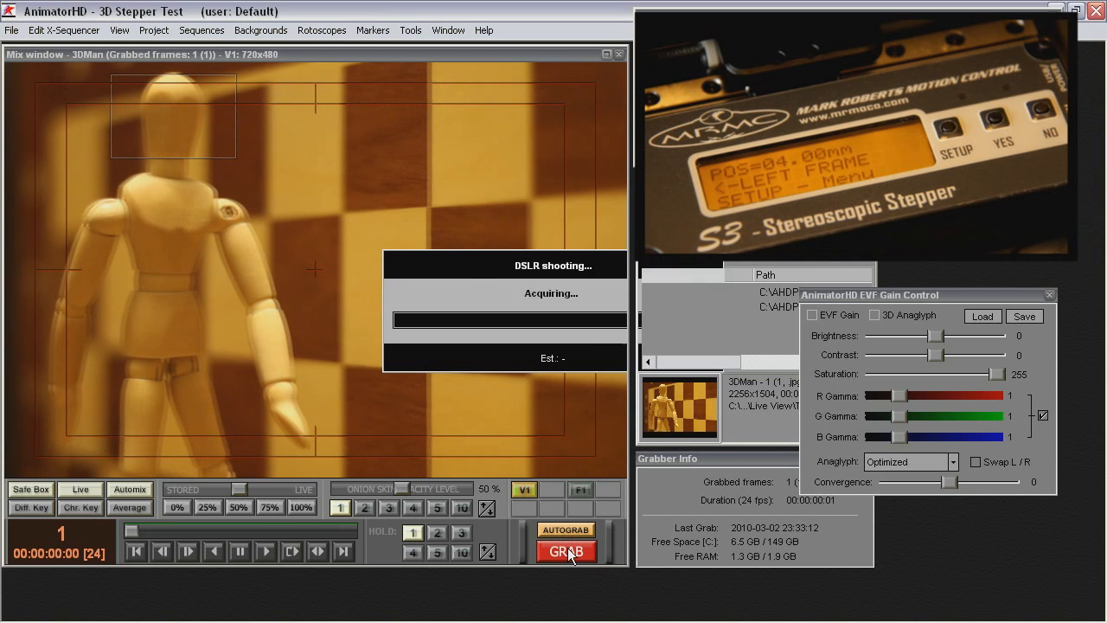
click(566, 550)
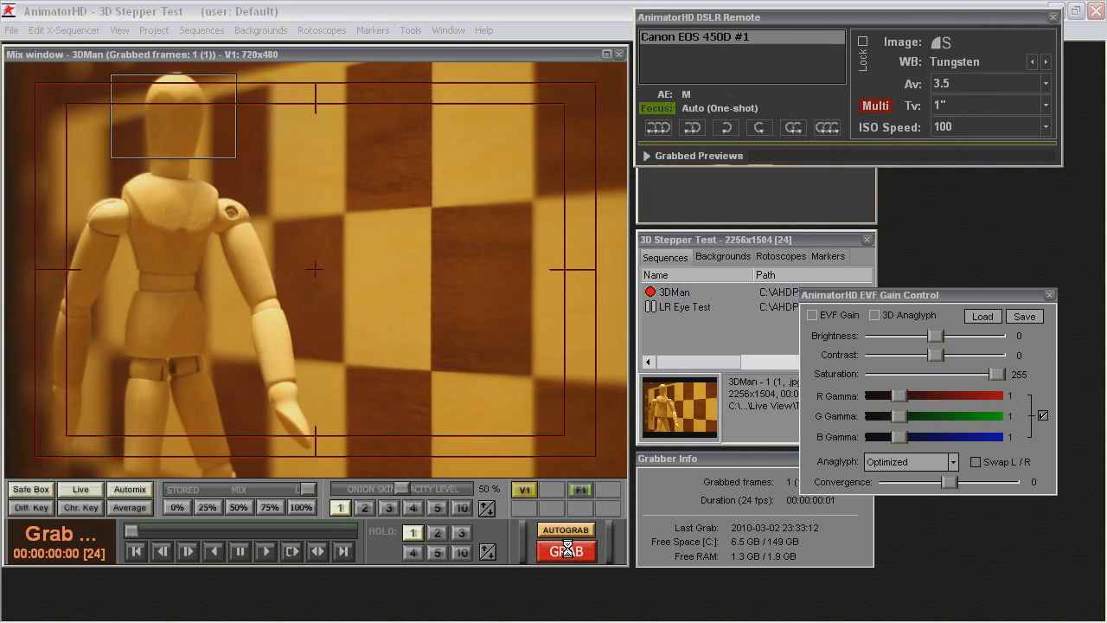
click(566, 551)
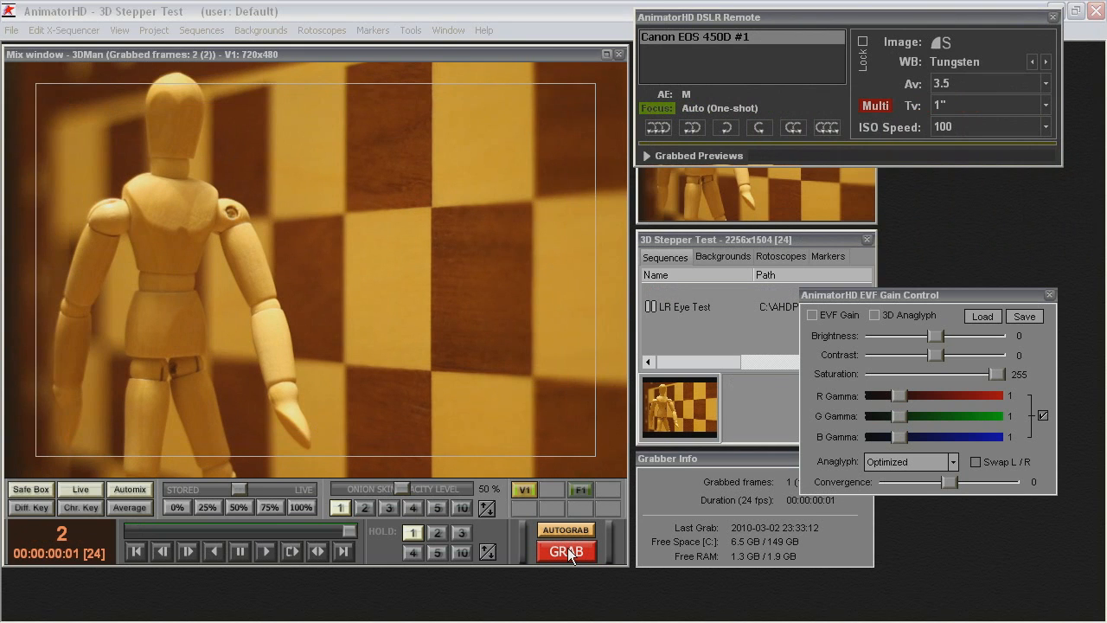
click(566, 550)
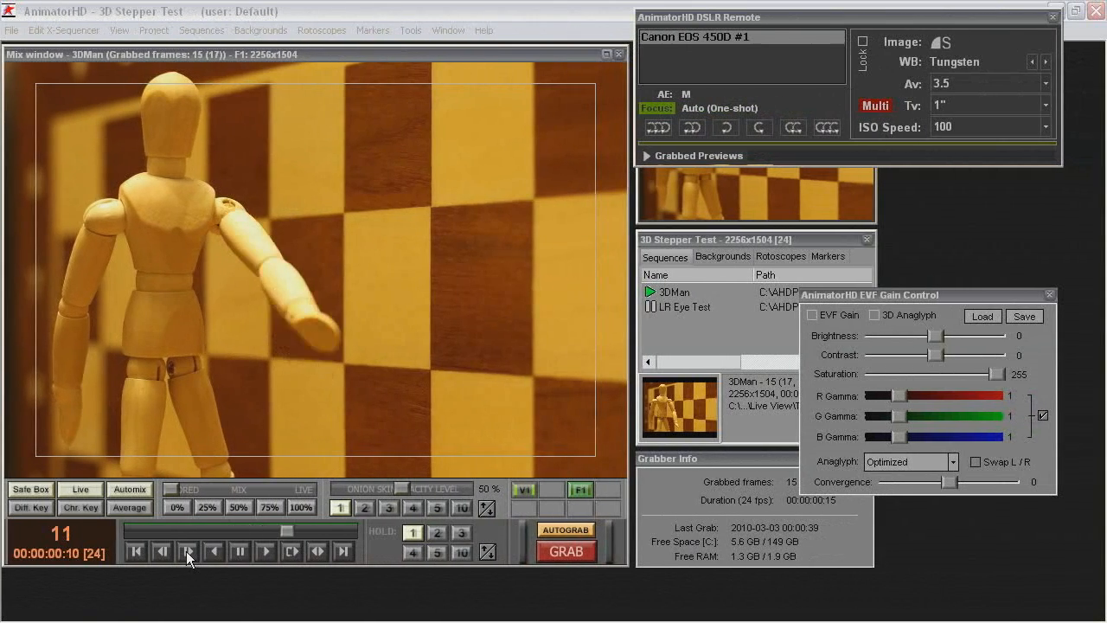
- Compare the live view with the captured frames, switch on the 3D anaglyph preview and reach the Window menu
click(189, 551)
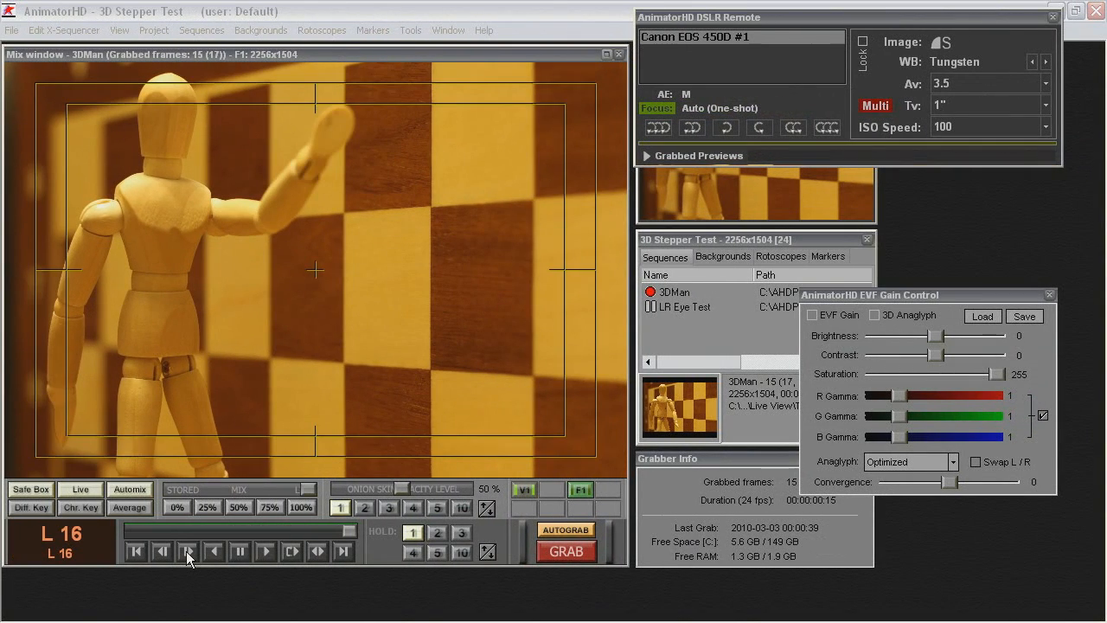
click(187, 550)
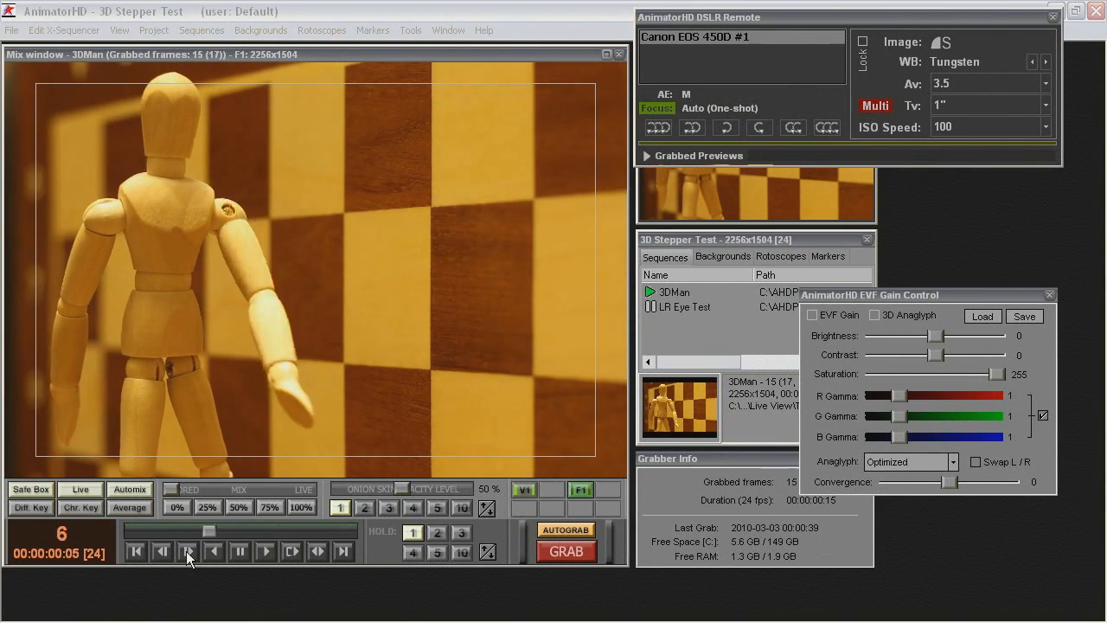
click(187, 550)
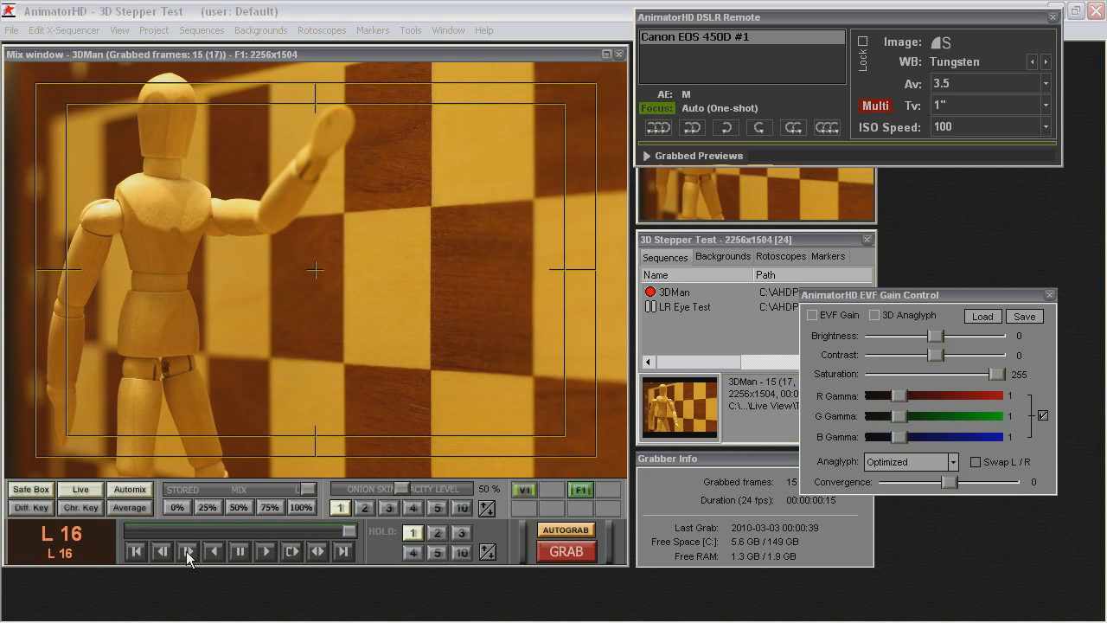
mouse_move(903, 325)
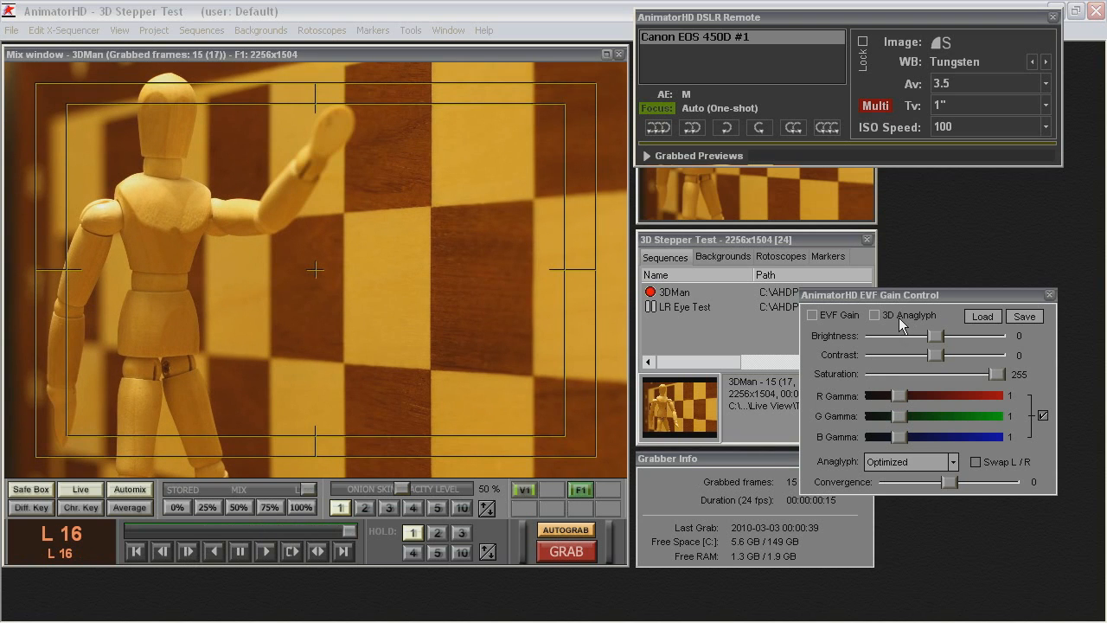
click(876, 315)
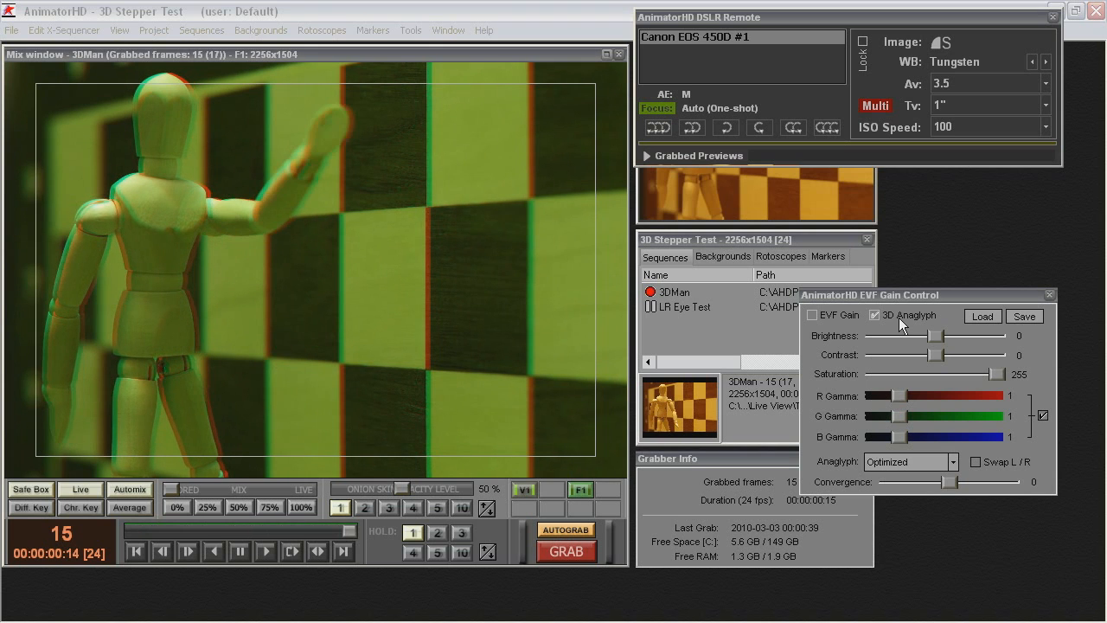
click(448, 30)
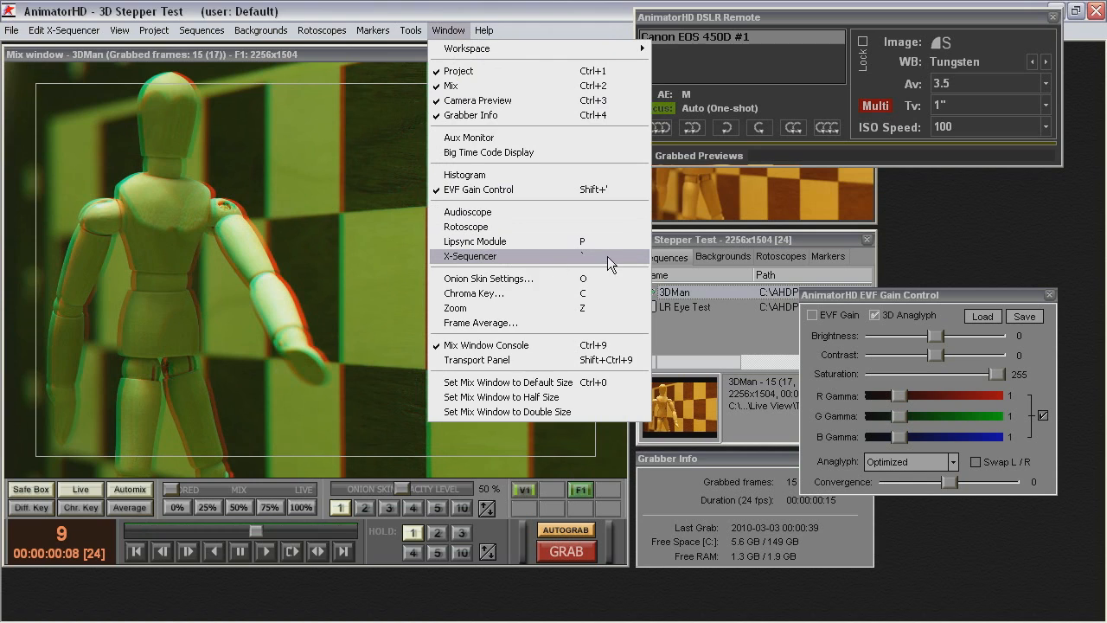
- In X-Sequencer add one XFrame after every frame, then copy all frames and paste-append them, reaching 60 frames
click(471, 256)
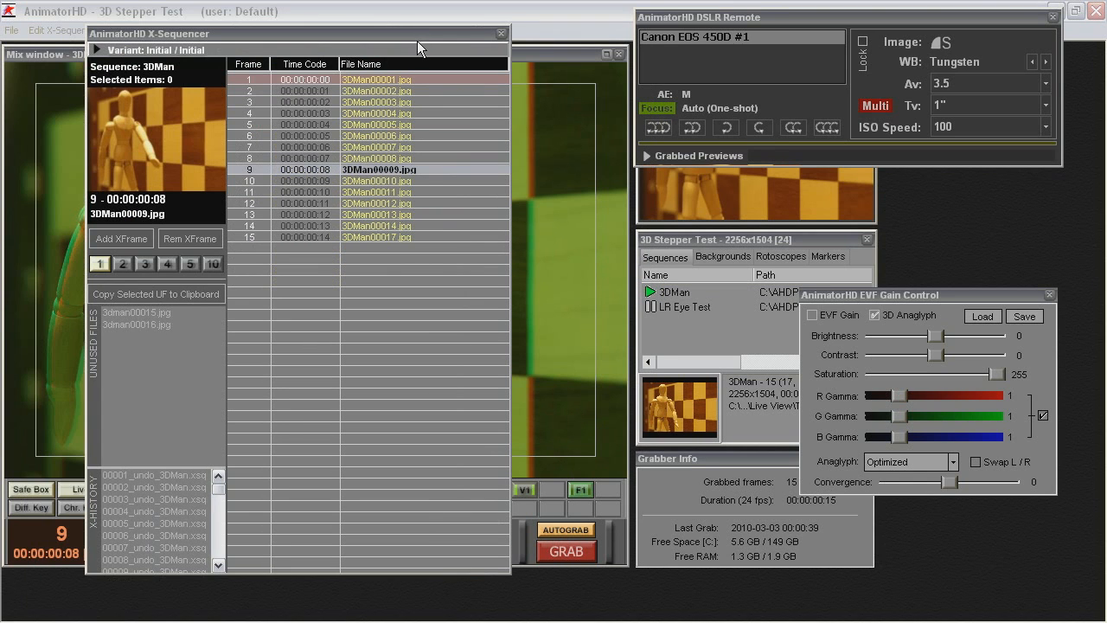
mouse_move(367, 147)
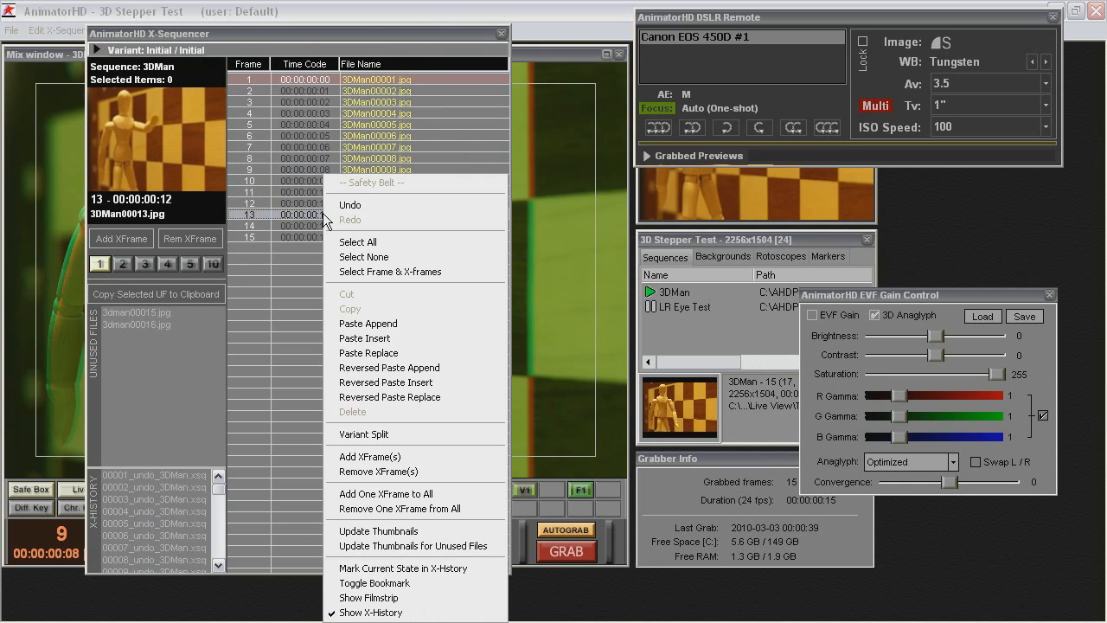
mouse_move(415, 493)
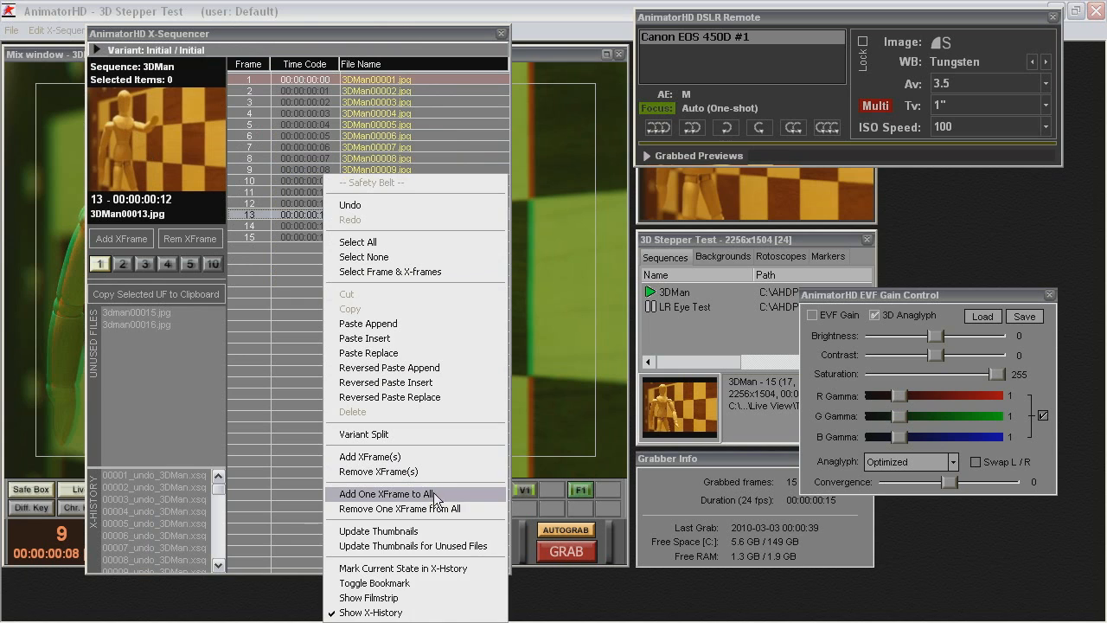
click(386, 494)
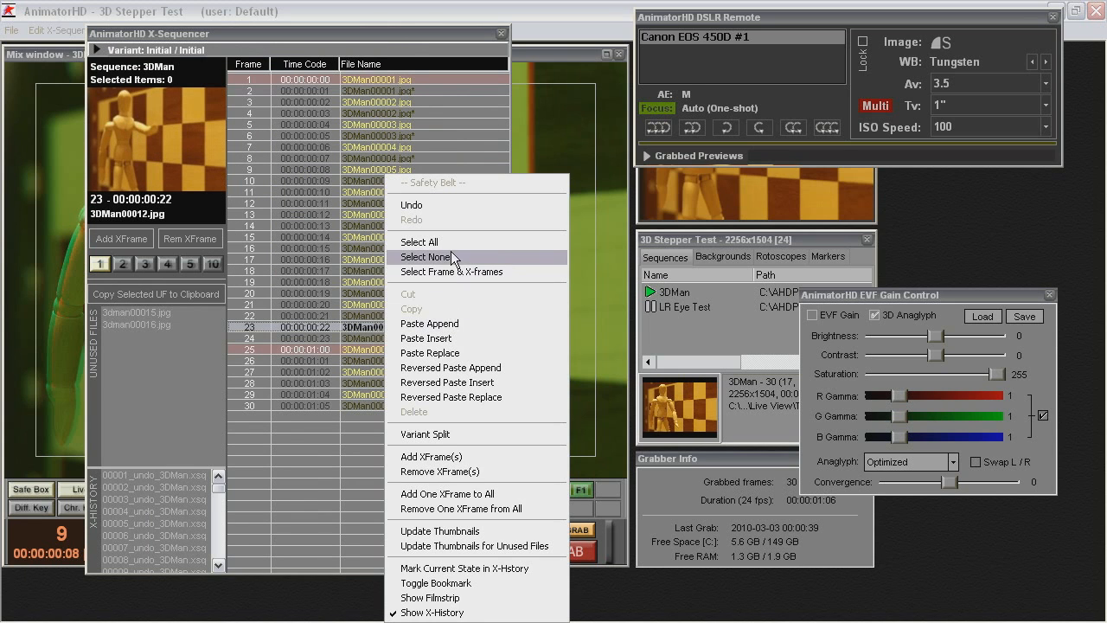
click(418, 243)
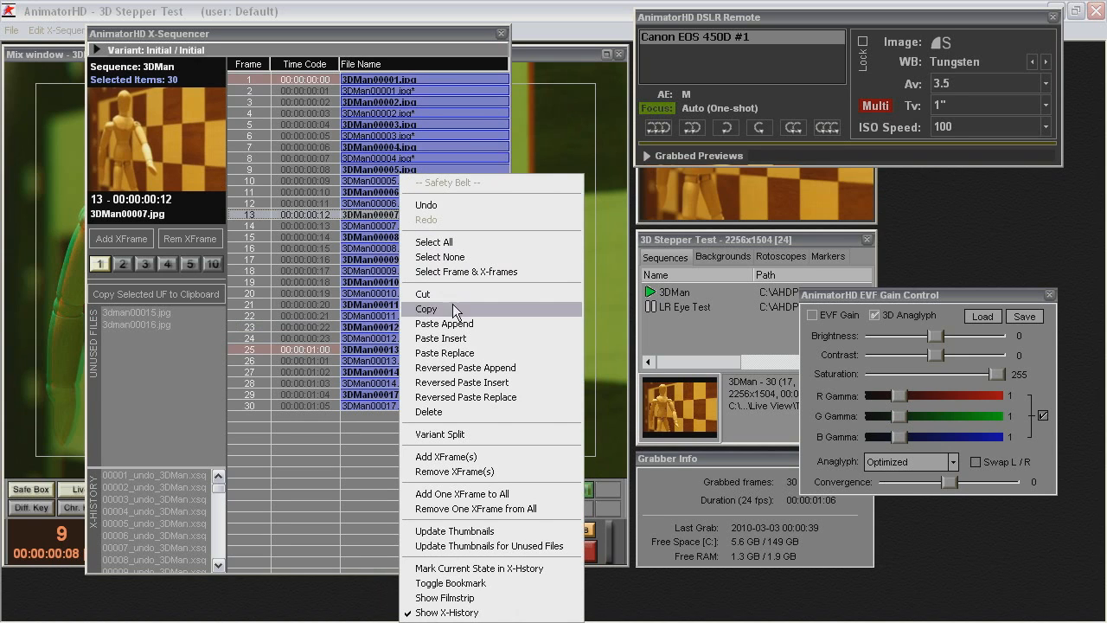
click(442, 324)
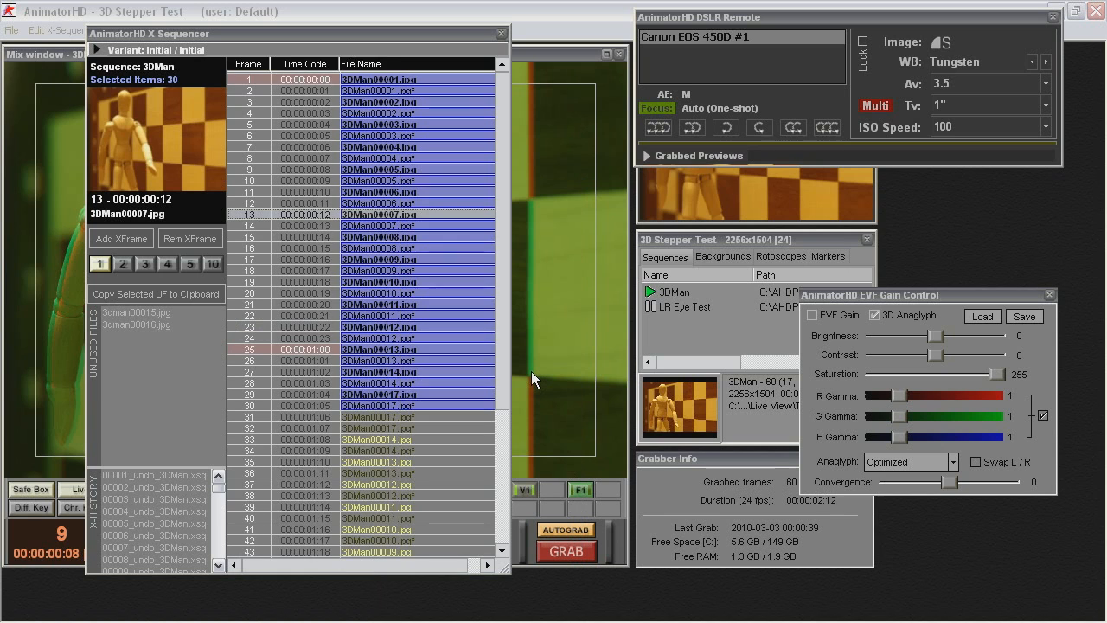
mouse_move(533, 372)
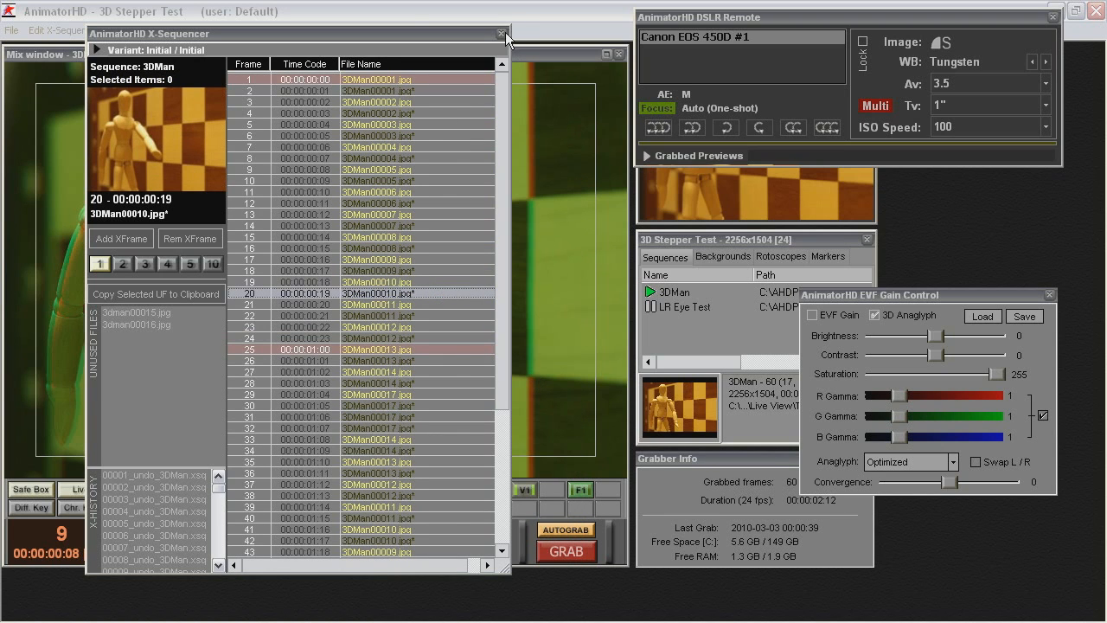
click(502, 34)
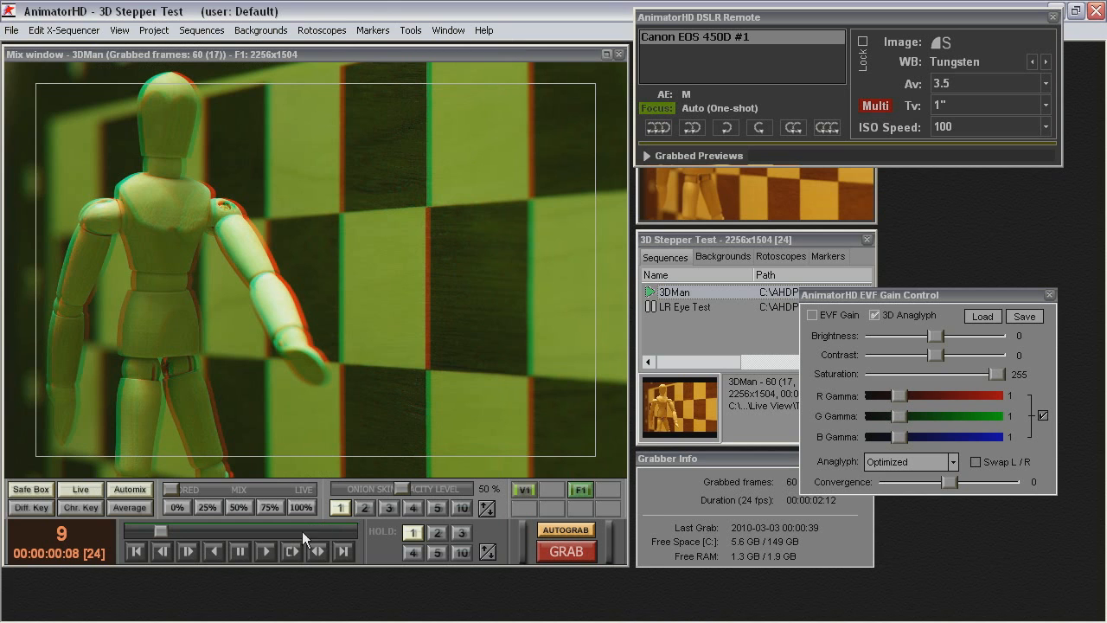
- Play the 60-frame sequence to the end and in a loop with anaglyph preview, then stop playback
click(266, 550)
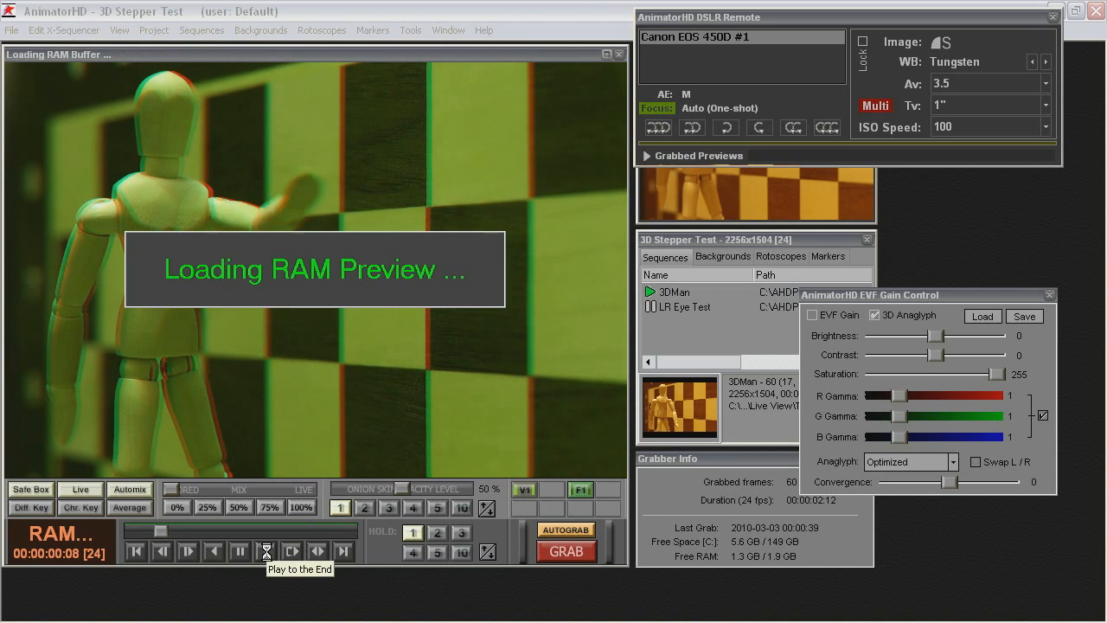
click(267, 550)
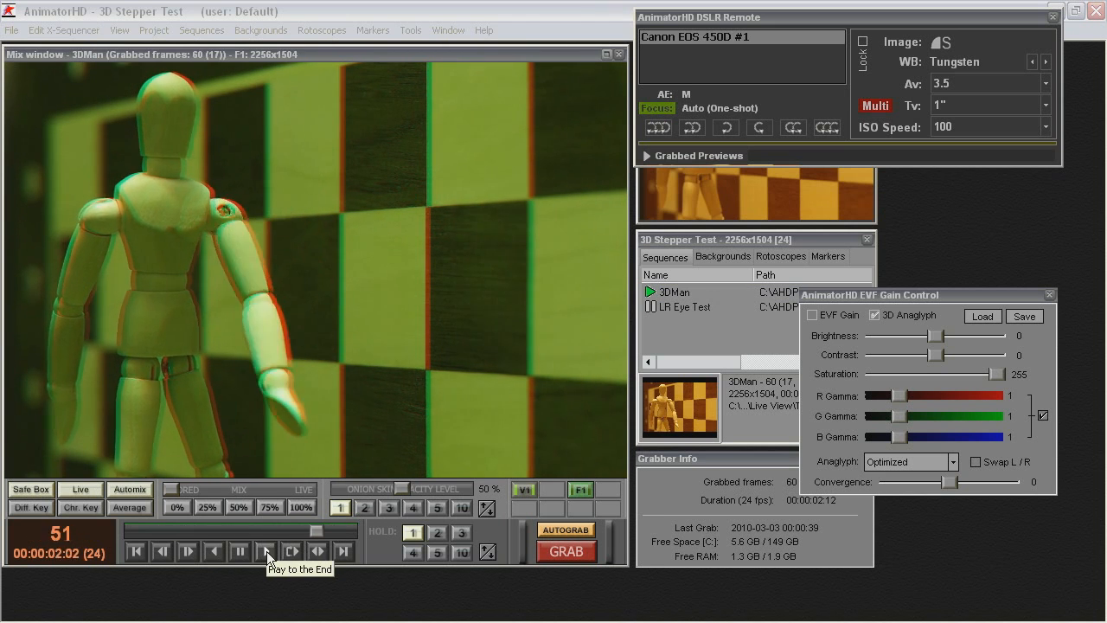
click(875, 314)
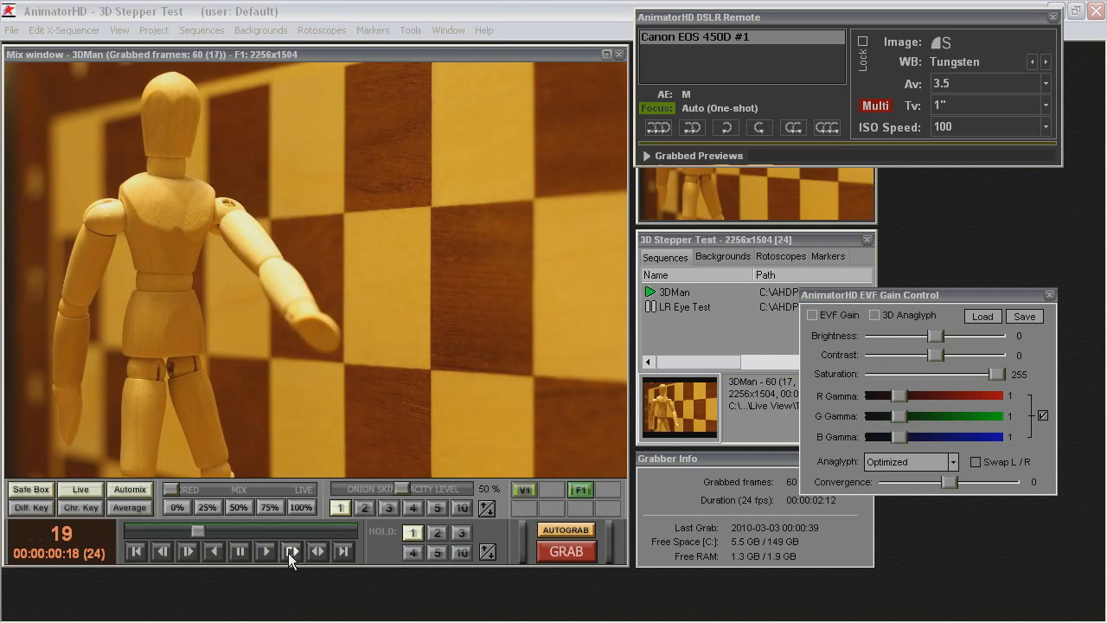
click(291, 551)
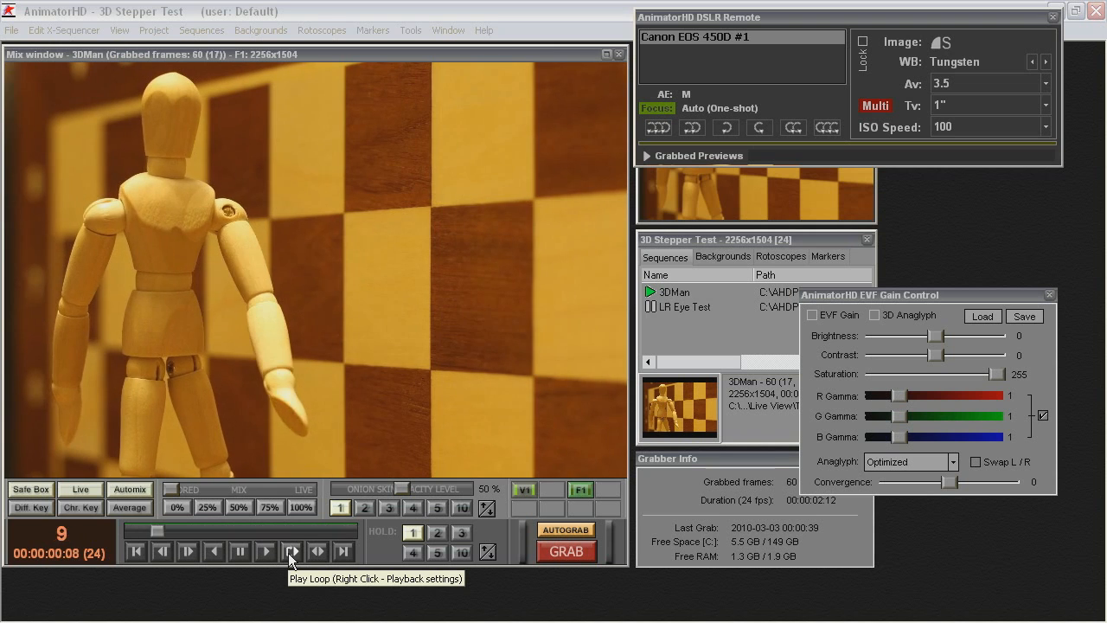
click(291, 550)
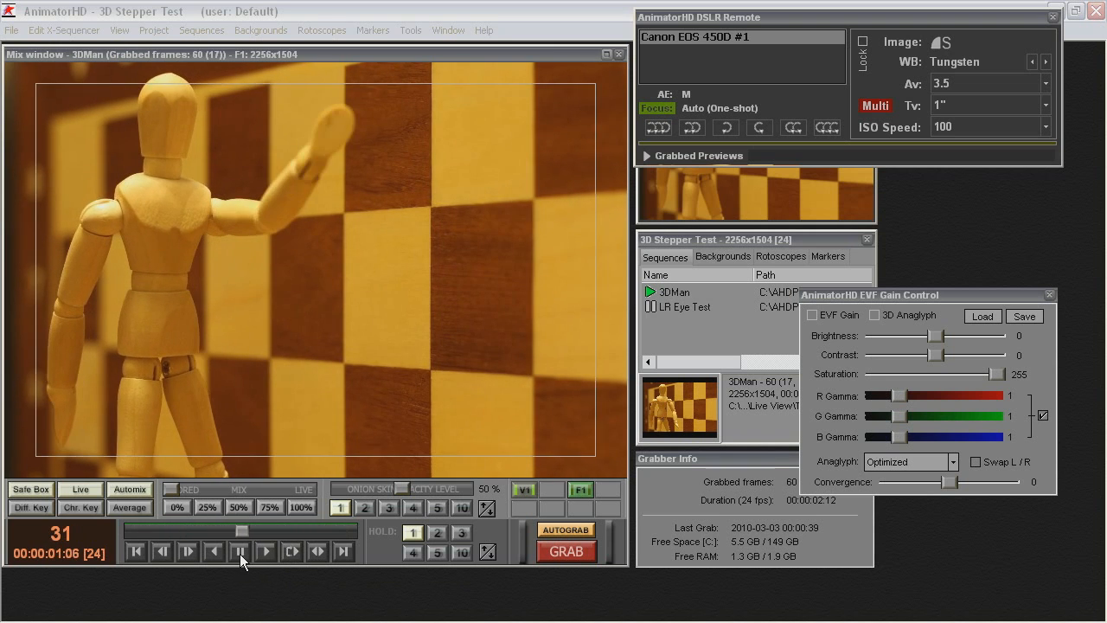
mouse_move(678, 308)
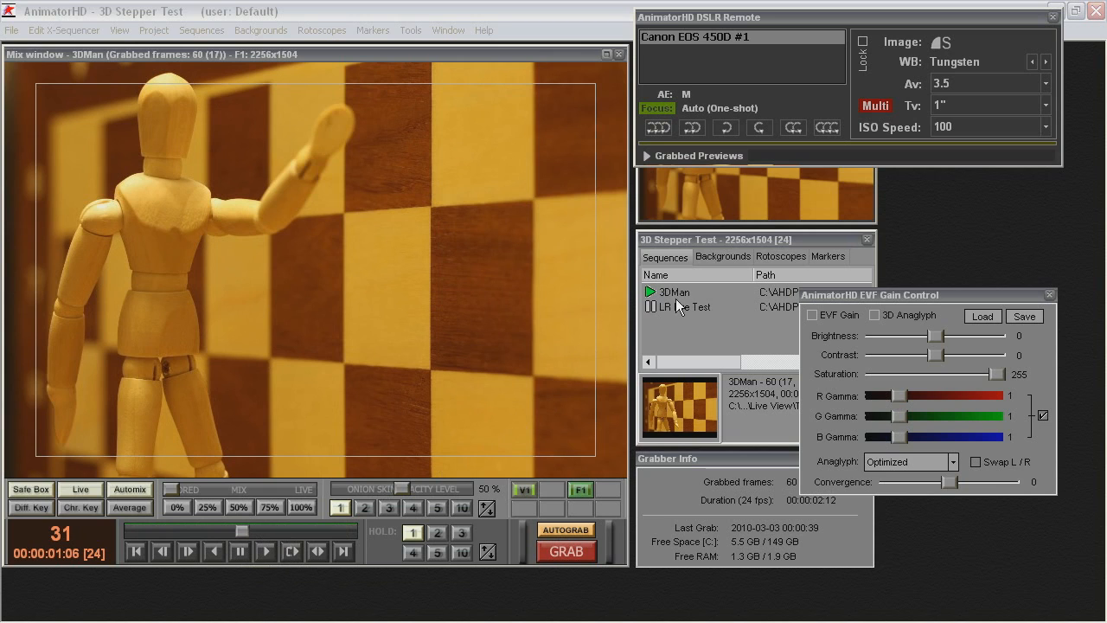
- Bring up the 3DMan sequence actions and choose Export (files, AVI)
right_click(674, 292)
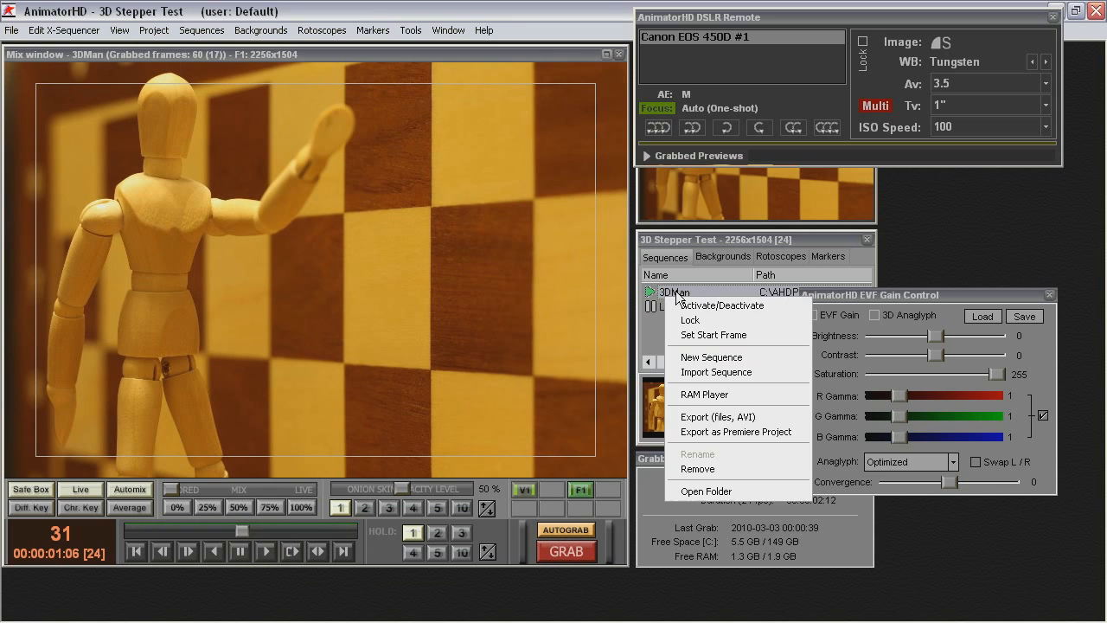
mouse_move(718, 417)
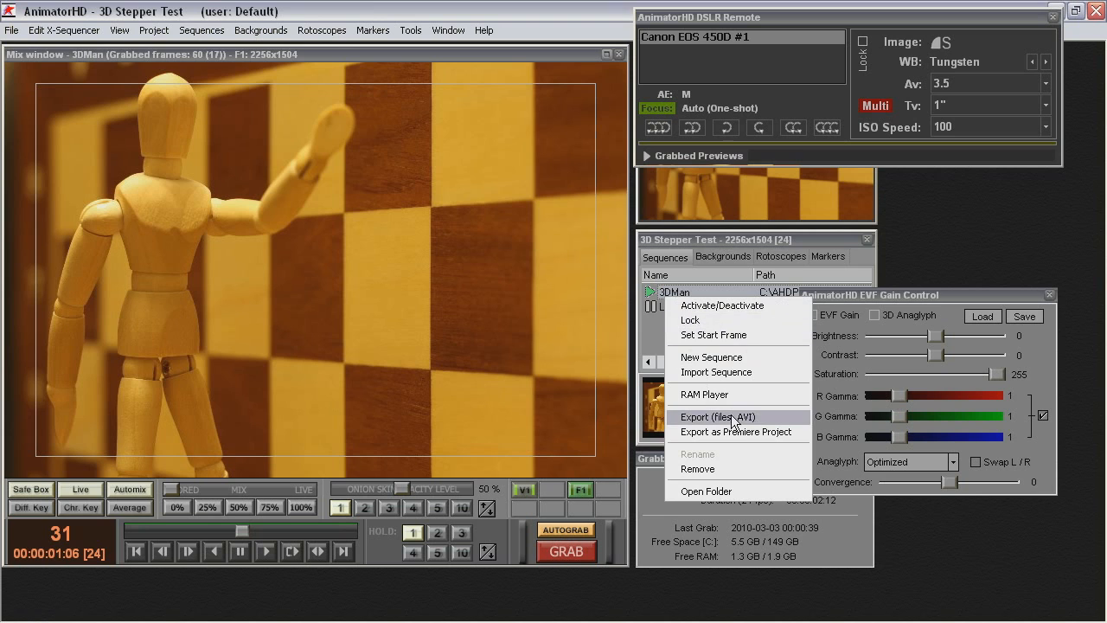
click(716, 417)
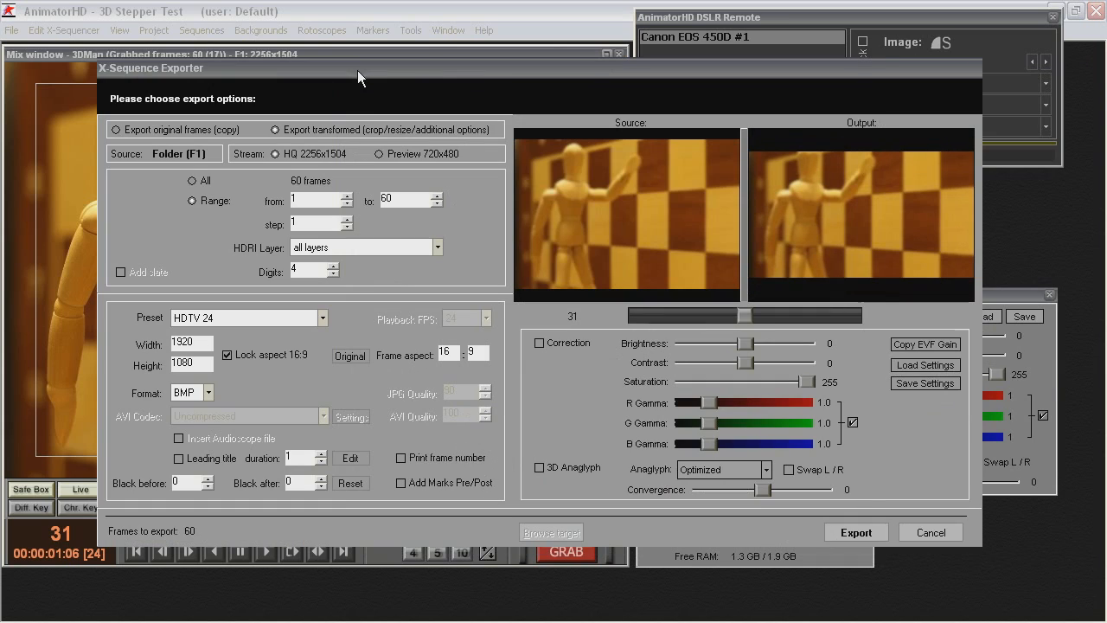
mouse_move(878, 374)
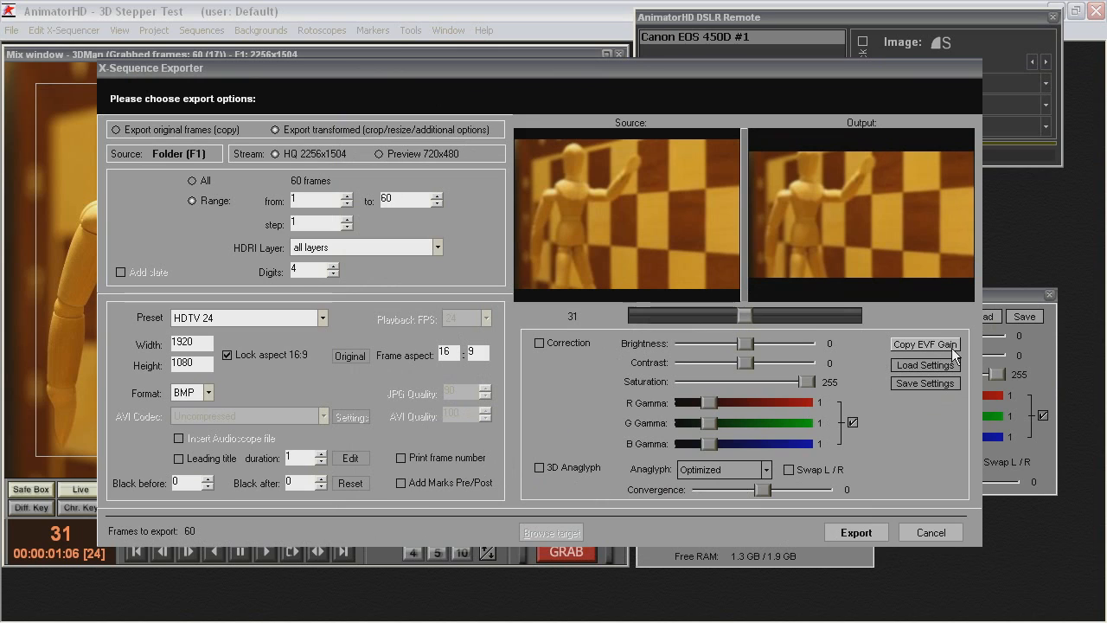
mouse_move(550, 383)
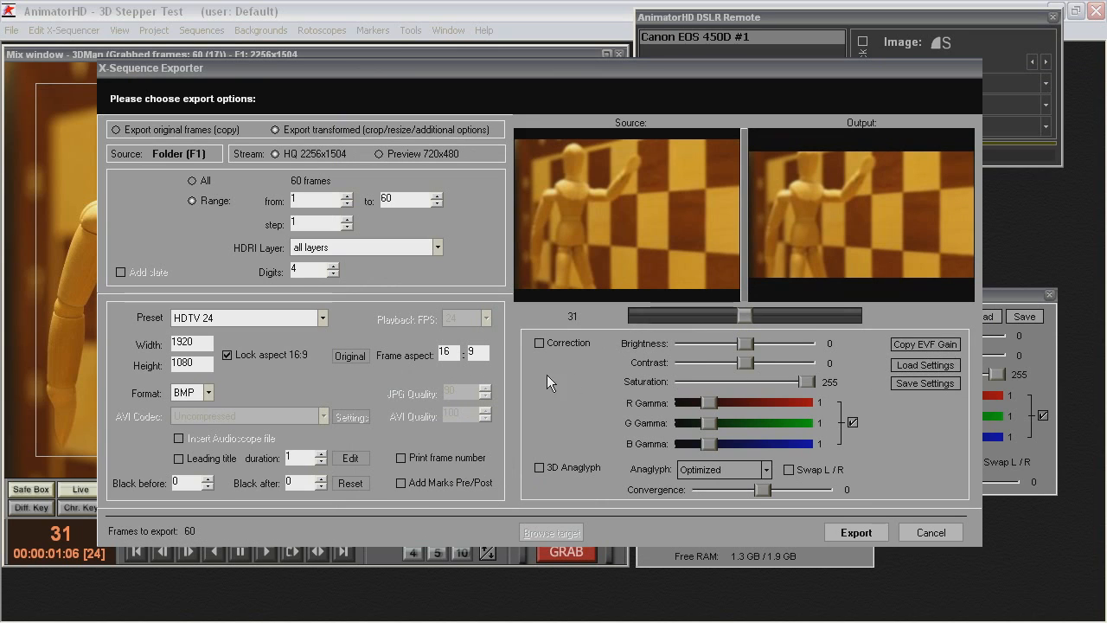
- Switch on 3D Anaglyph output and set the export format to AVI, then list the AVI codecs
click(540, 467)
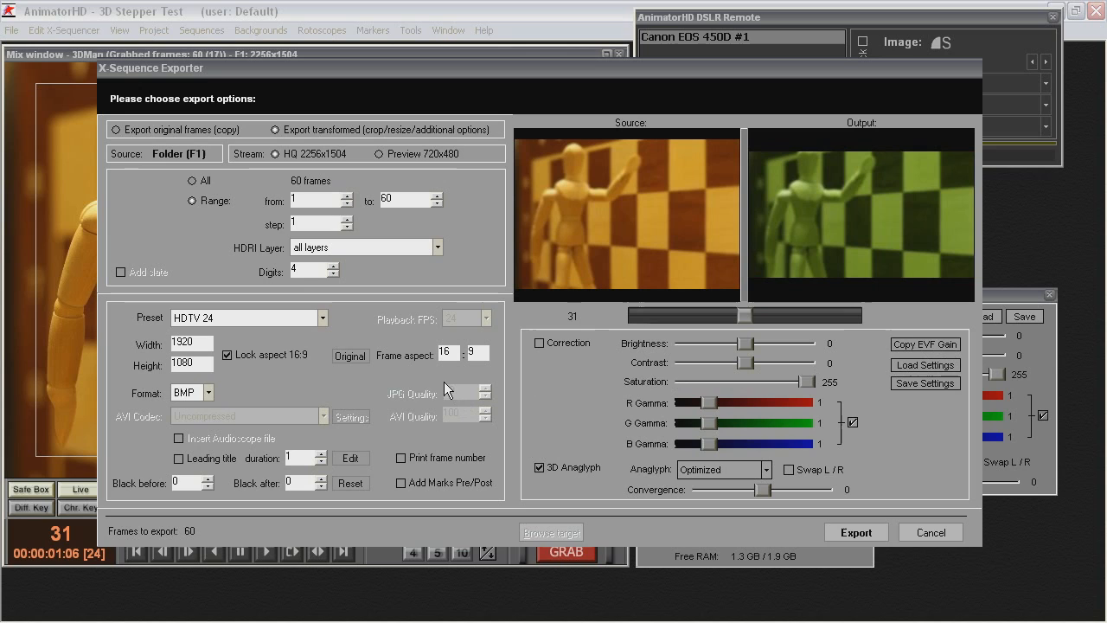
click(205, 391)
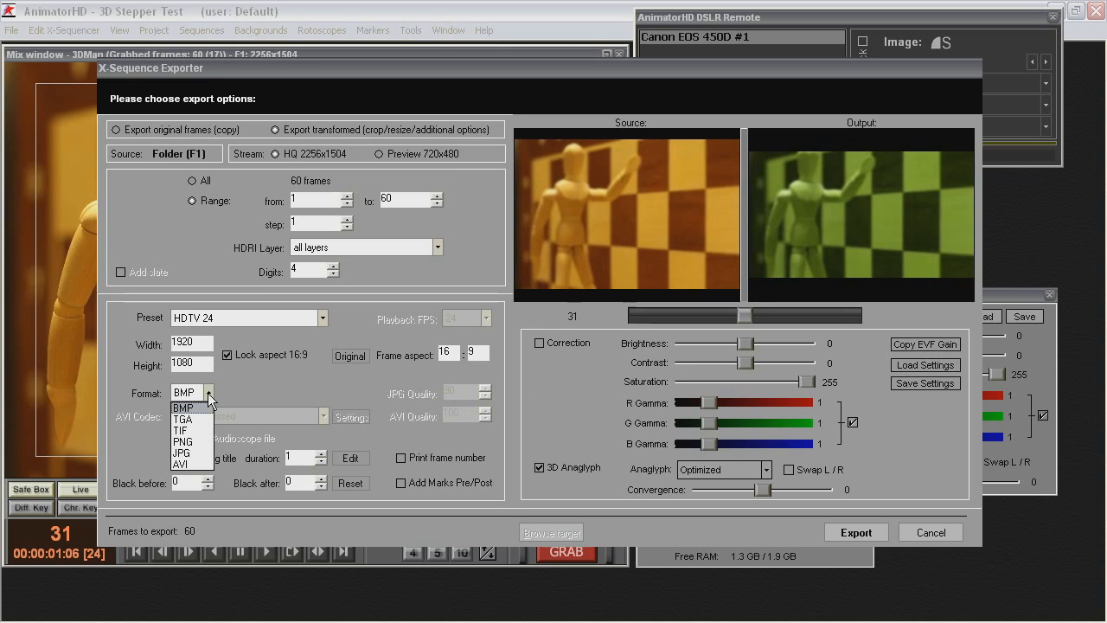
mouse_move(191, 453)
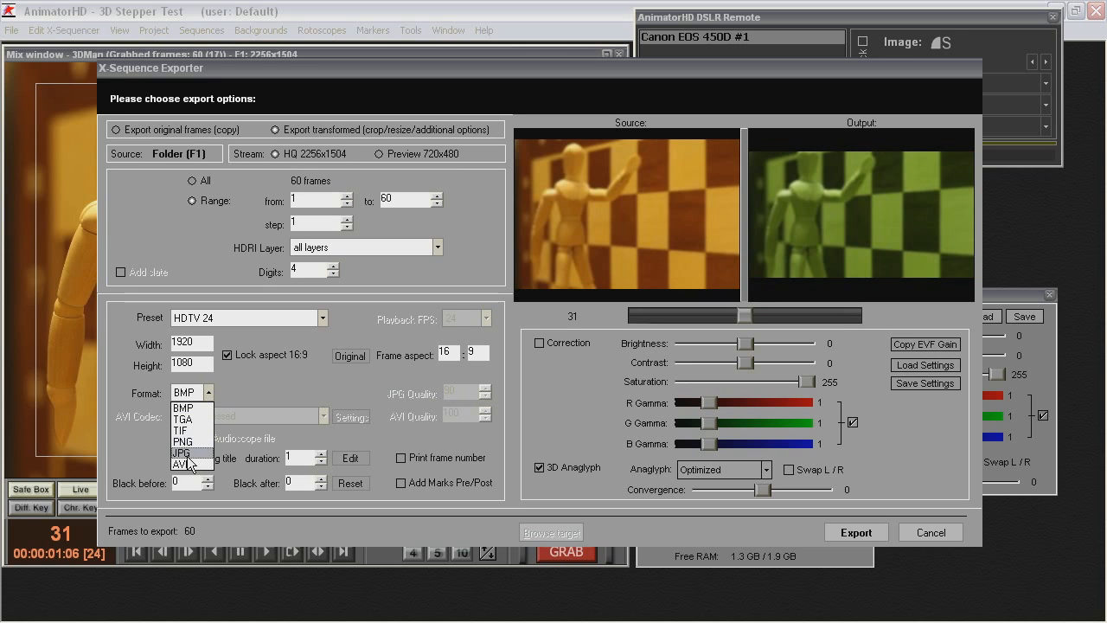
click(183, 464)
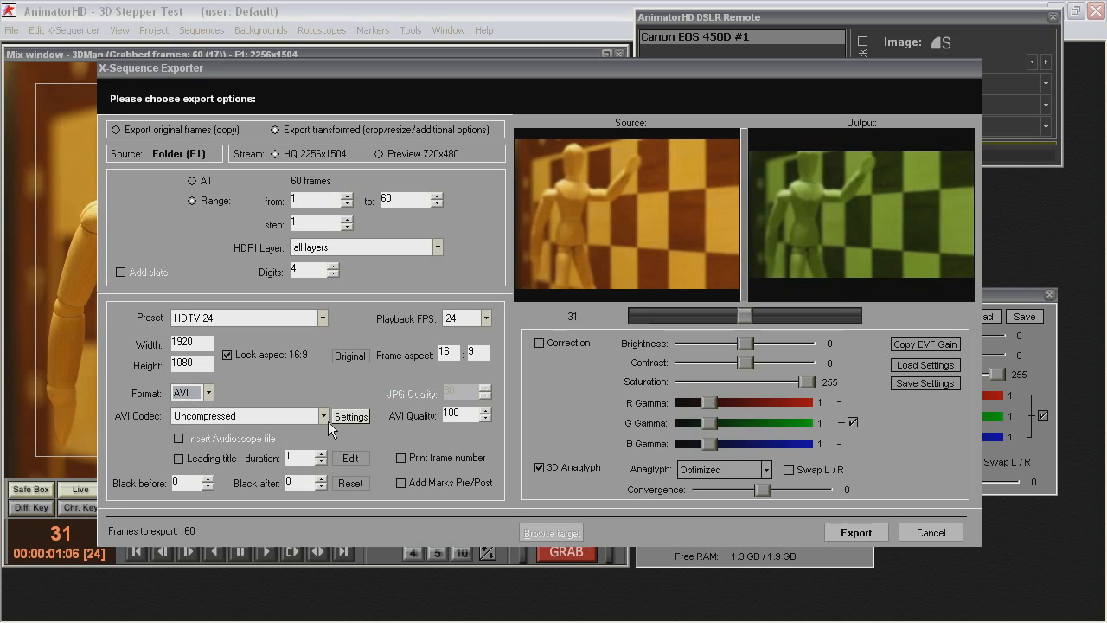
click(322, 416)
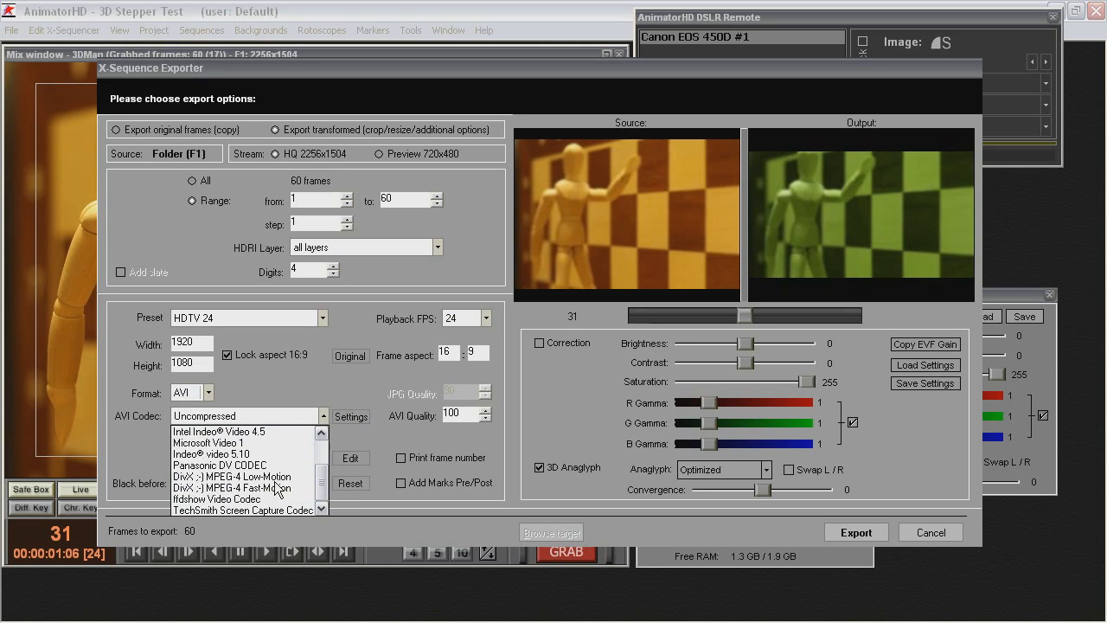
- Choose ffdshow Video Codec with XviD as encoder, confirm, and leave the exporter
click(218, 499)
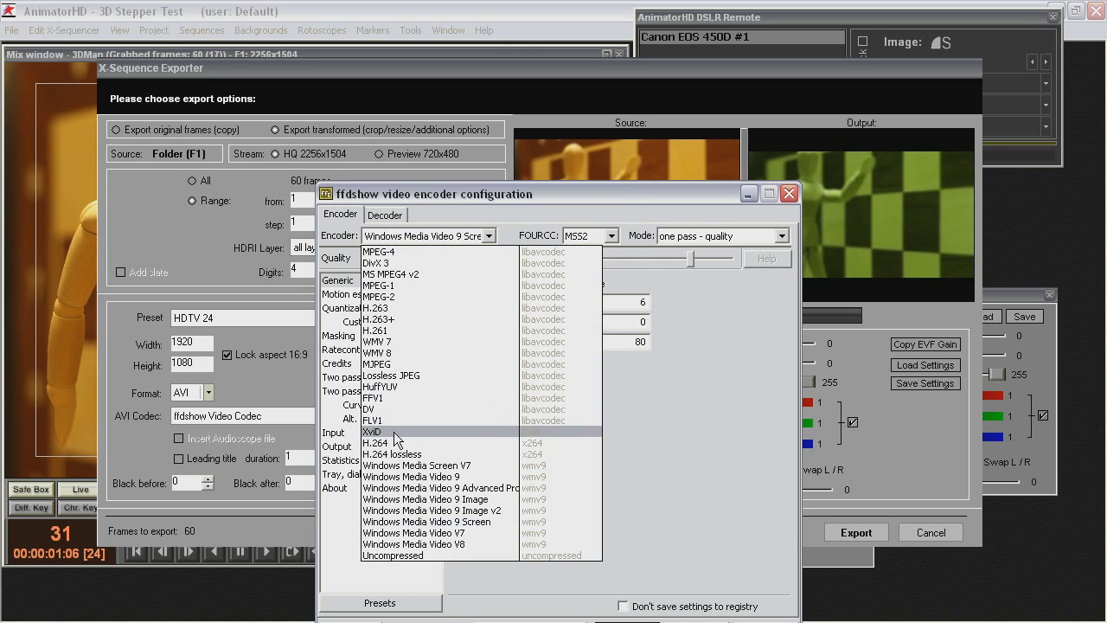
click(372, 433)
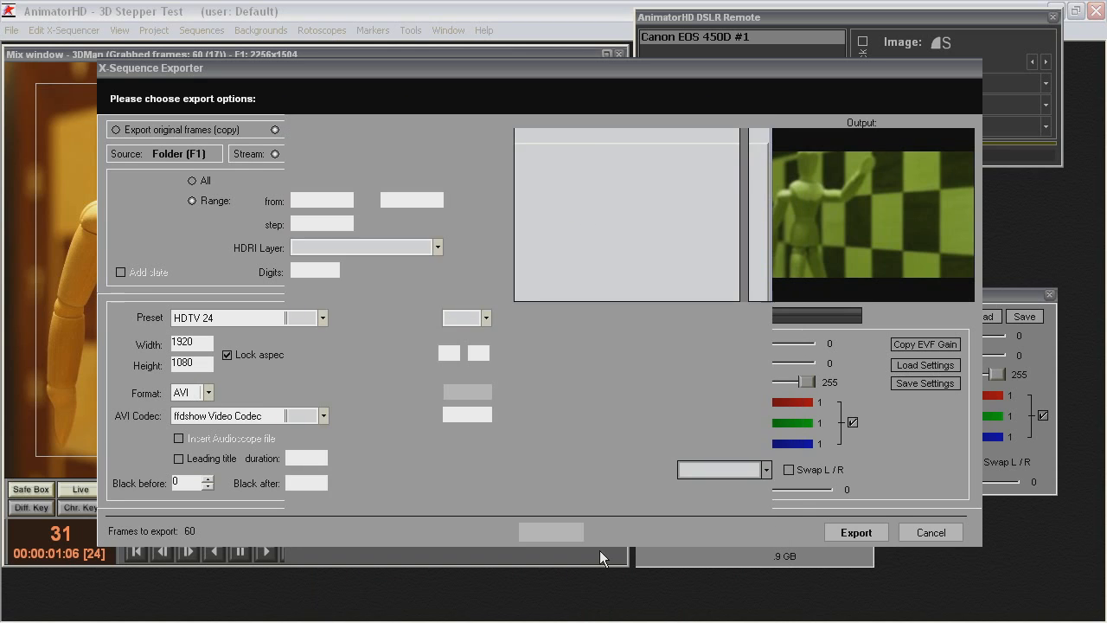
click(855, 533)
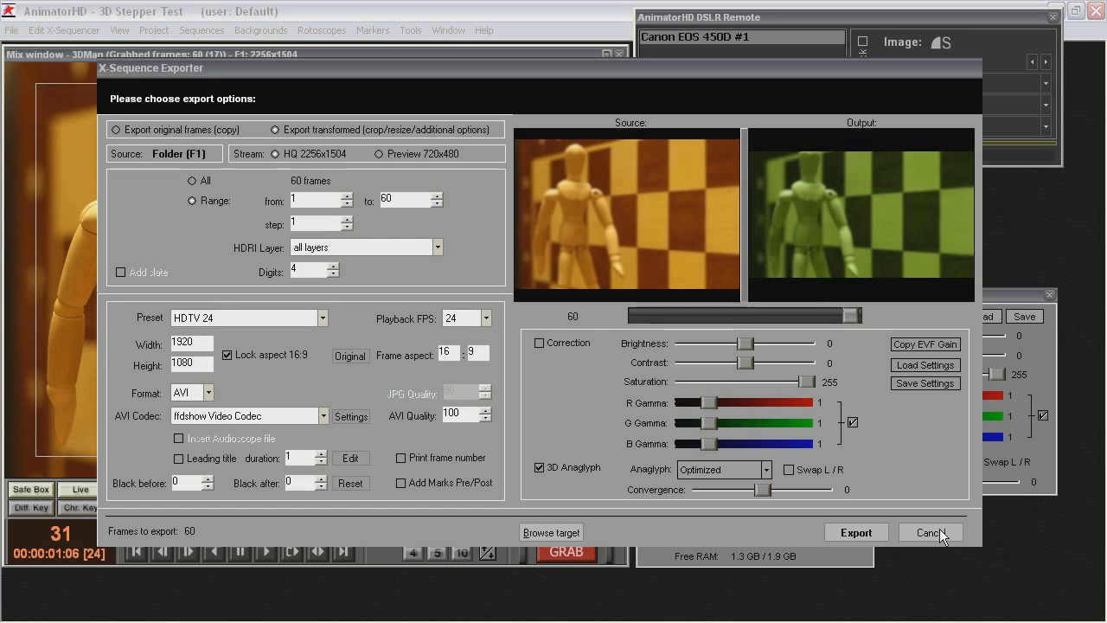
click(929, 533)
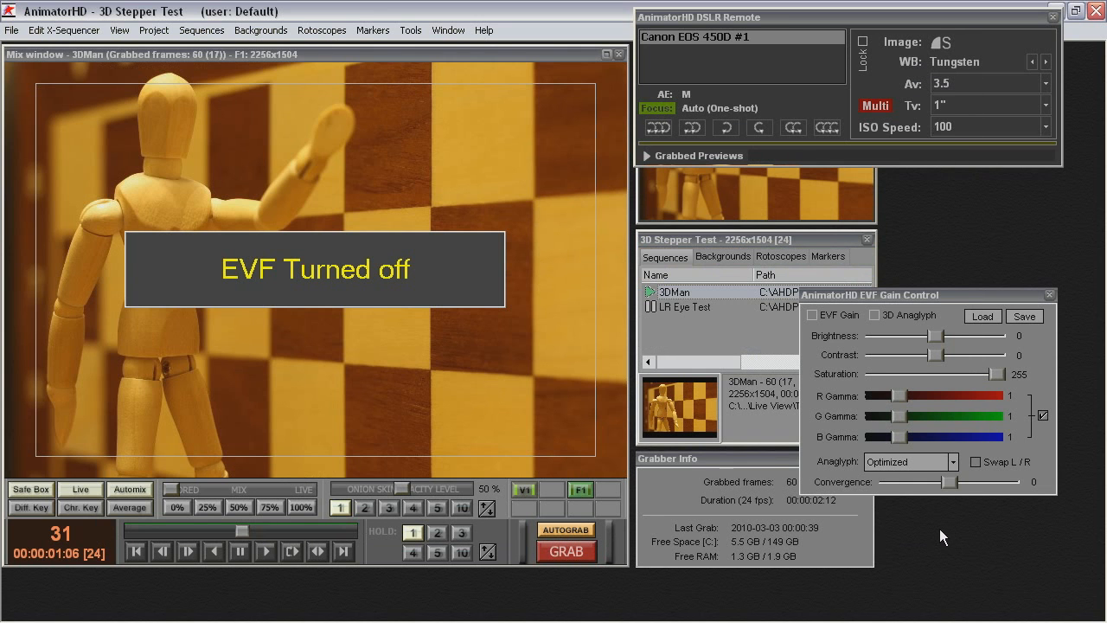
mouse_move(753, 336)
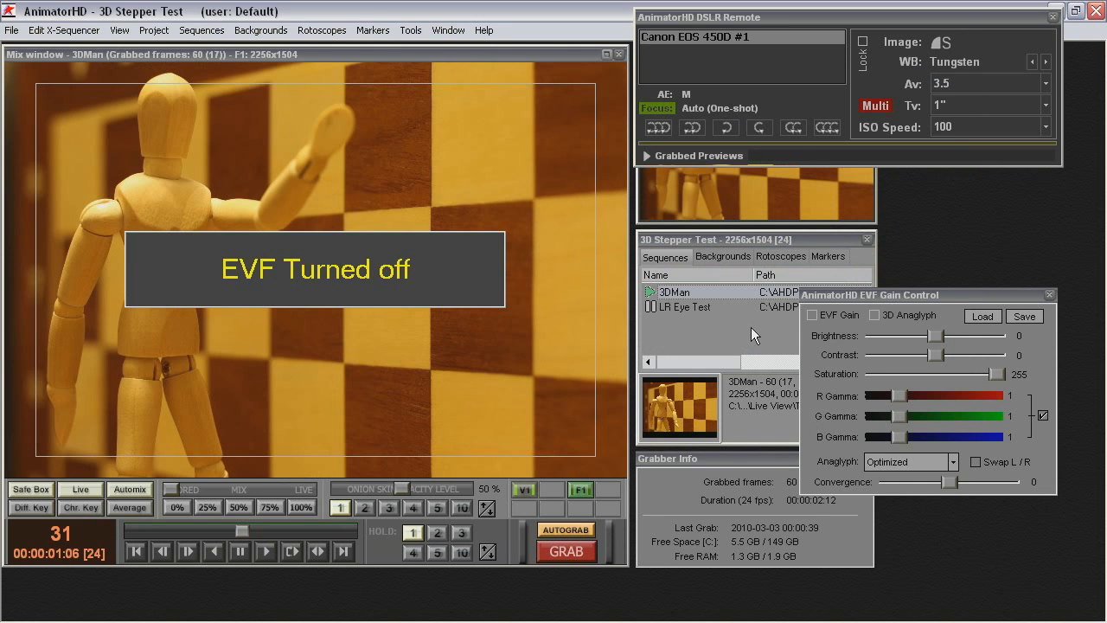
mouse_move(1012, 312)
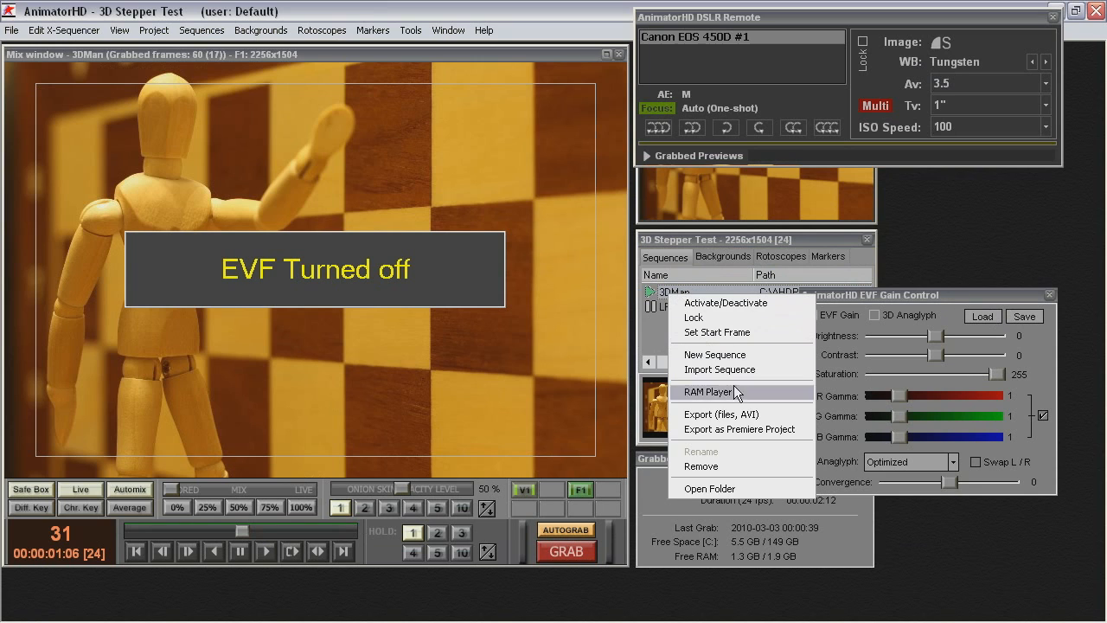
- Choose Export as Premiere Project for the 3DMan sequence
click(741, 429)
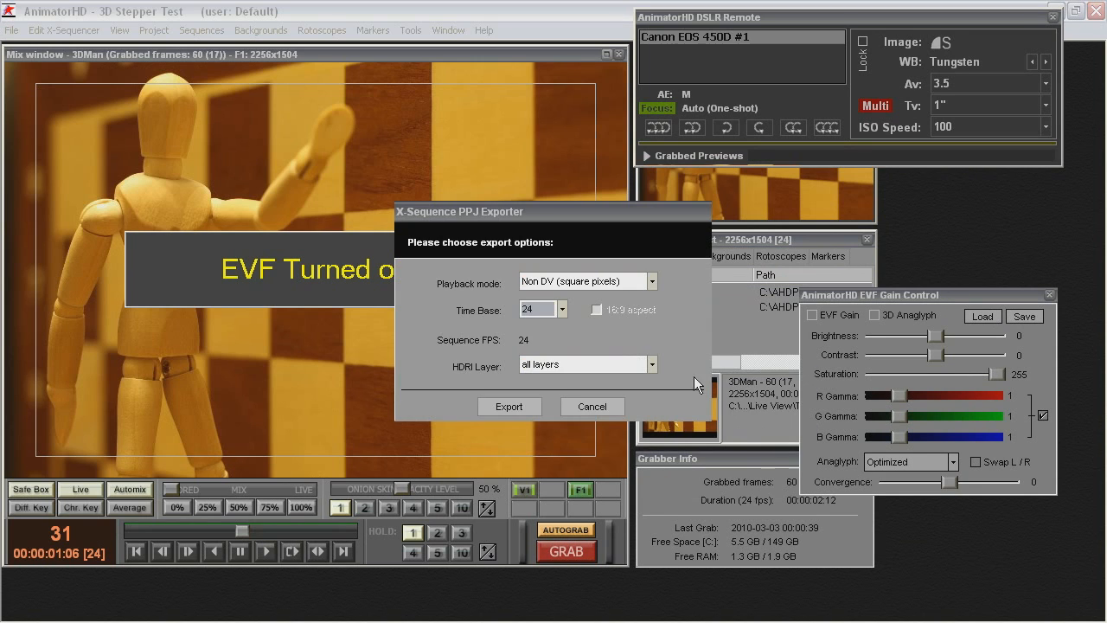
mouse_move(540, 398)
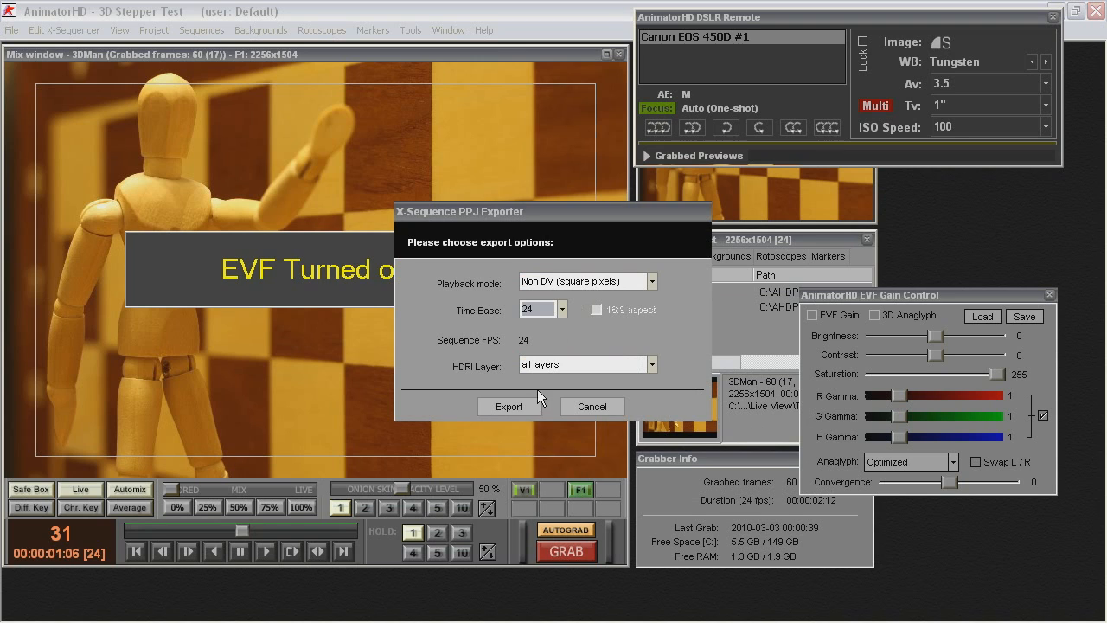
- Export 3DMan as PPJ project files into the prev folder, keeping the file name
click(509, 406)
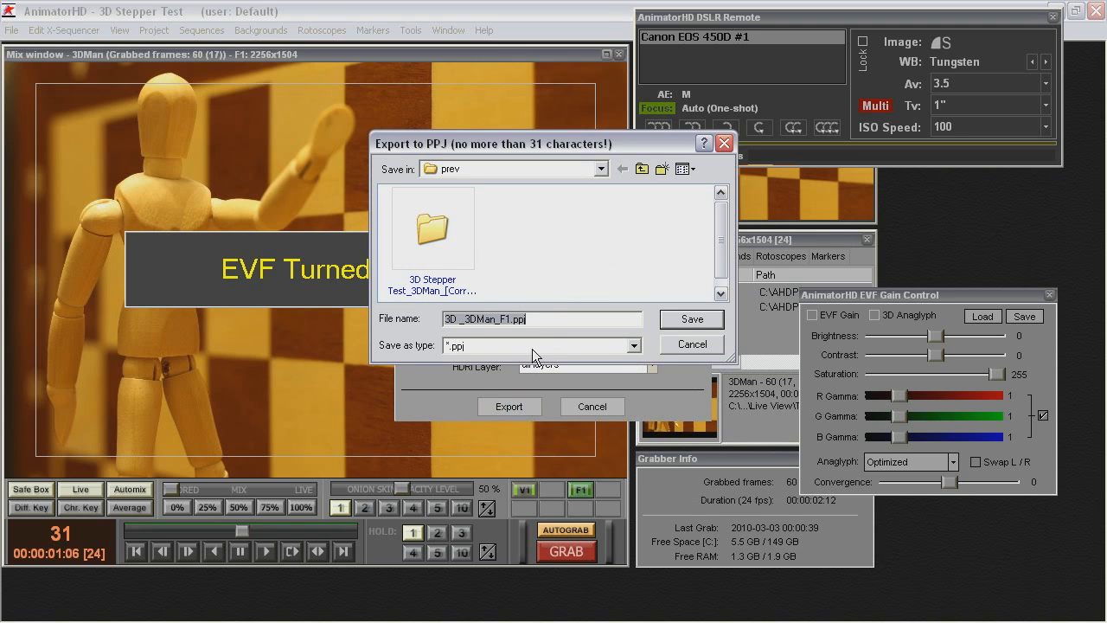
click(692, 319)
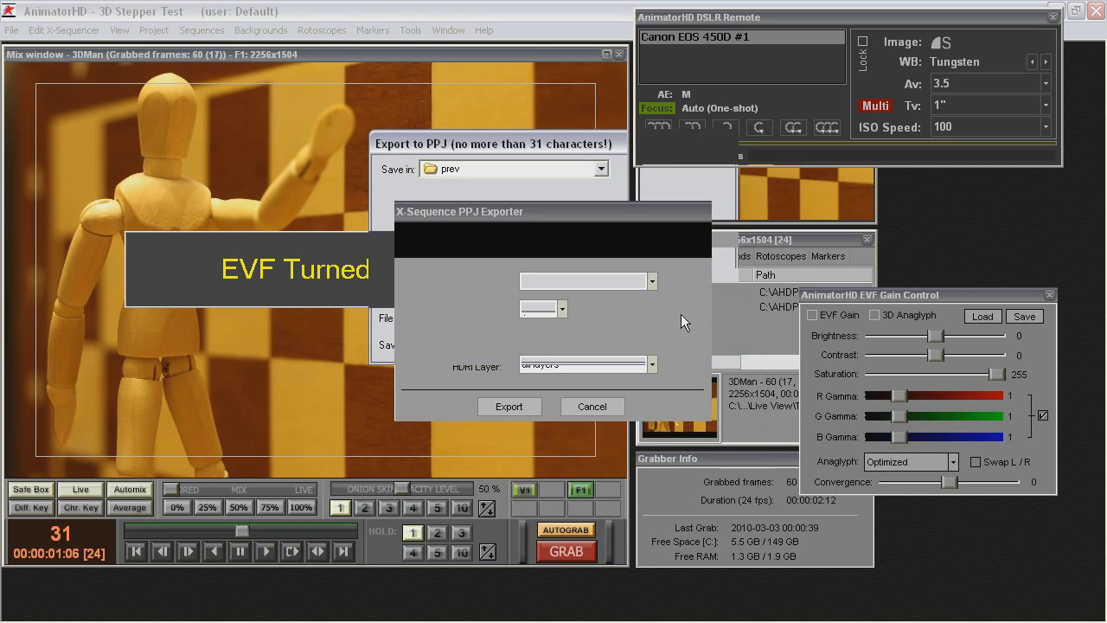
click(592, 407)
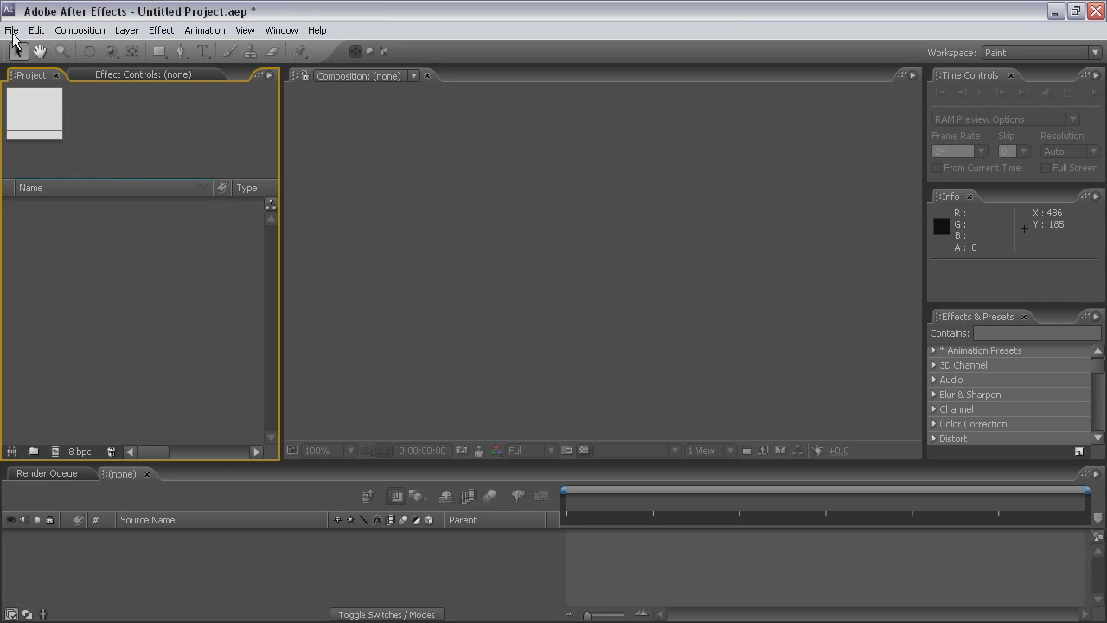
- Import both the Left and Right 3DMan .ppj files via File > Import > File
click(10, 30)
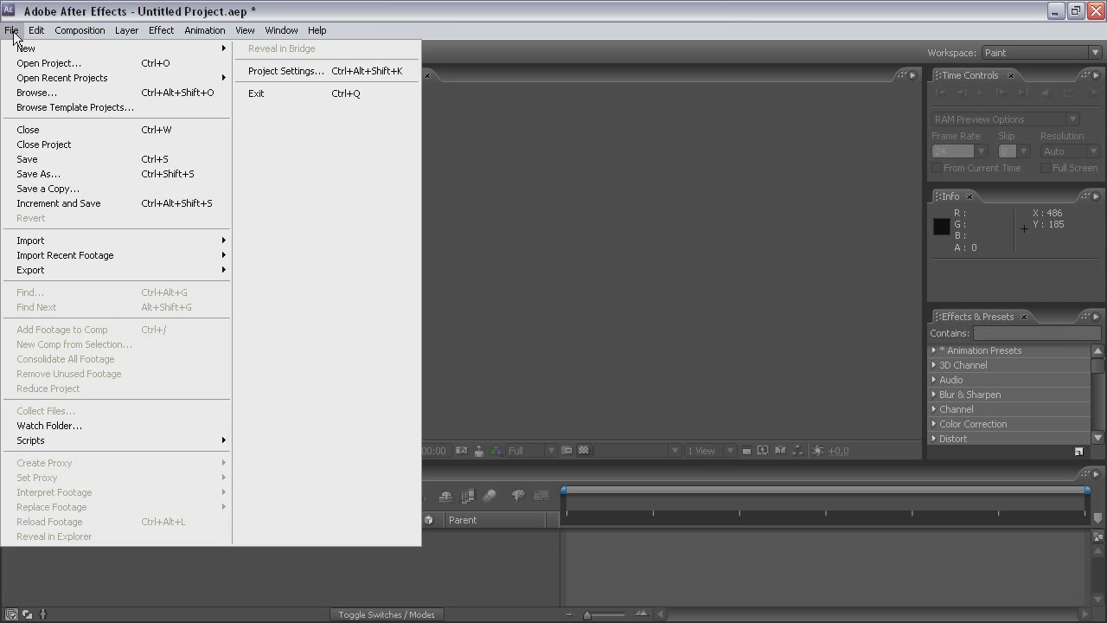
mouse_move(287, 238)
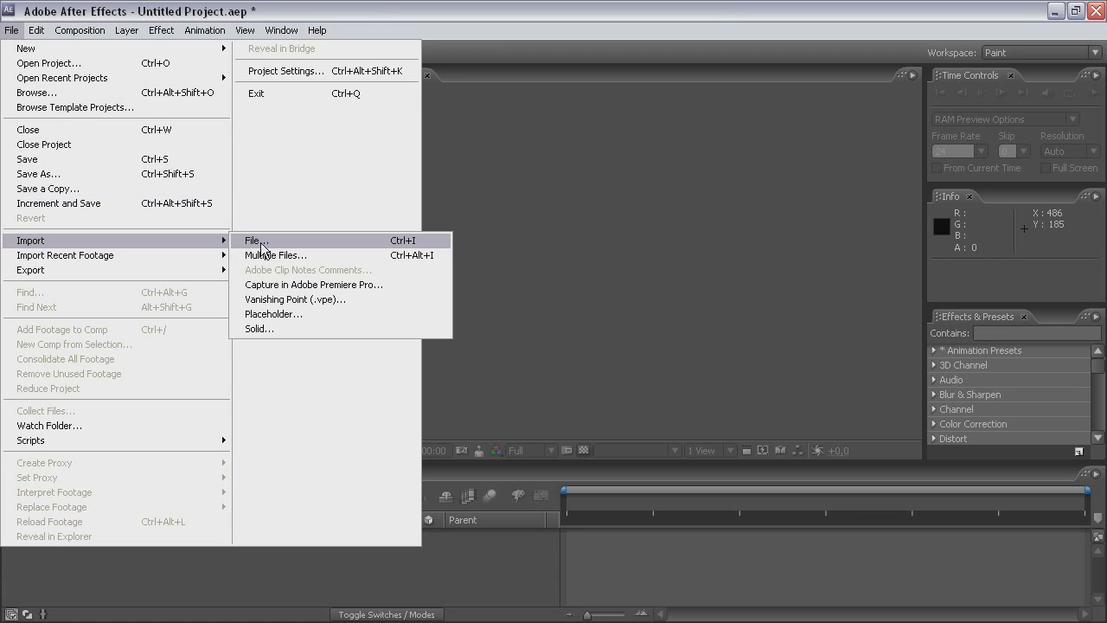
click(255, 240)
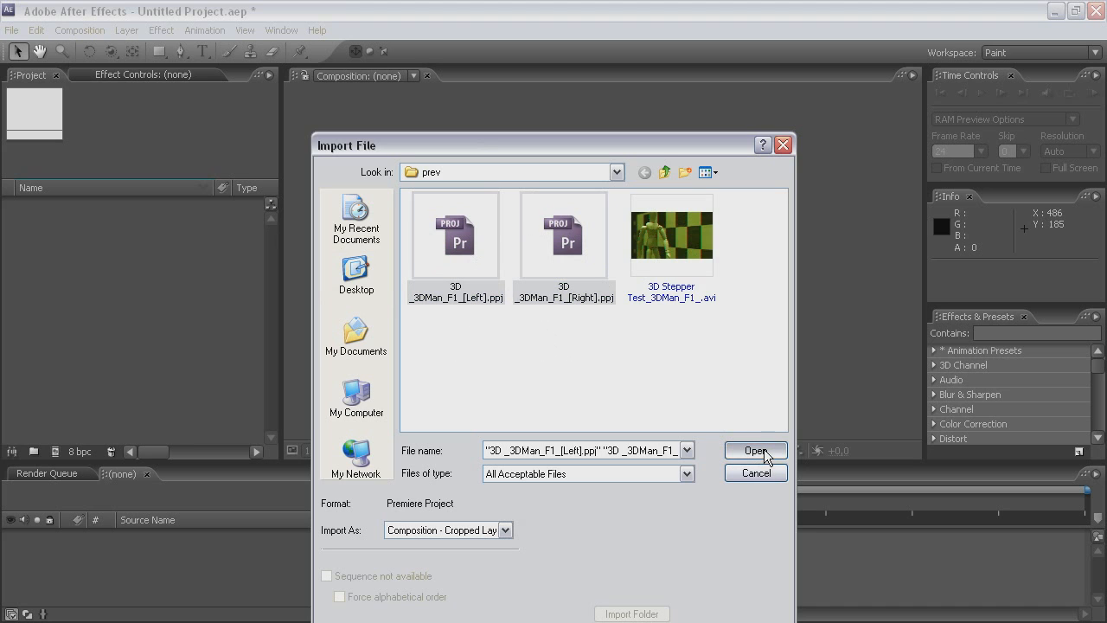
click(754, 449)
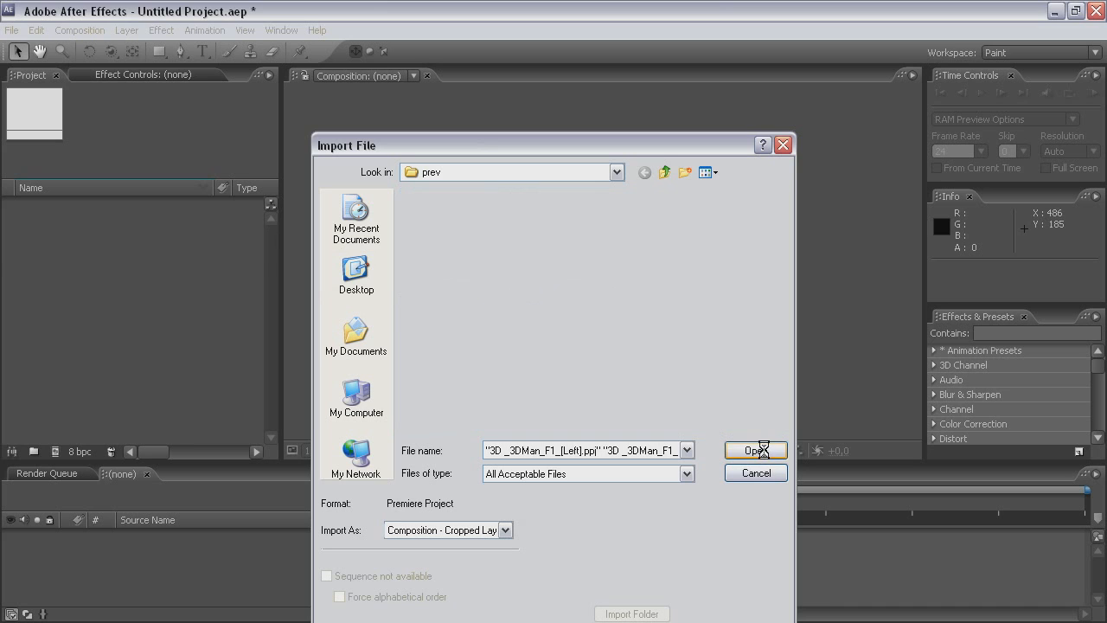
click(755, 450)
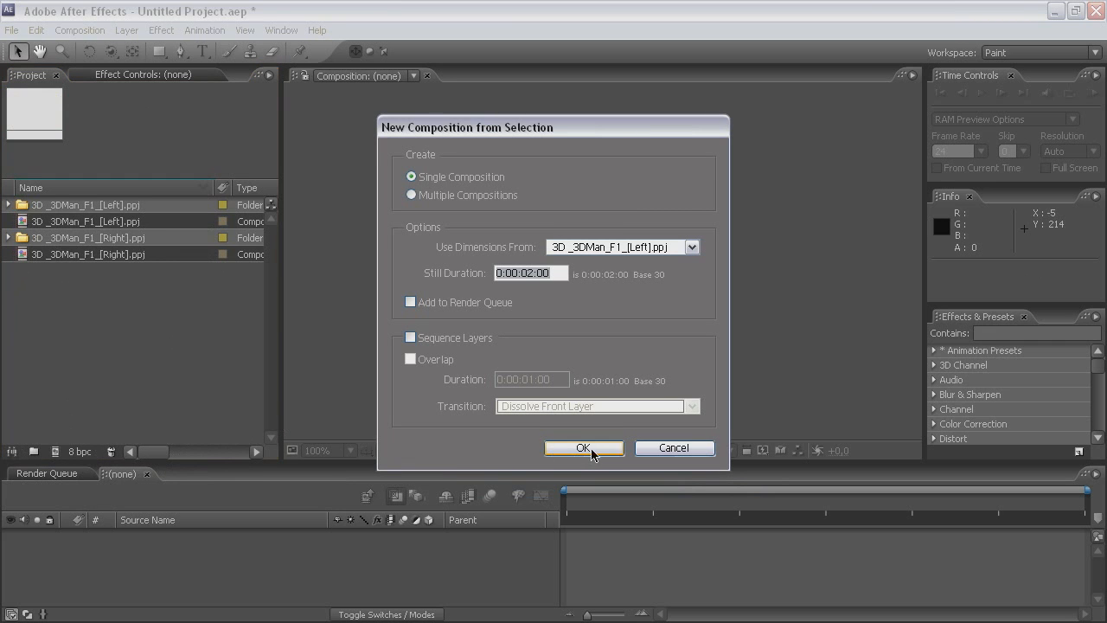
- Create the composition from the Left and Right projects and bring up the Left layer's effect options
click(583, 447)
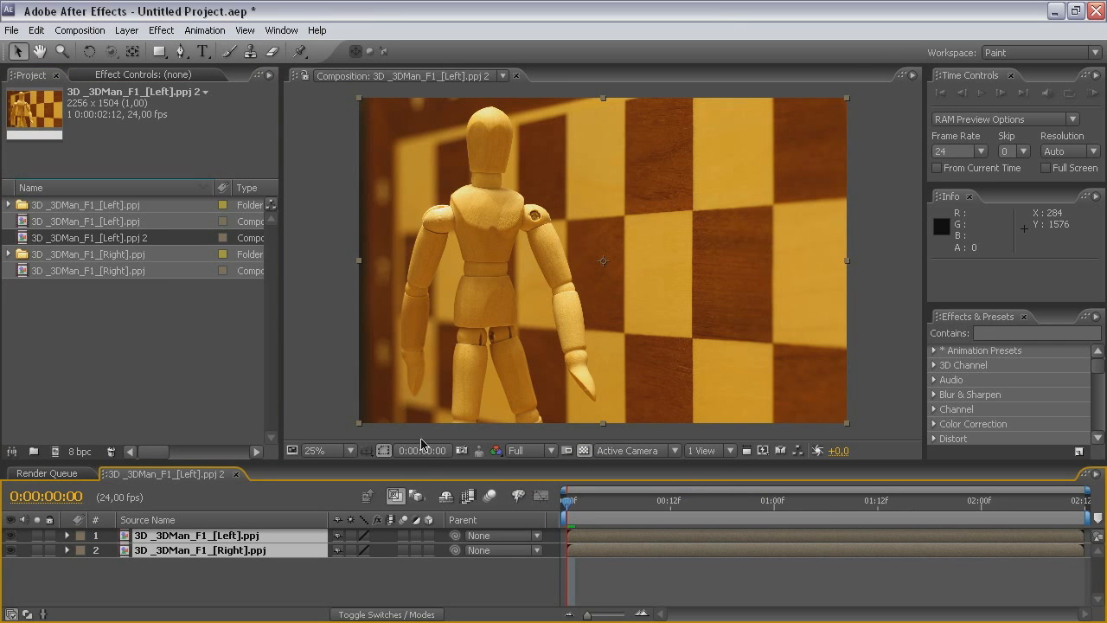
mouse_move(449, 330)
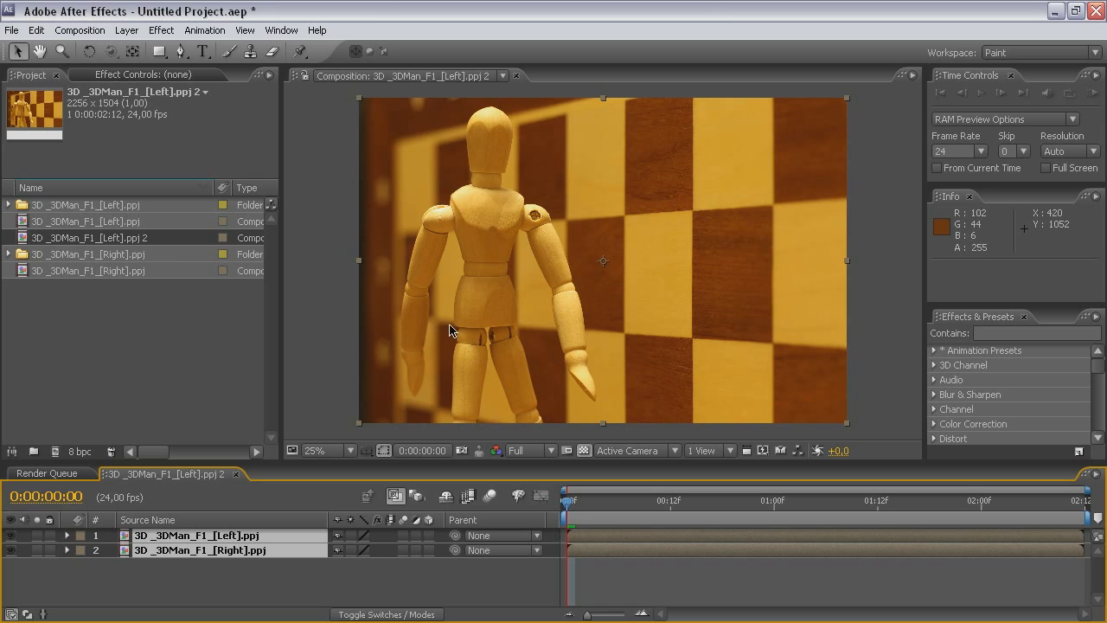
mouse_move(228, 545)
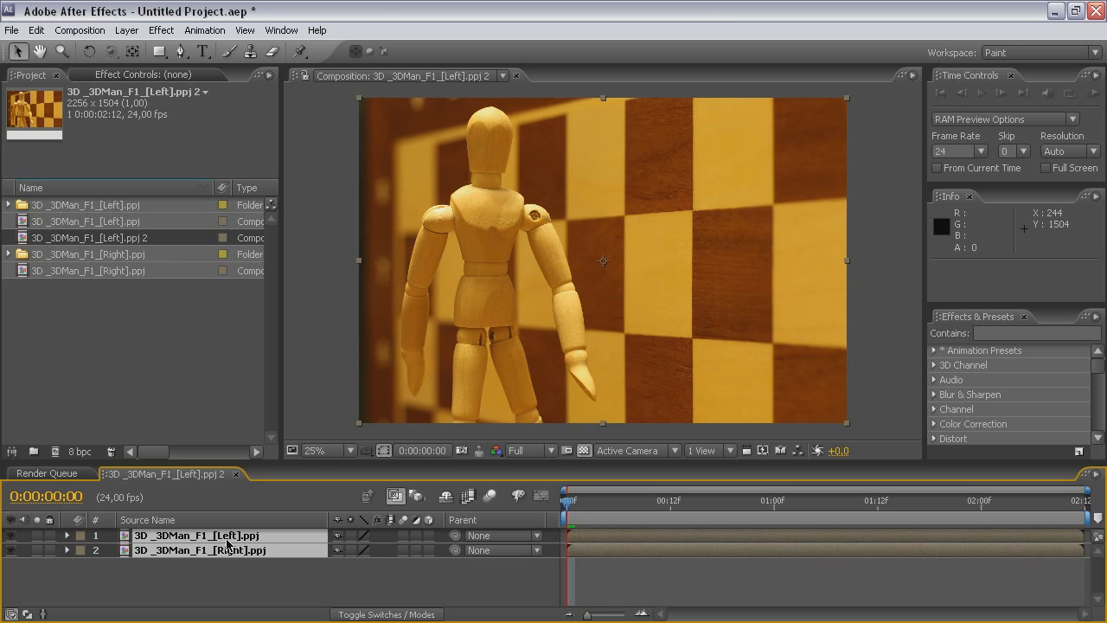
right_click(199, 536)
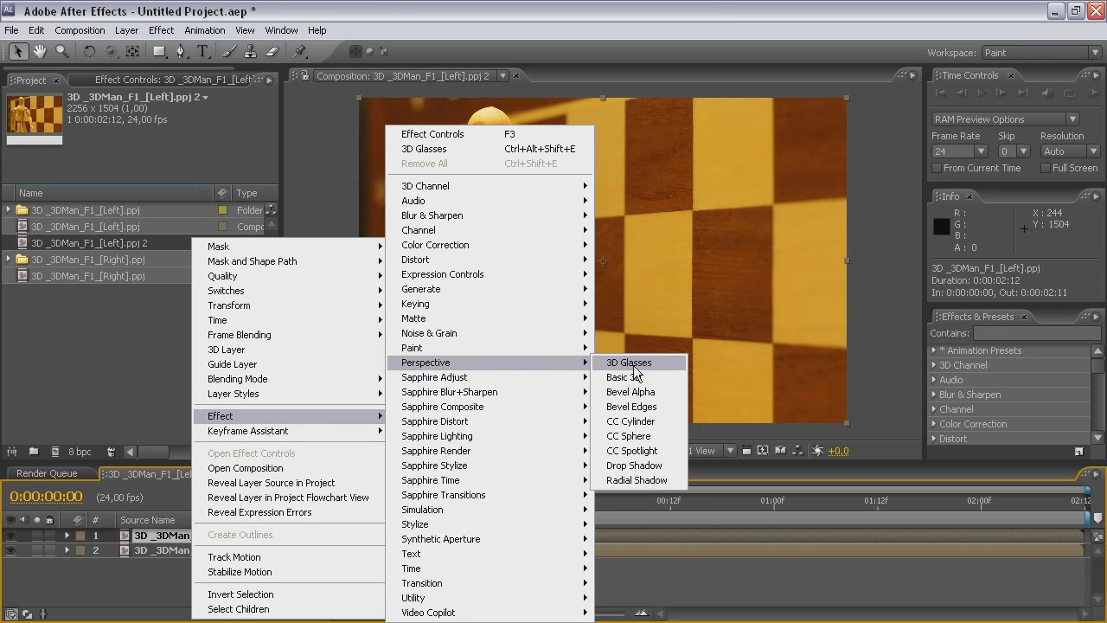
- Add the 3D Glasses effect and assign the Left and Right layers as its views
click(628, 363)
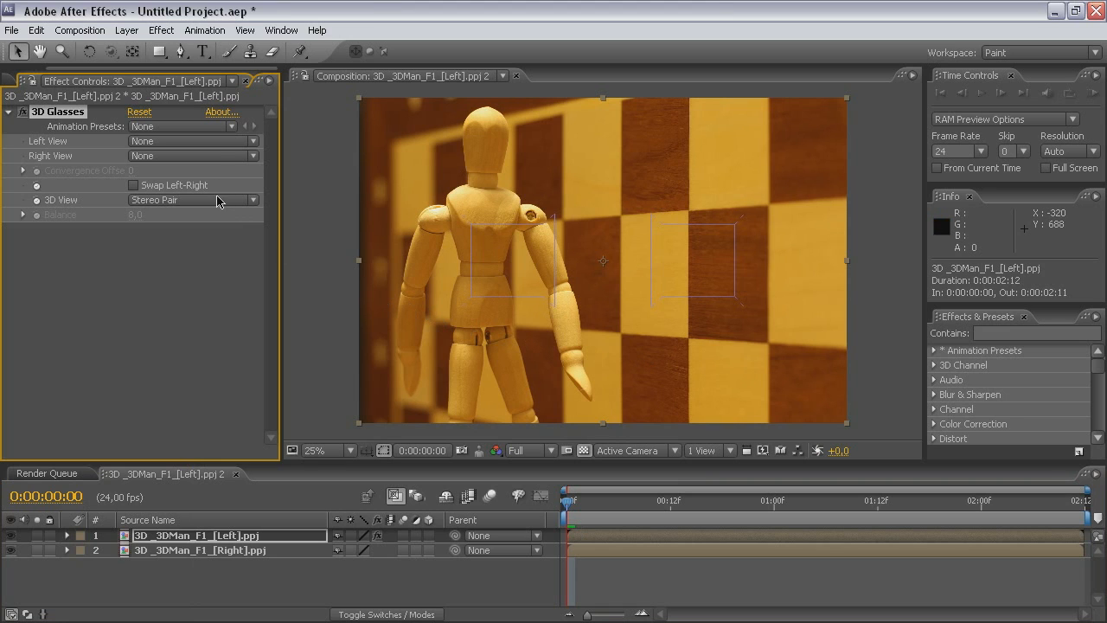
click(192, 142)
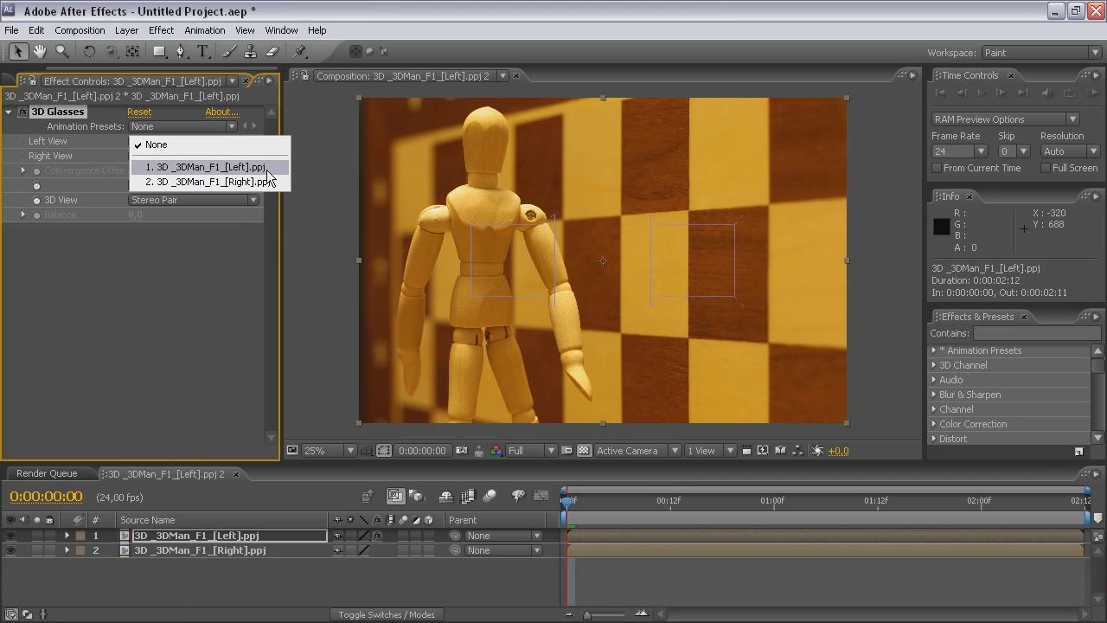
click(206, 166)
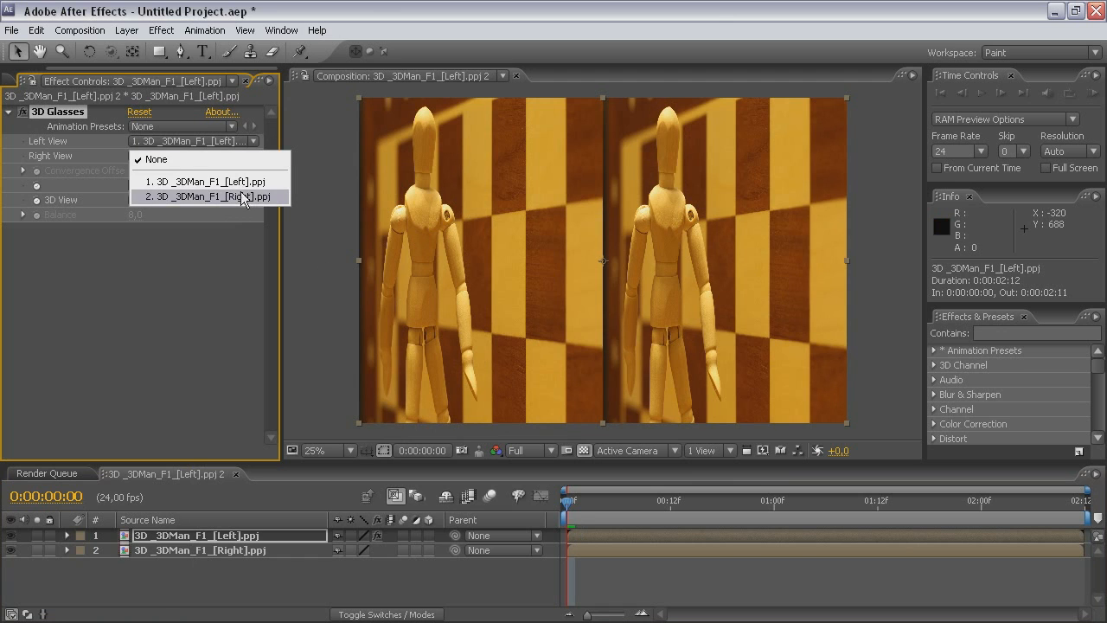
click(207, 197)
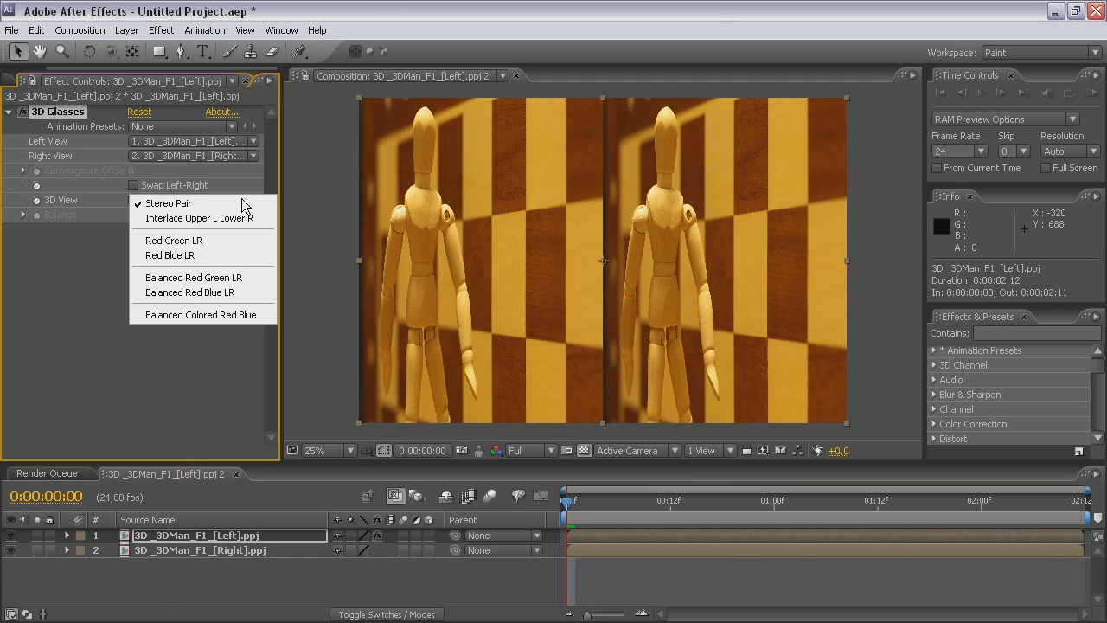
mouse_move(202, 293)
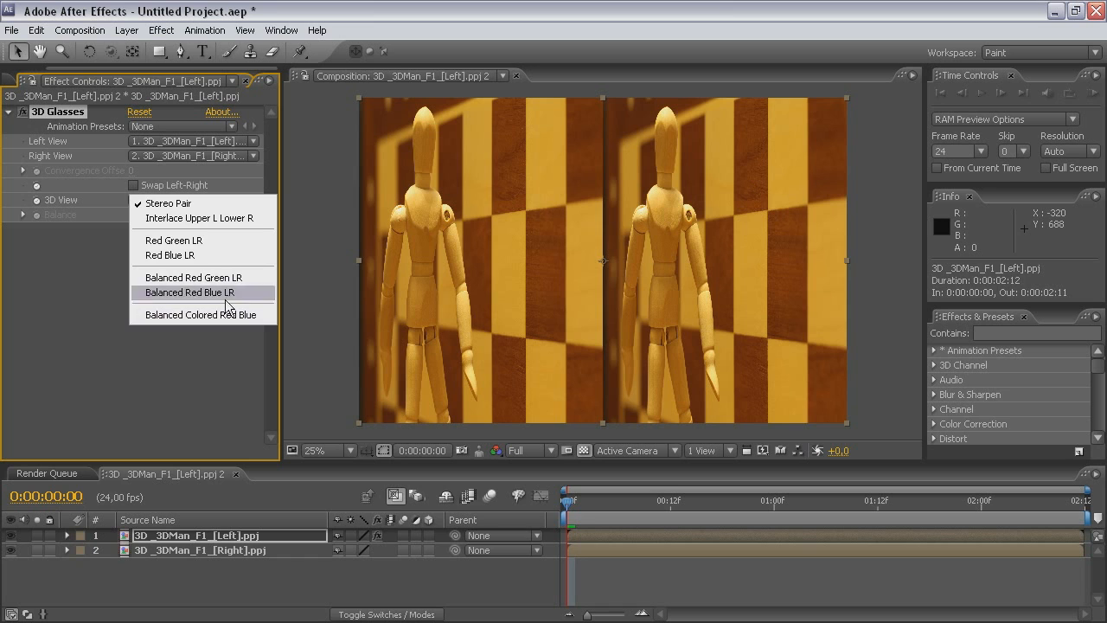
- Set 3D View to Balanced Colored Red Blue, then switch to the Left composition
click(202, 315)
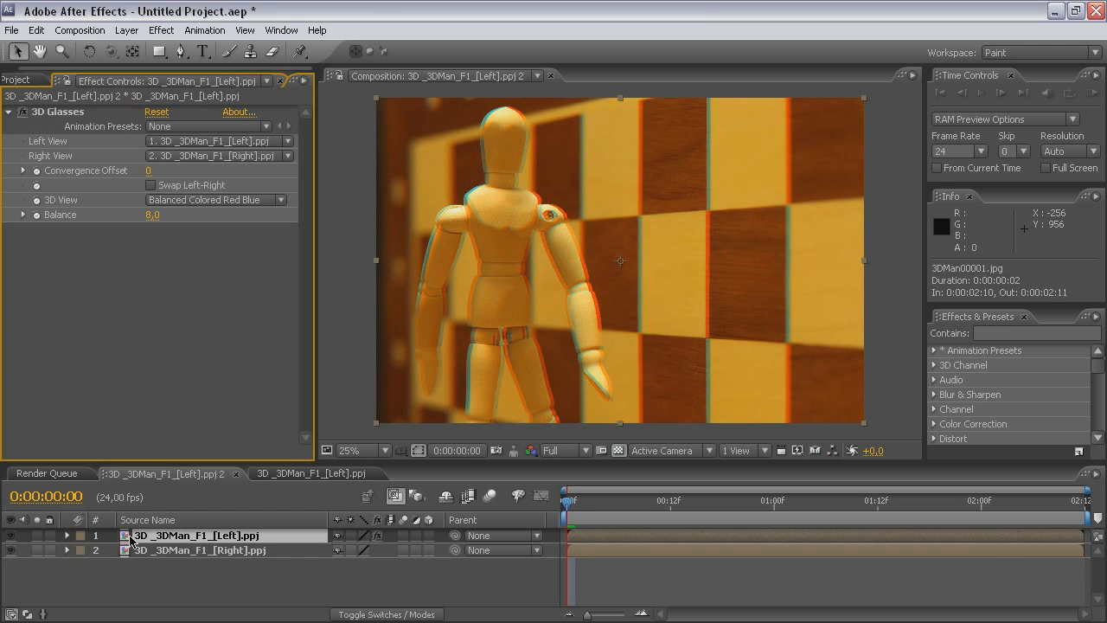
click(308, 474)
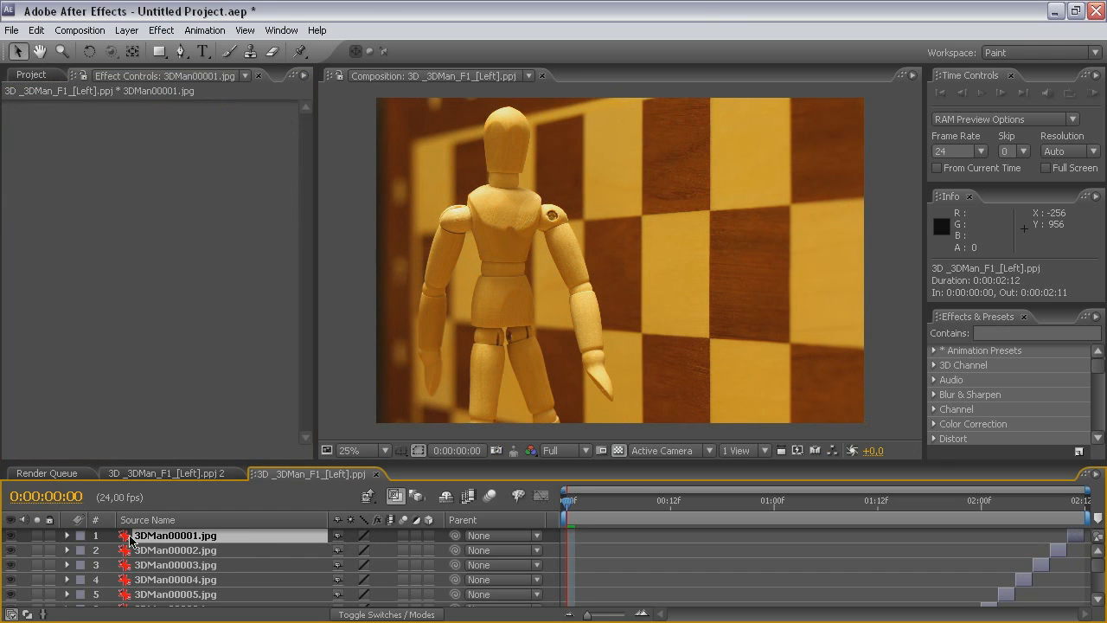